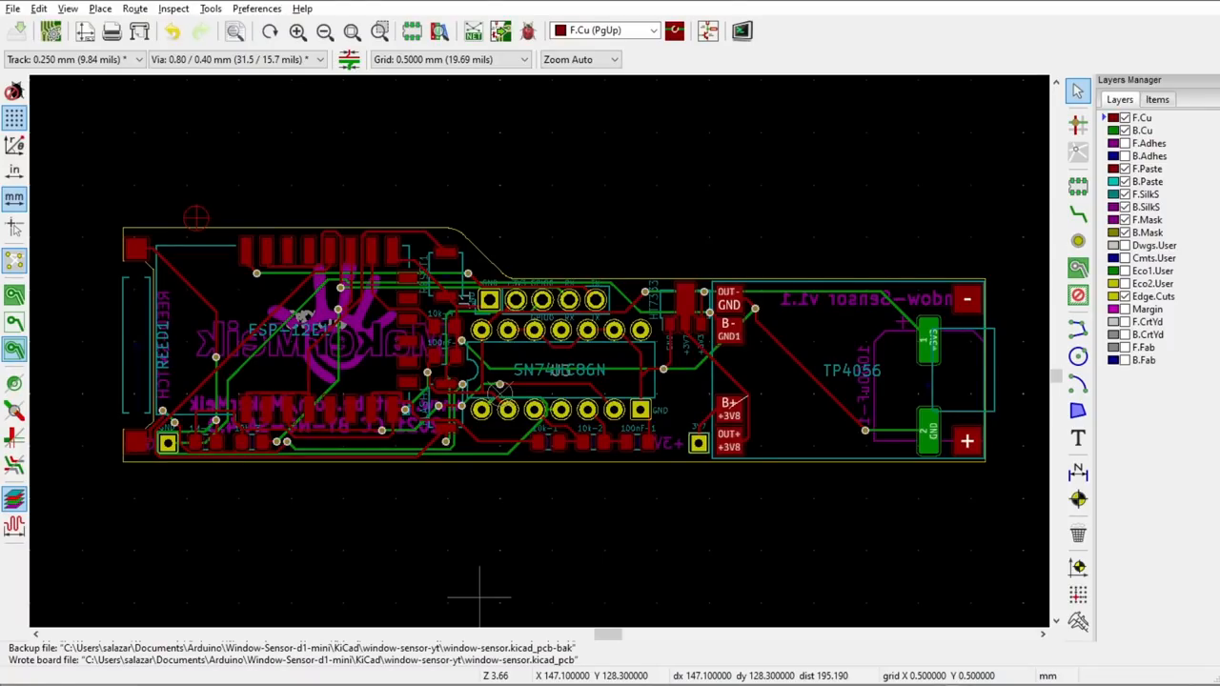
Switch to the falstad.com CircuitJS tab running the default LRC circuit simulation
click(742, 30)
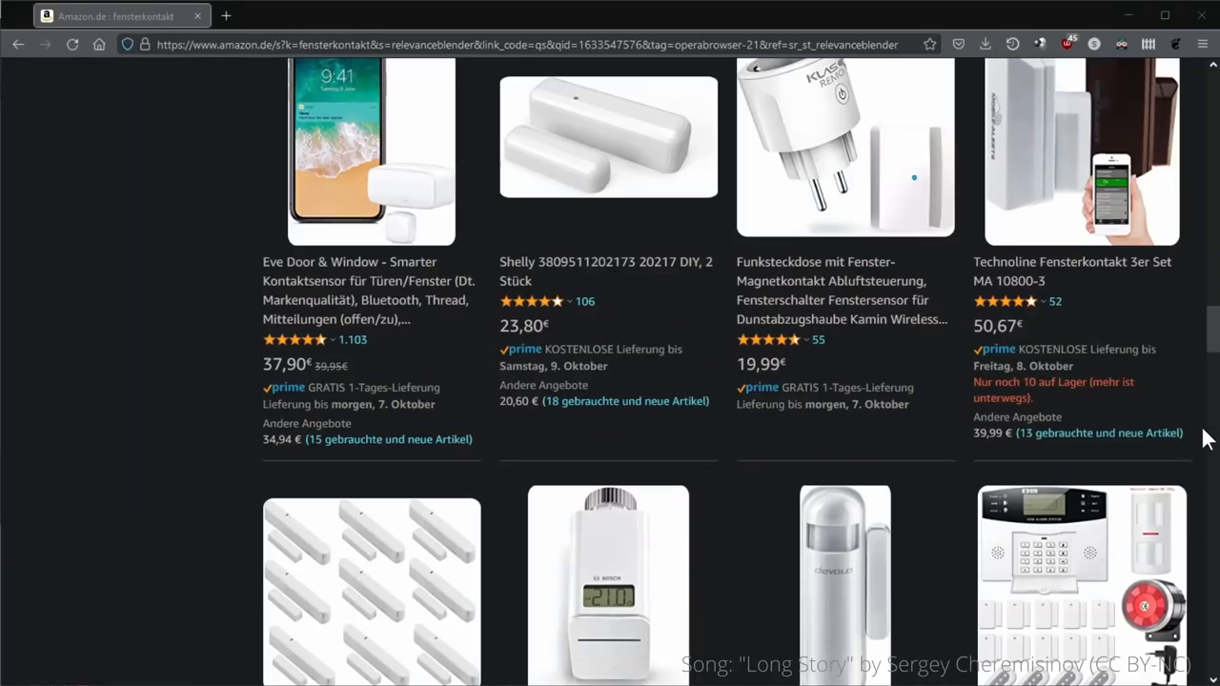
scroll(down, 3)
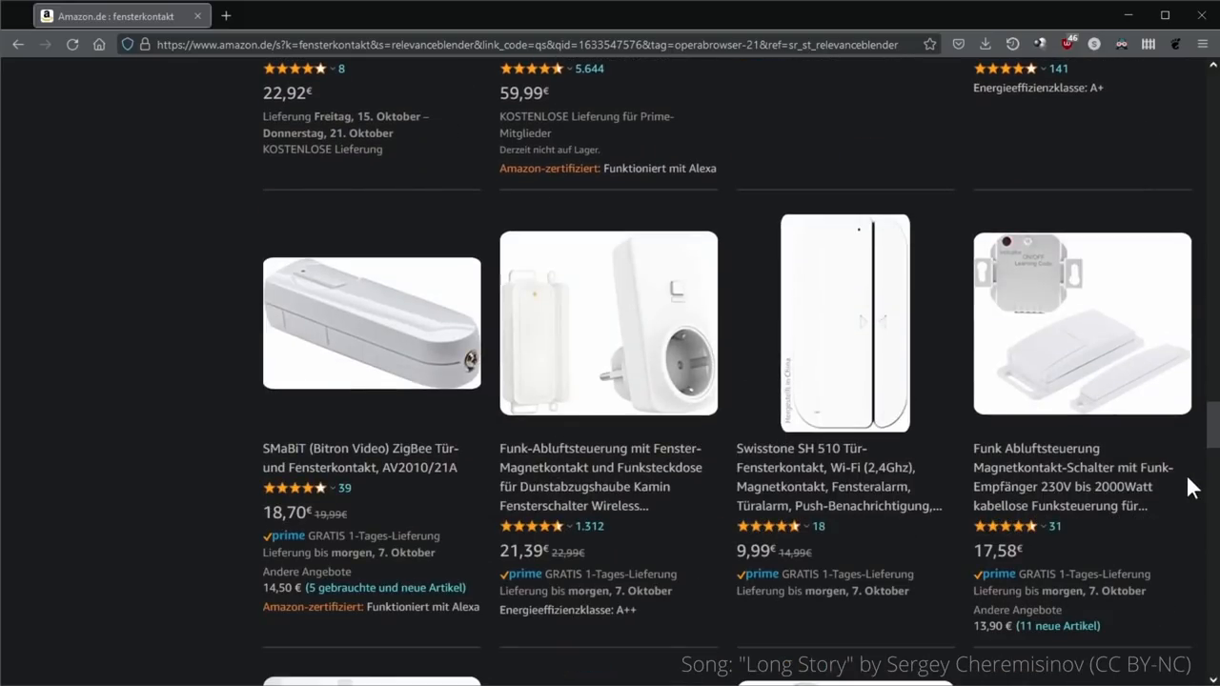
mouse_move(974, 473)
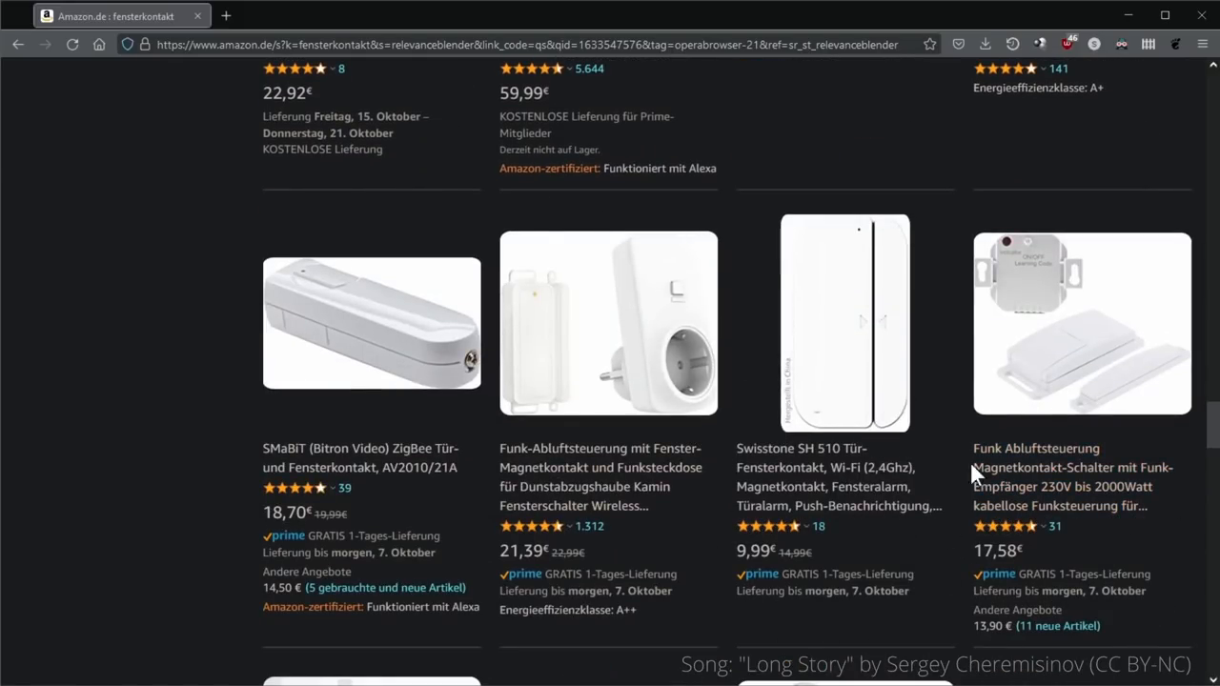
mouse_move(843, 626)
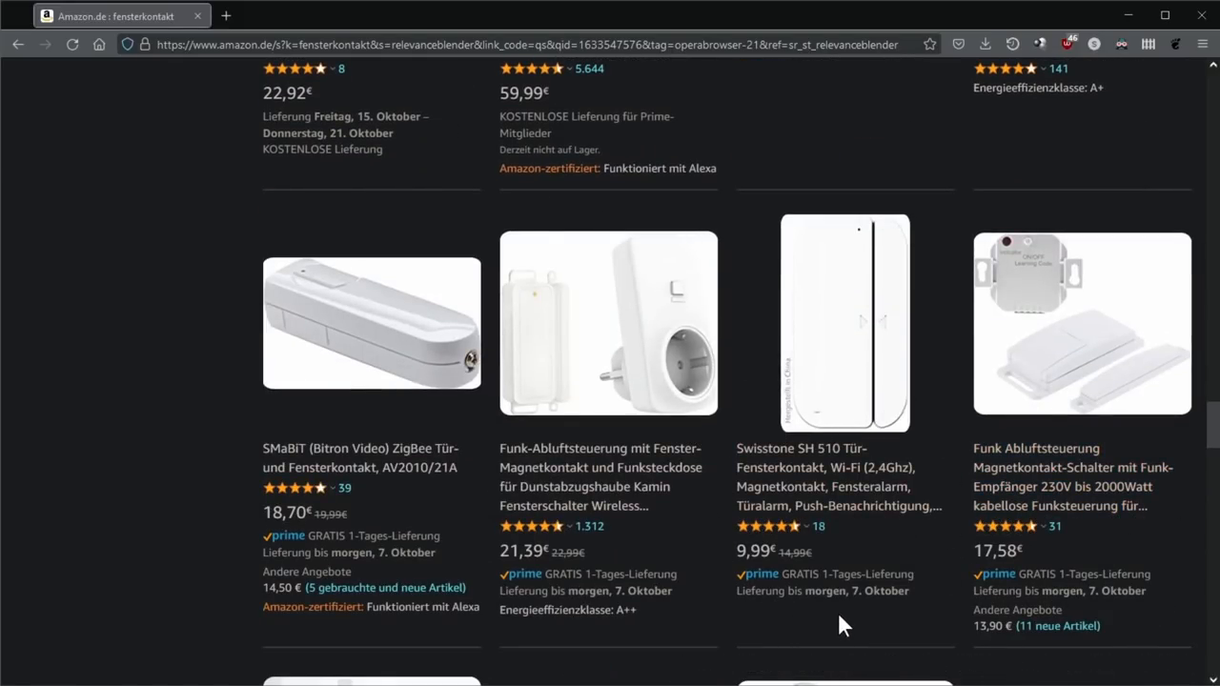
mouse_move(843, 626)
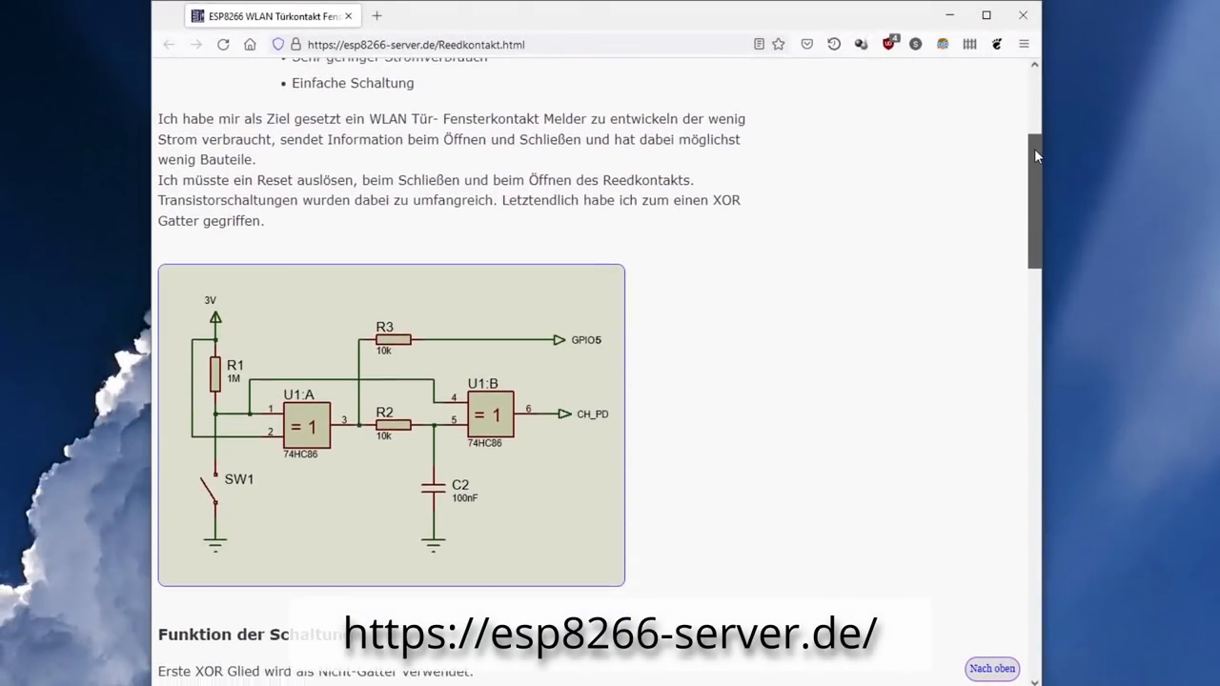
scroll(down, 3)
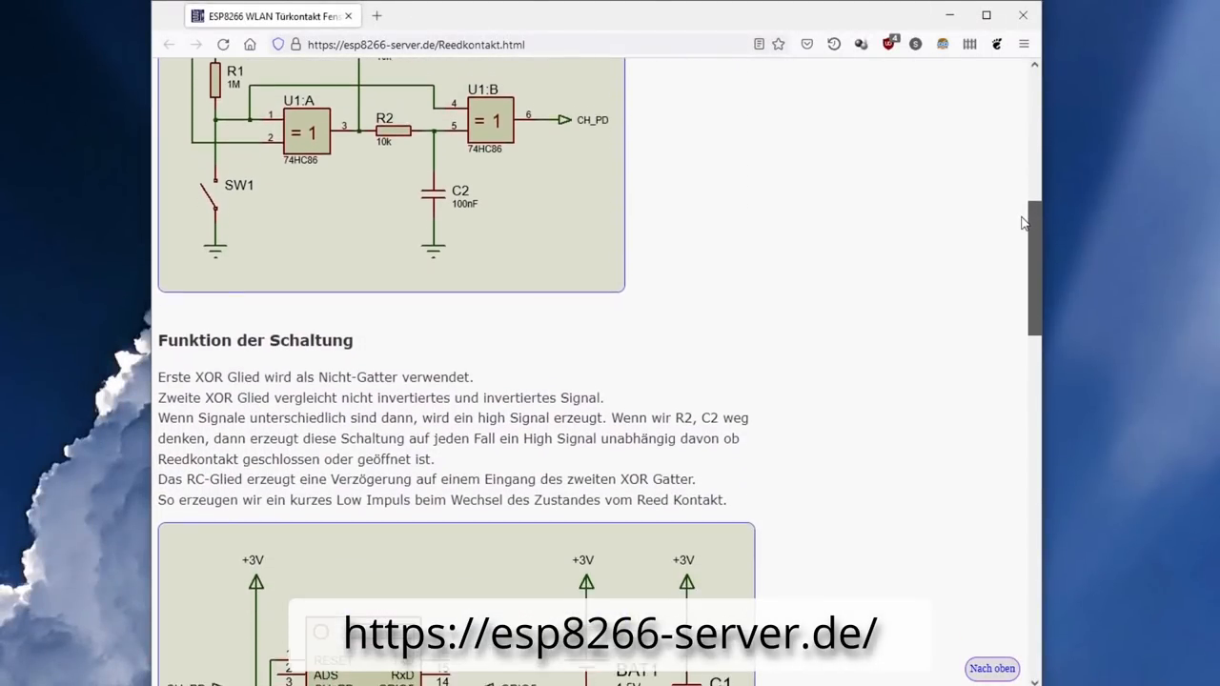
scroll(down, 3)
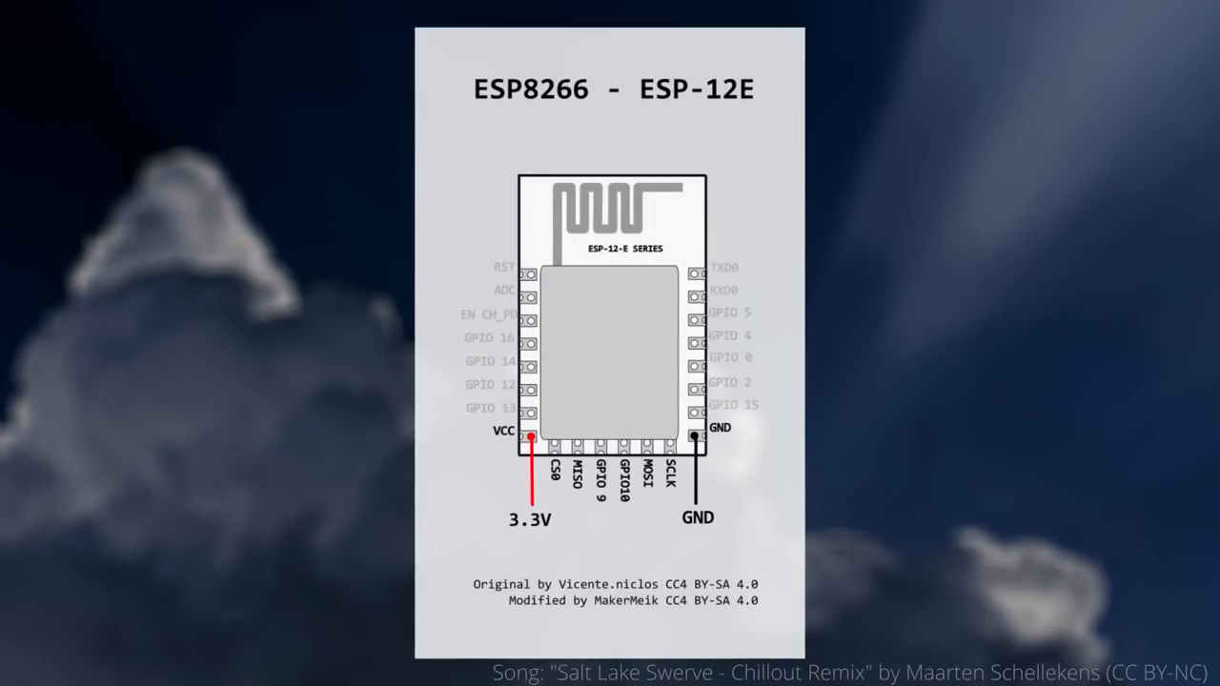
click(447, 16)
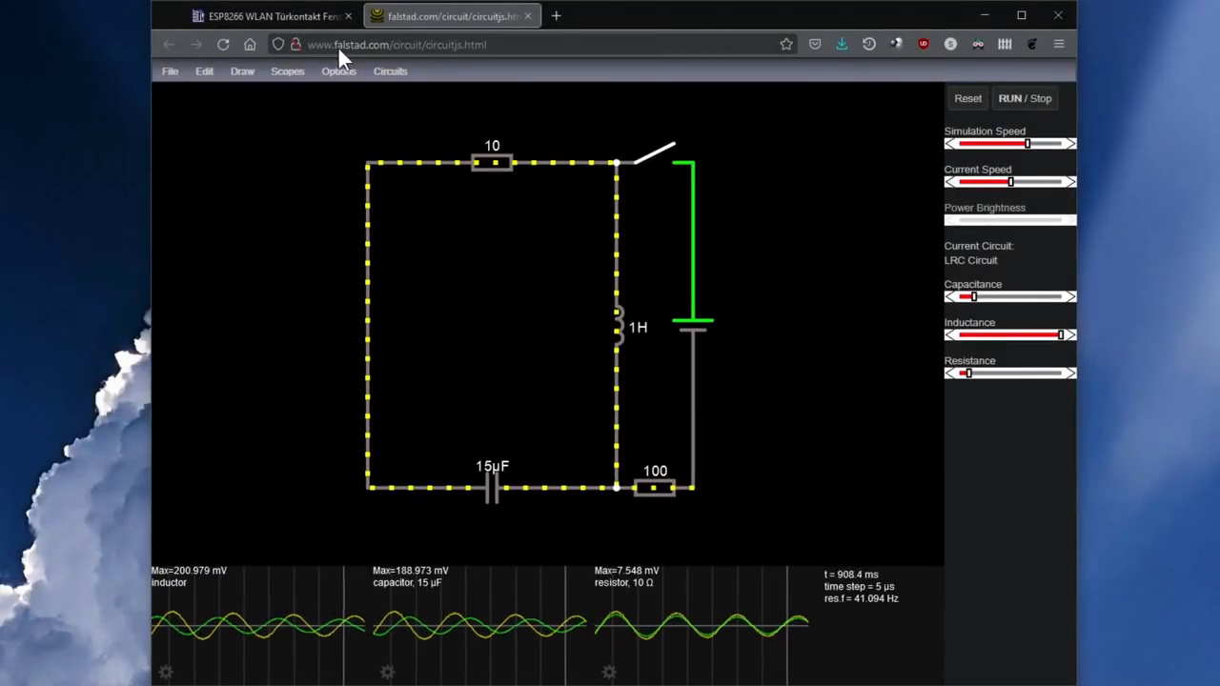
mouse_move(171, 70)
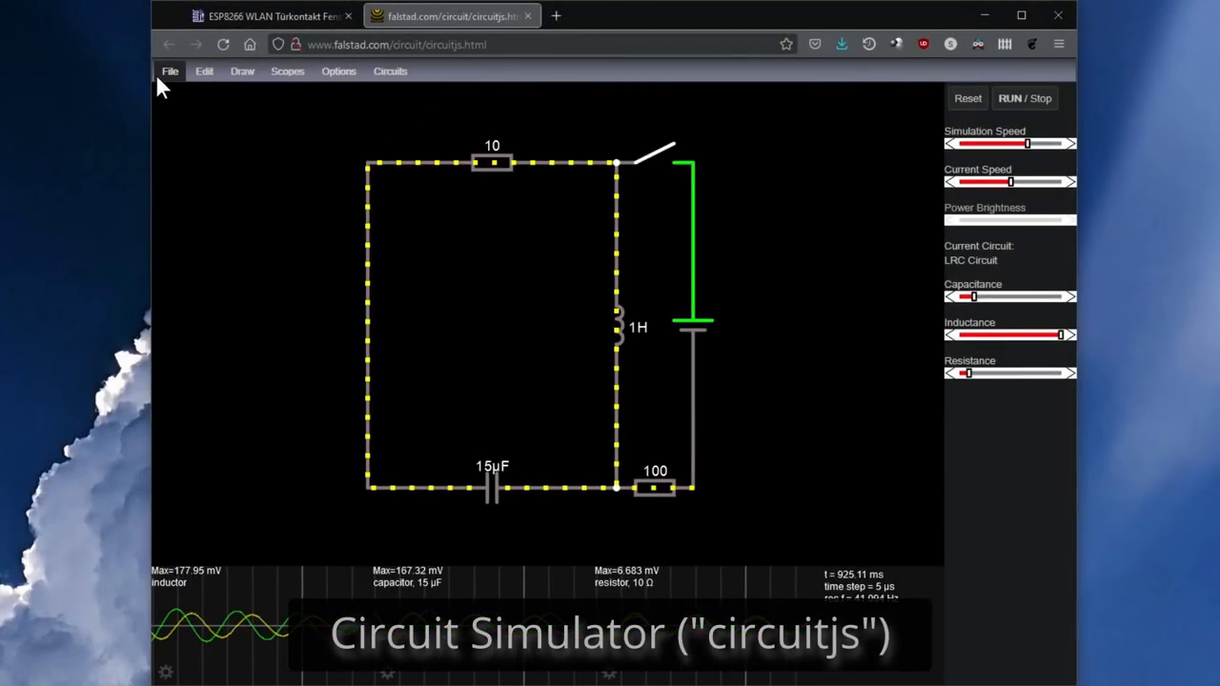
Browse the Edit menu and load the saved XOR reed-switch circuit
click(204, 70)
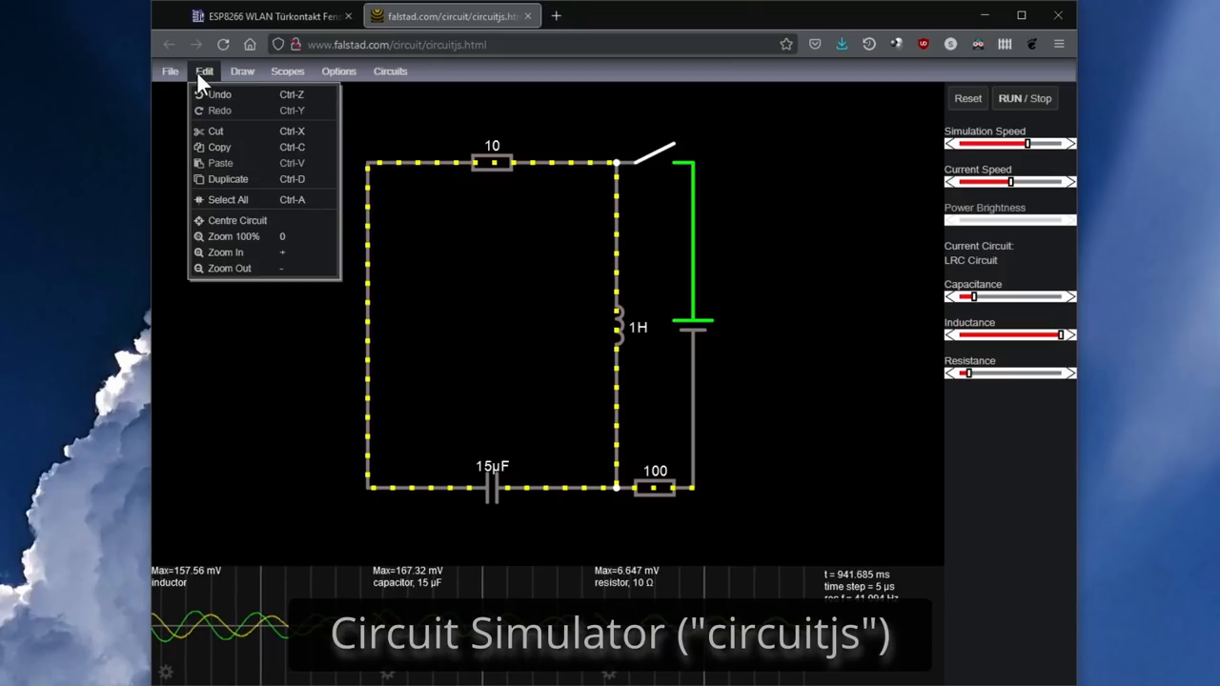
click(287, 70)
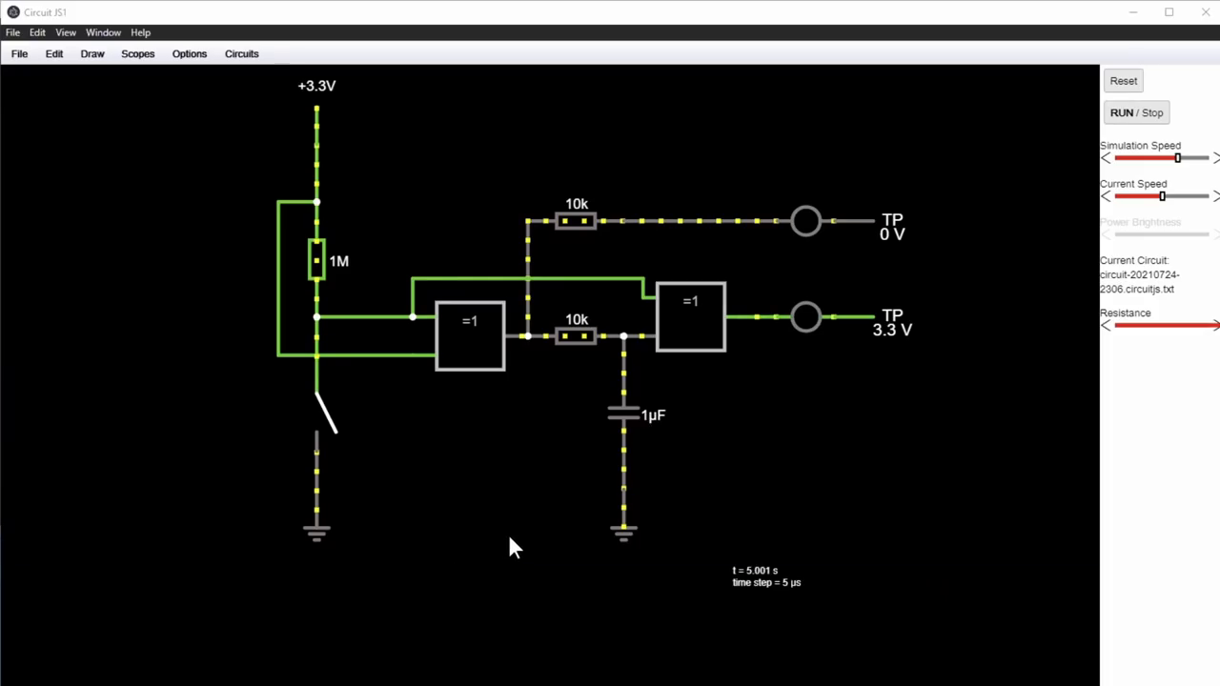
mouse_move(948, 327)
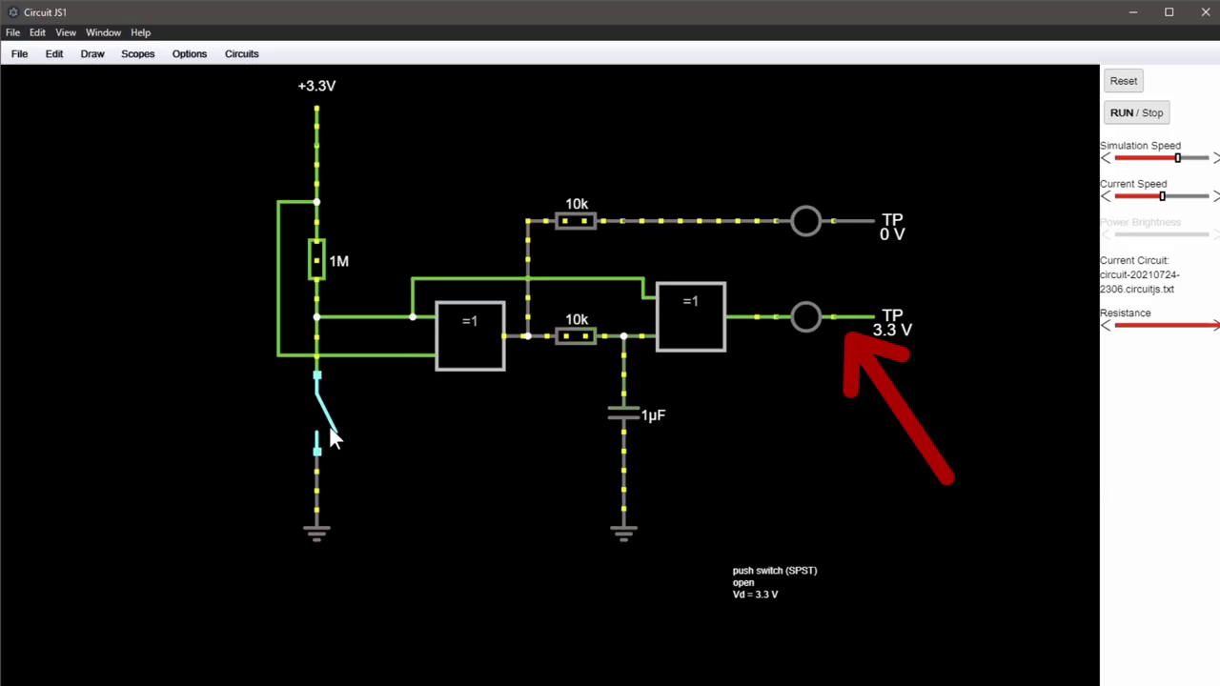
click(316, 410)
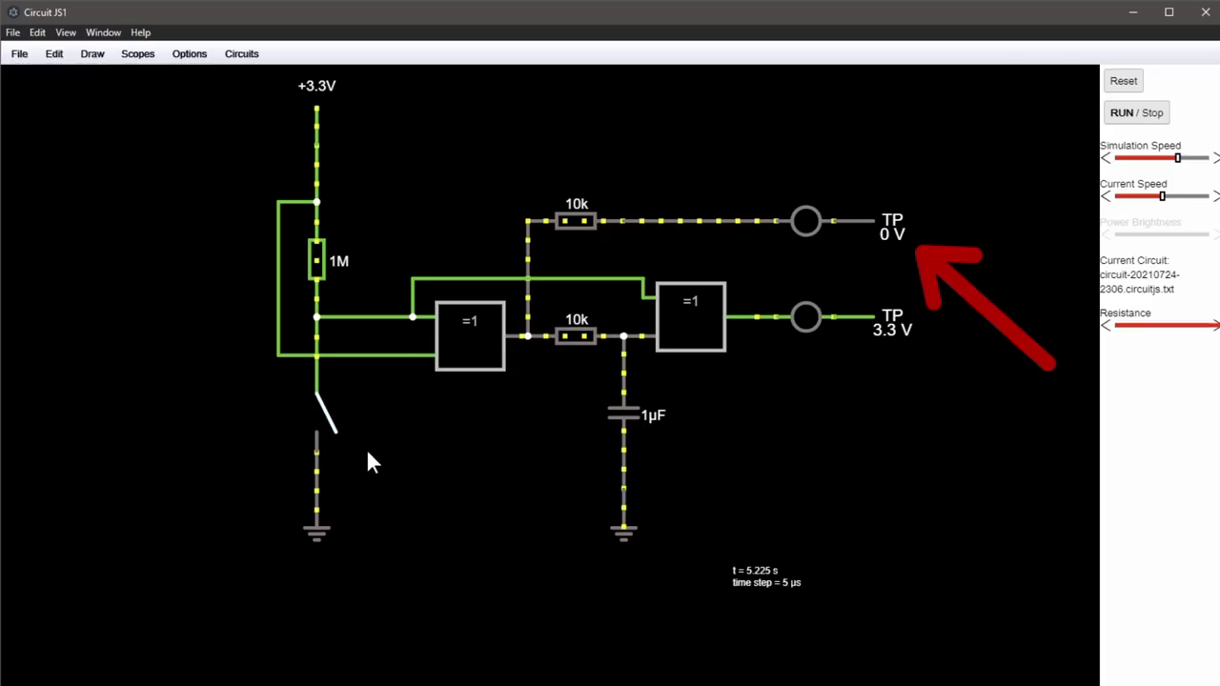
click(324, 410)
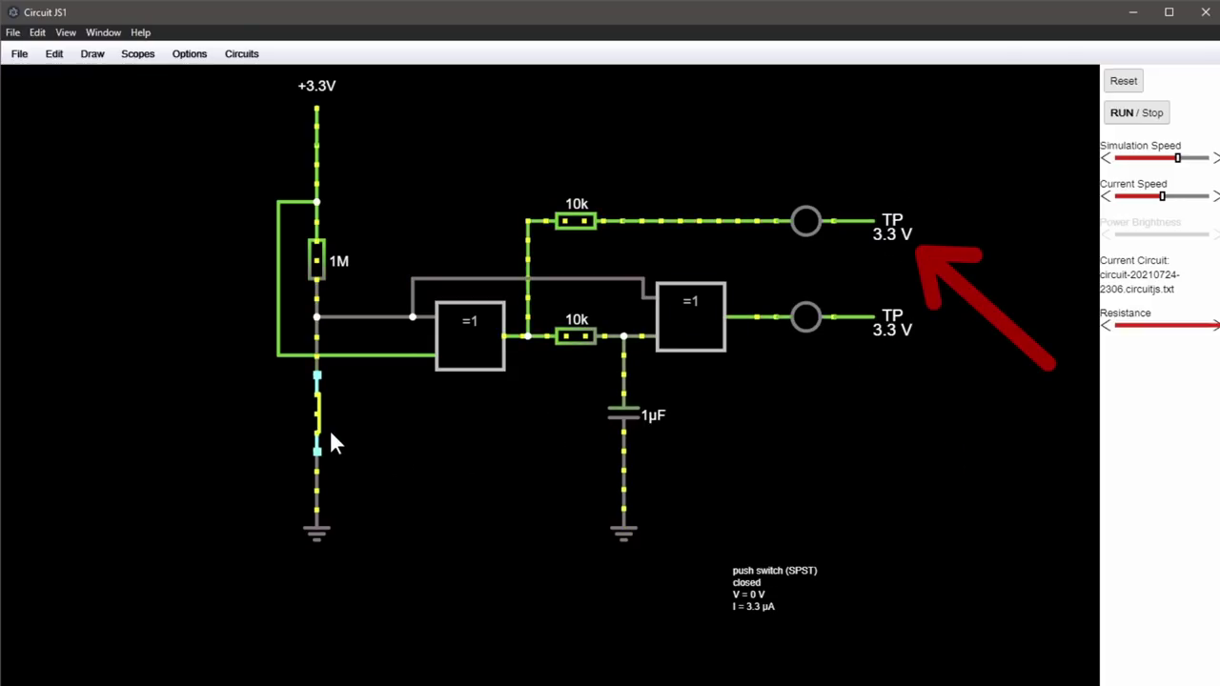
click(317, 410)
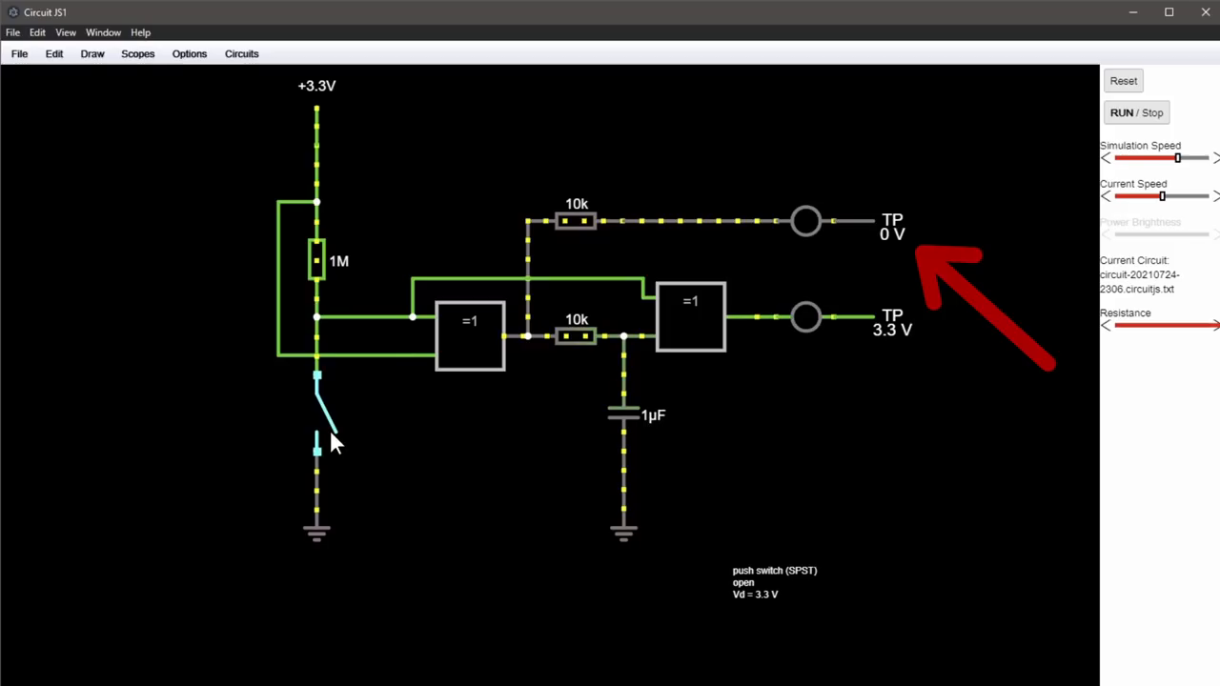
click(469, 333)
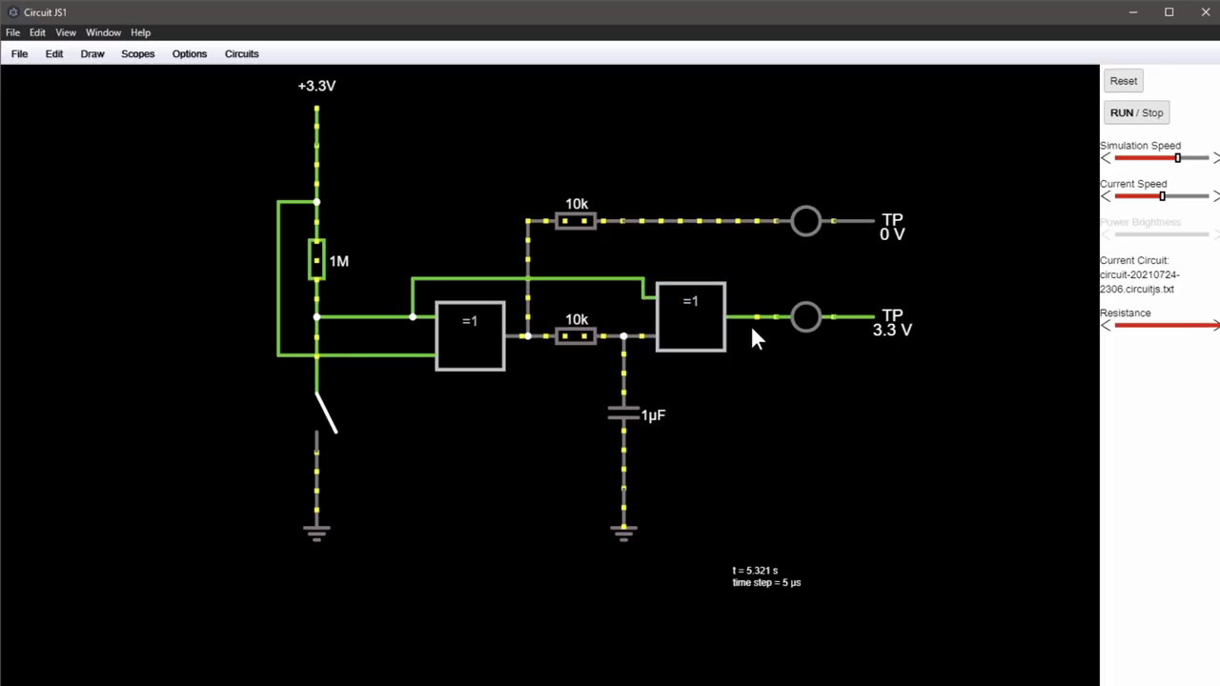
Check both XOR gate output voltages, then close the reed switch
click(690, 316)
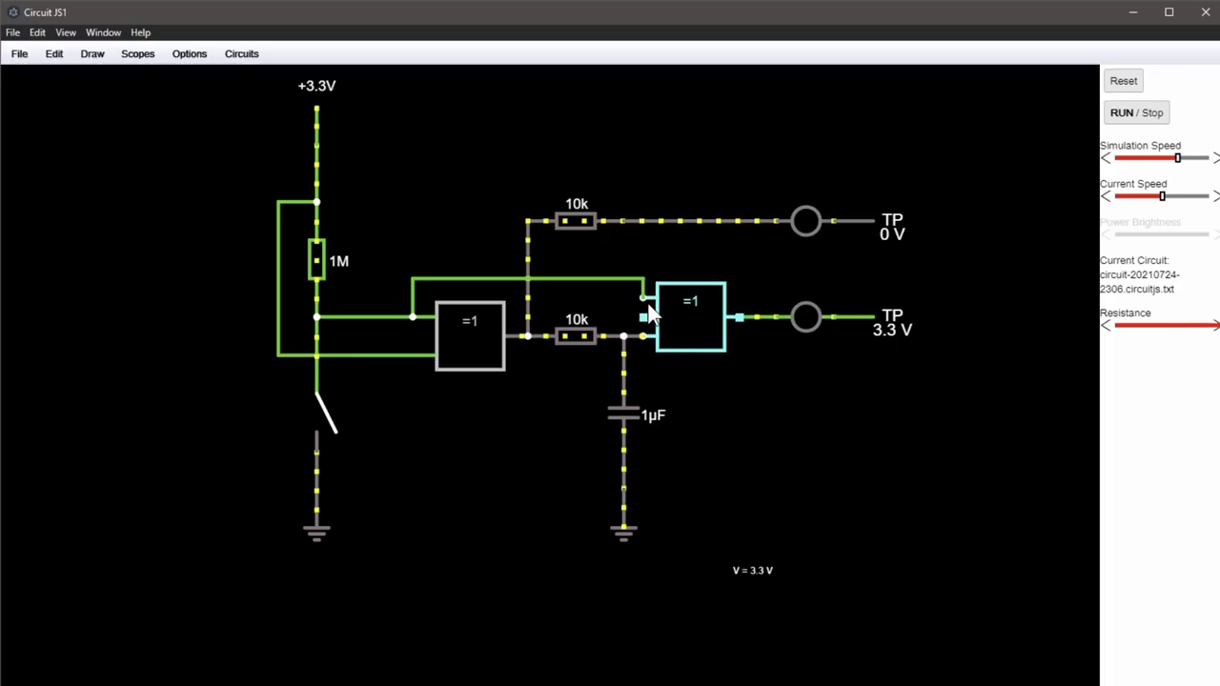
click(468, 336)
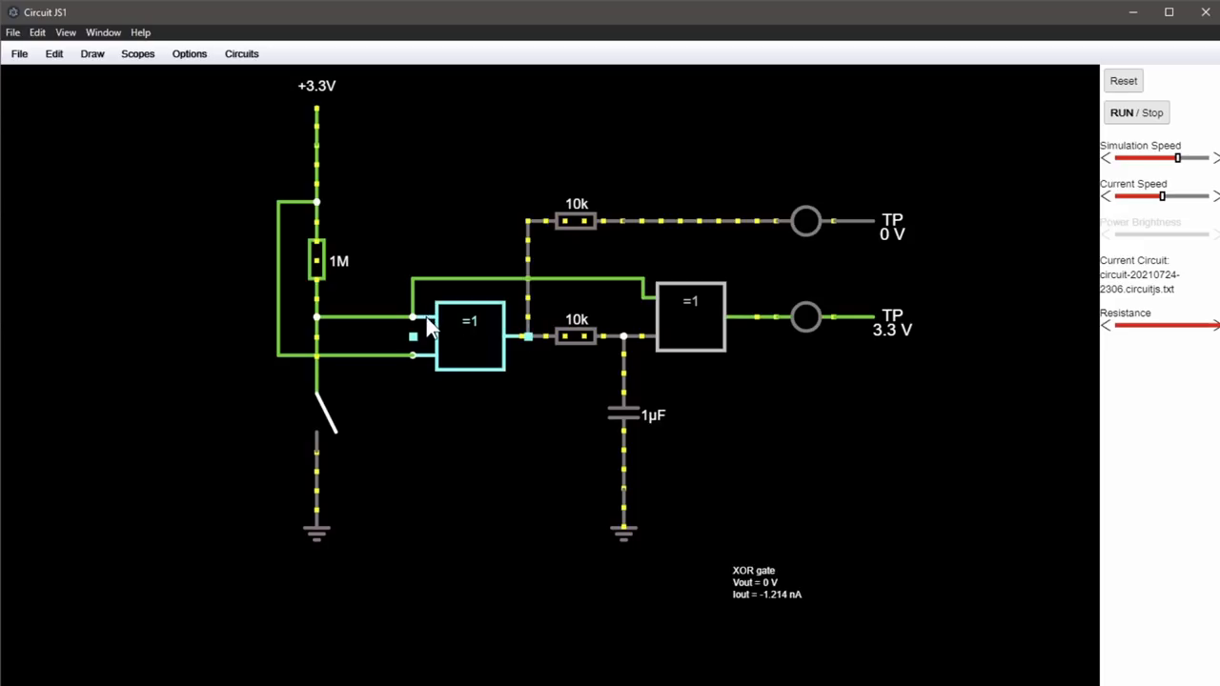
mouse_move(533, 360)
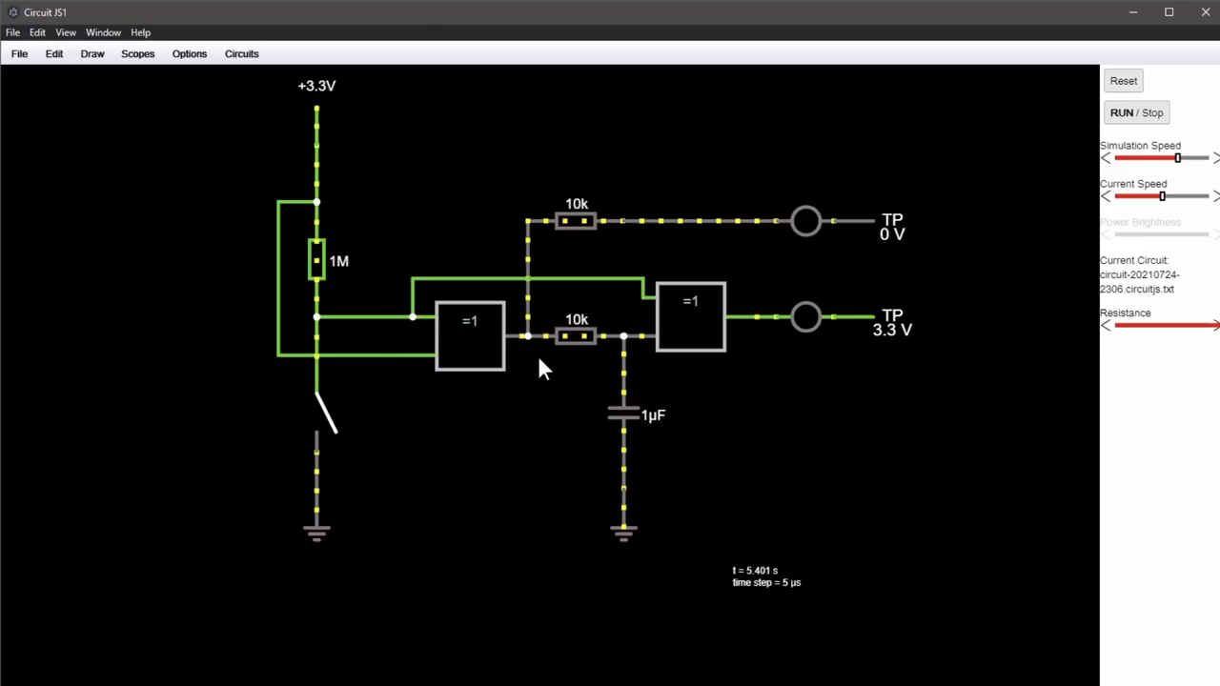
mouse_move(351, 430)
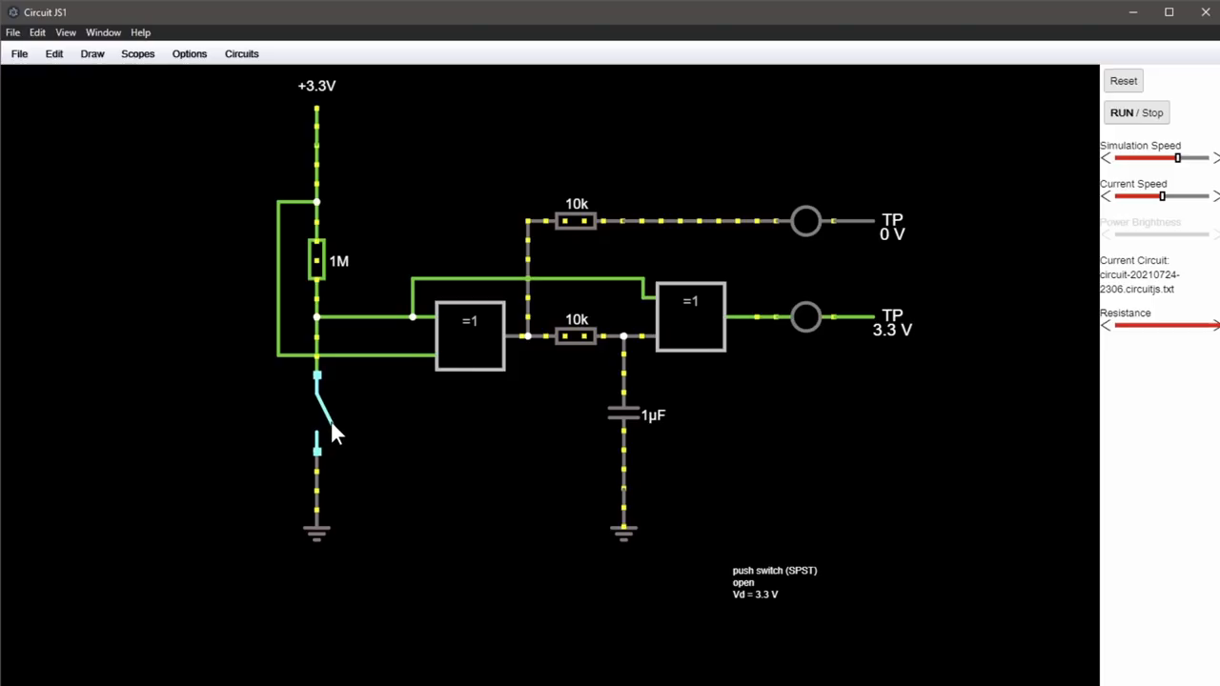
click(317, 410)
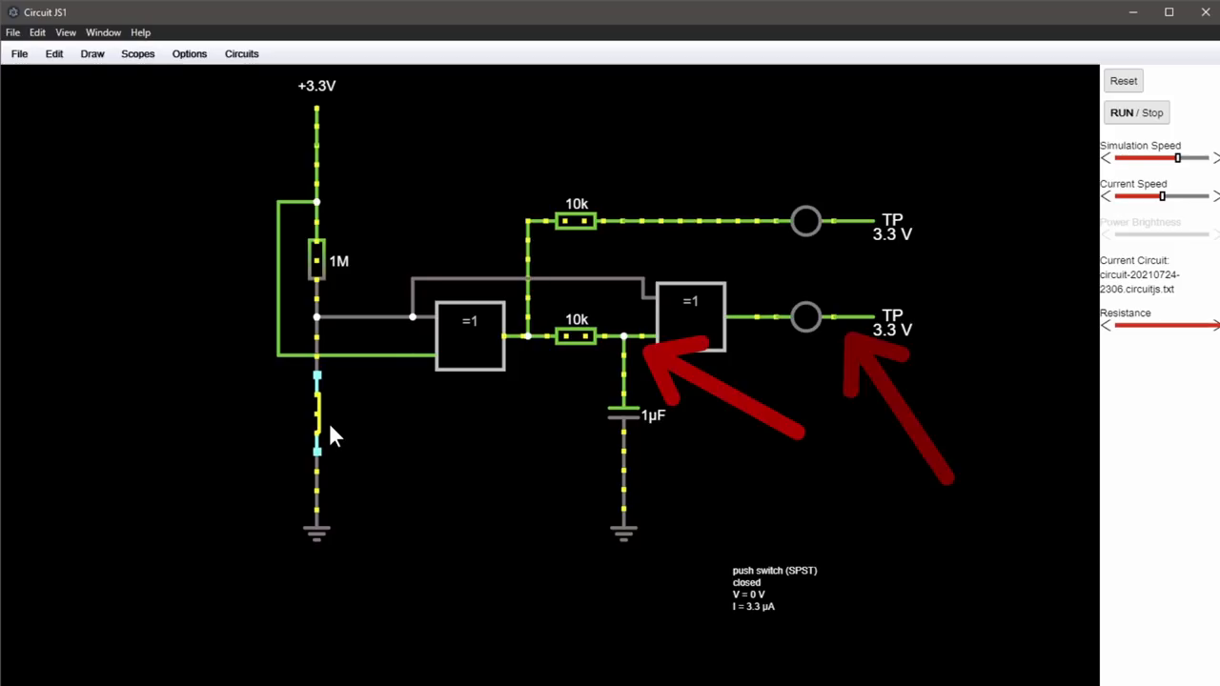
Toggle the reed switch several times and add the 1 µF capacitor to a scope
click(316, 410)
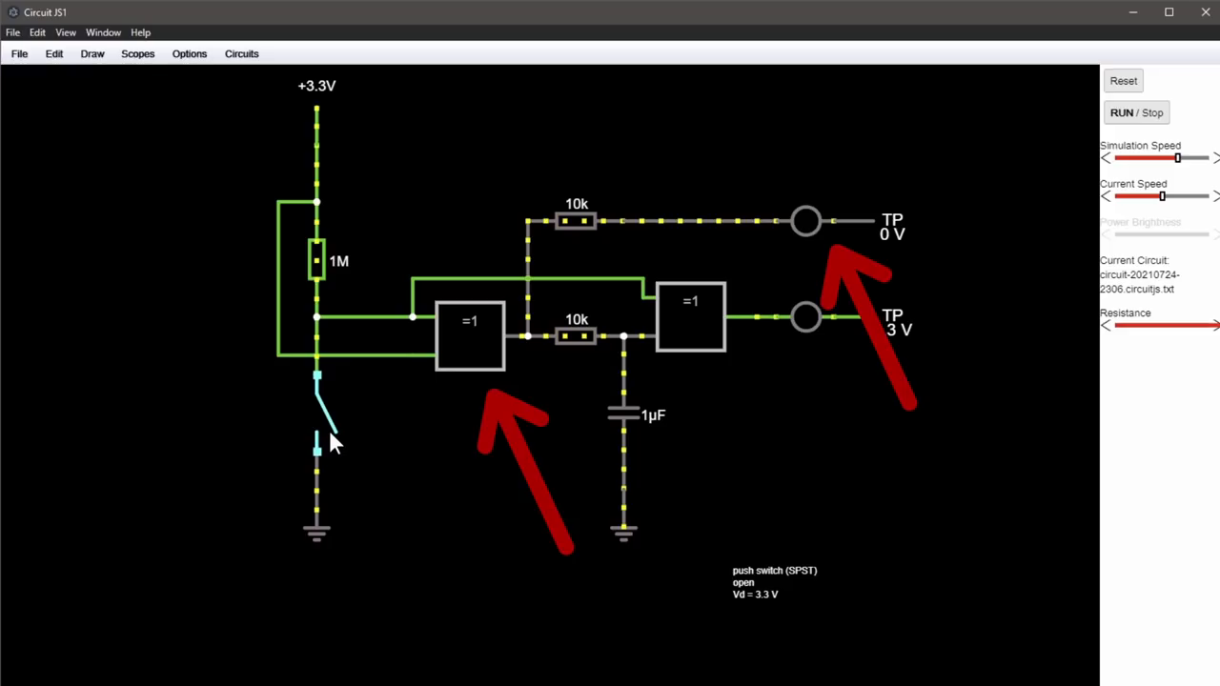
mouse_move(414, 438)
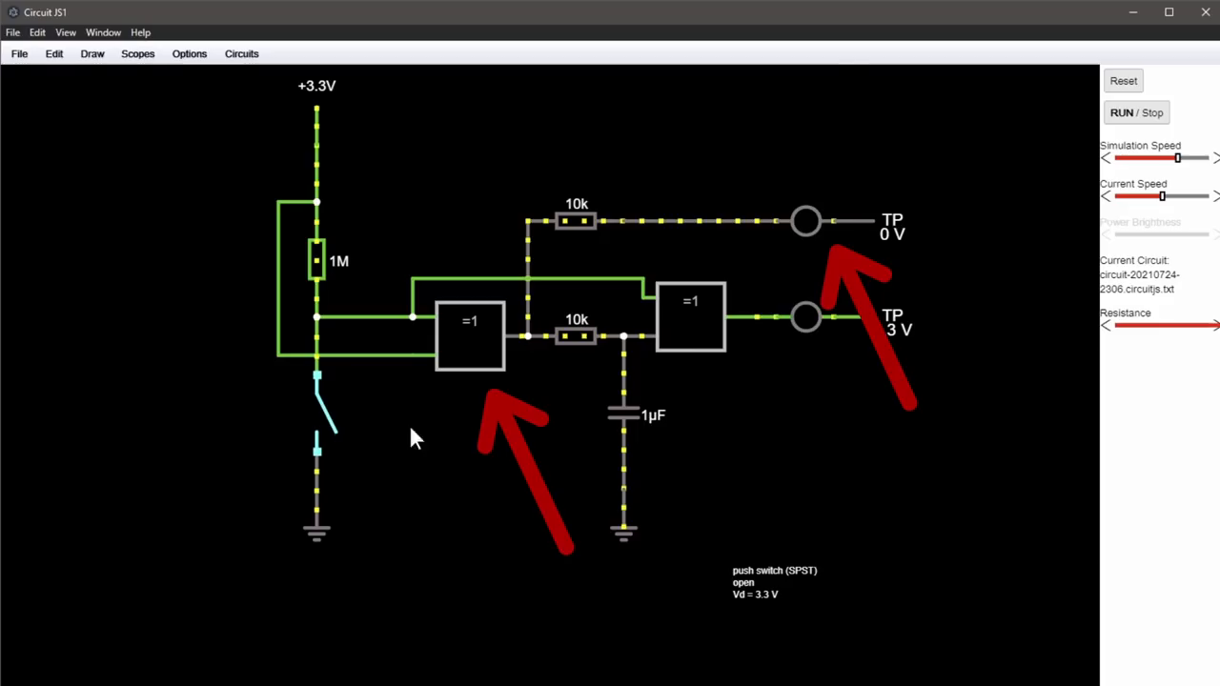
click(317, 410)
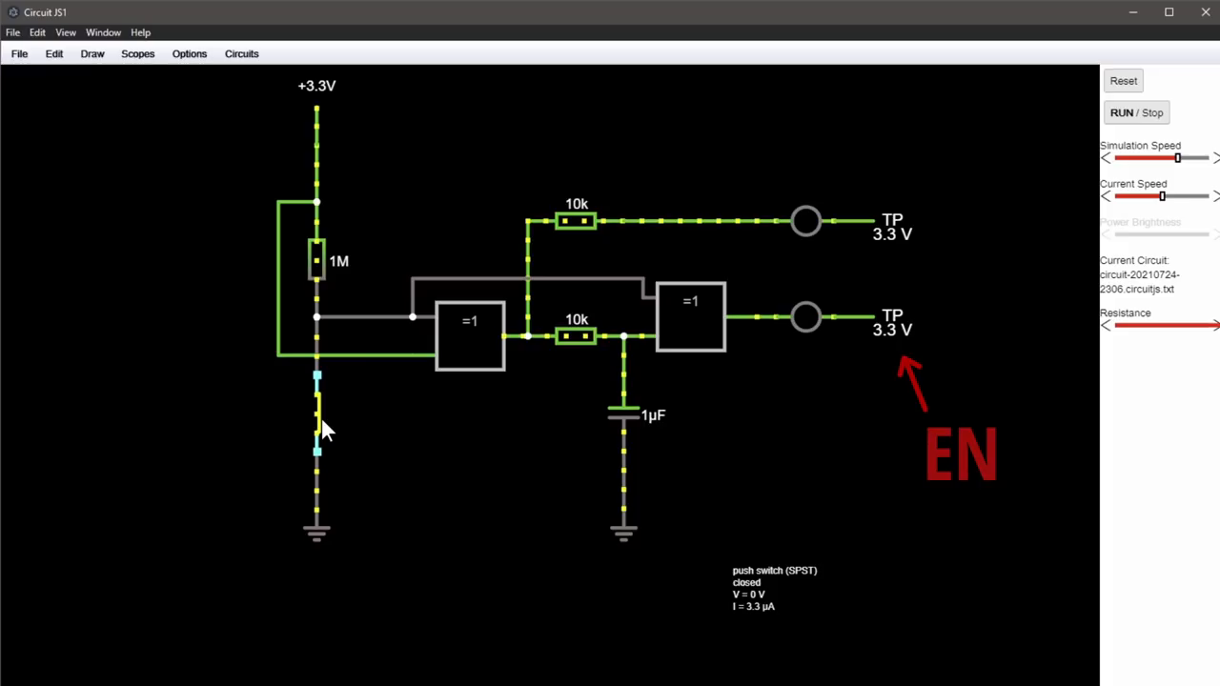
click(317, 409)
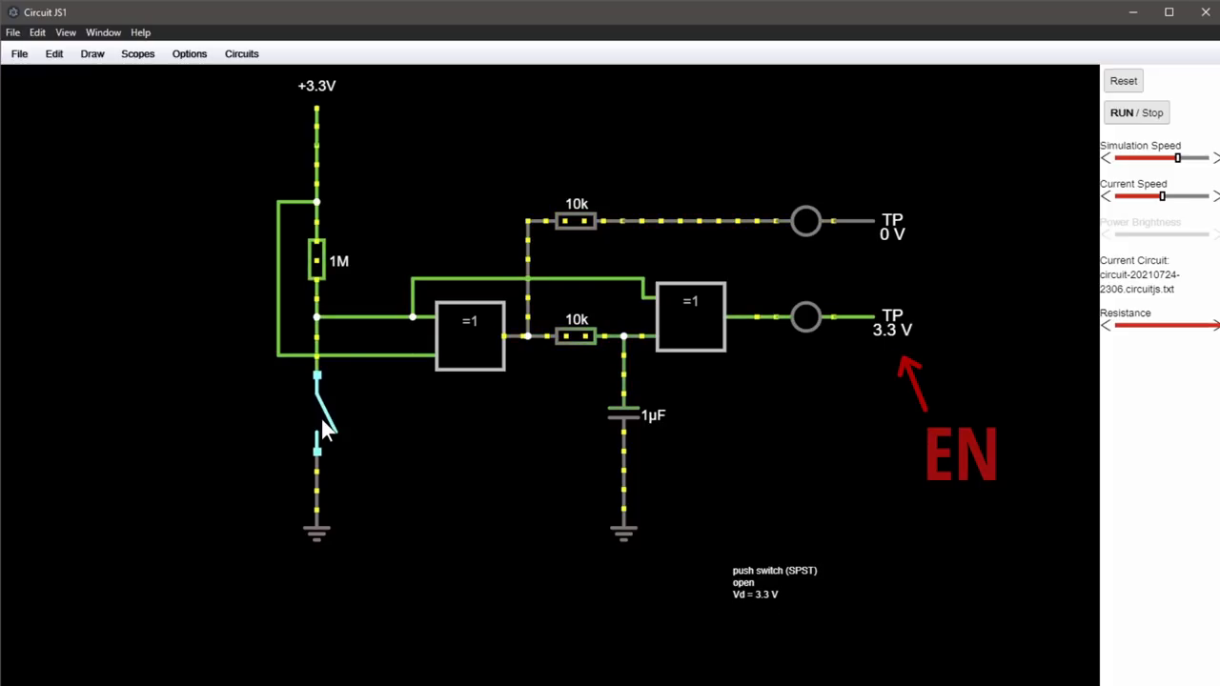
click(318, 410)
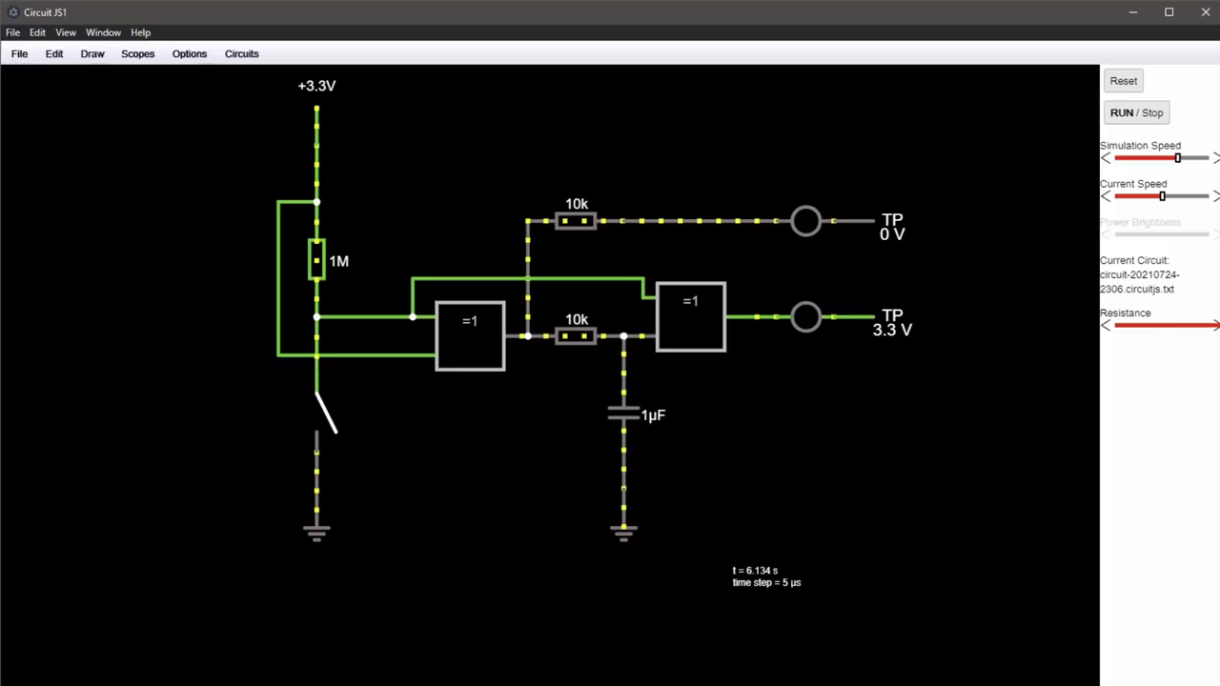
mouse_move(797, 476)
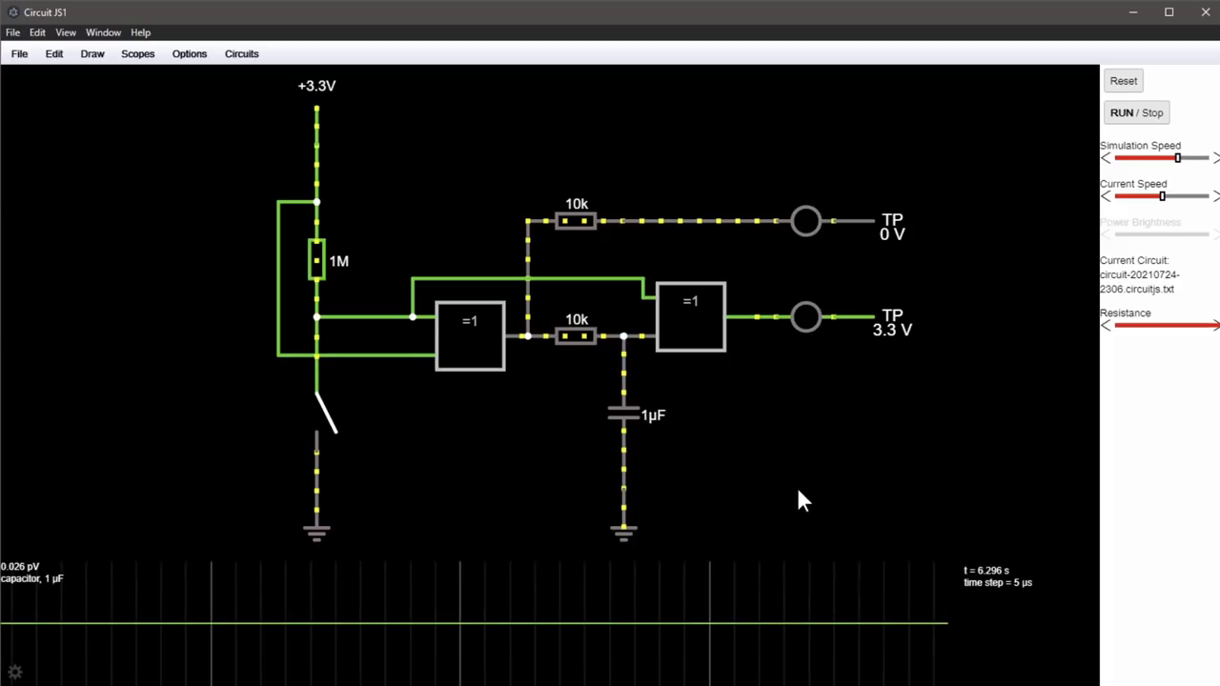
click(324, 419)
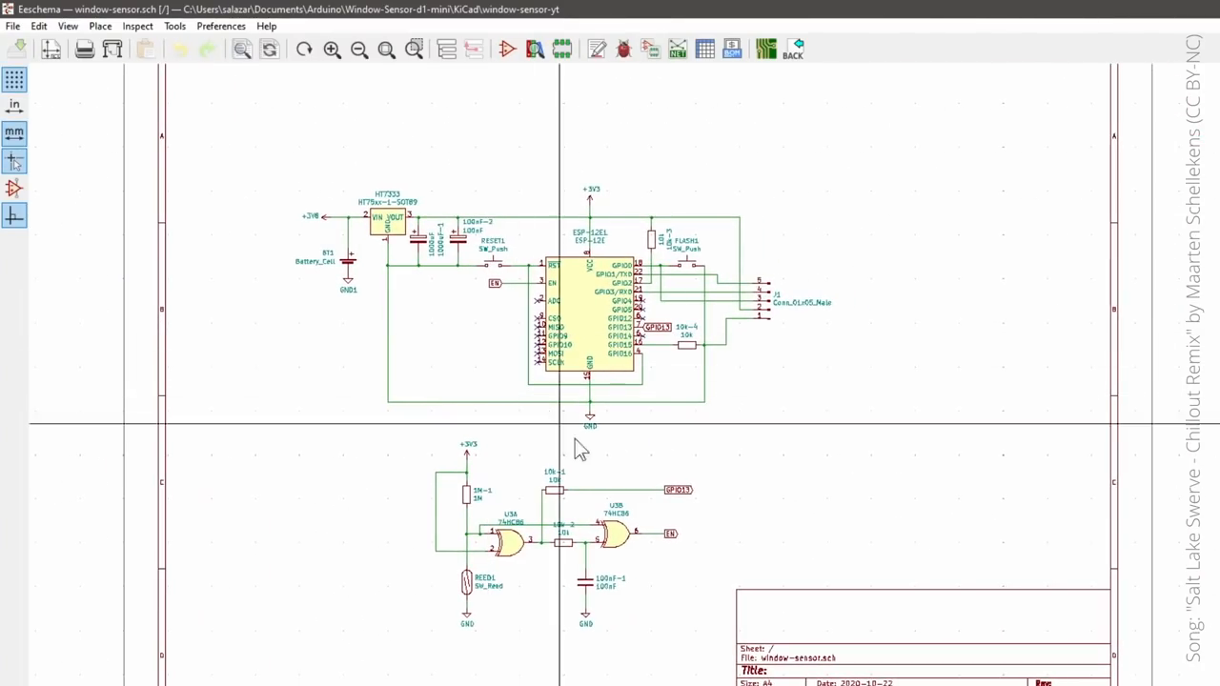
mouse_move(567, 86)
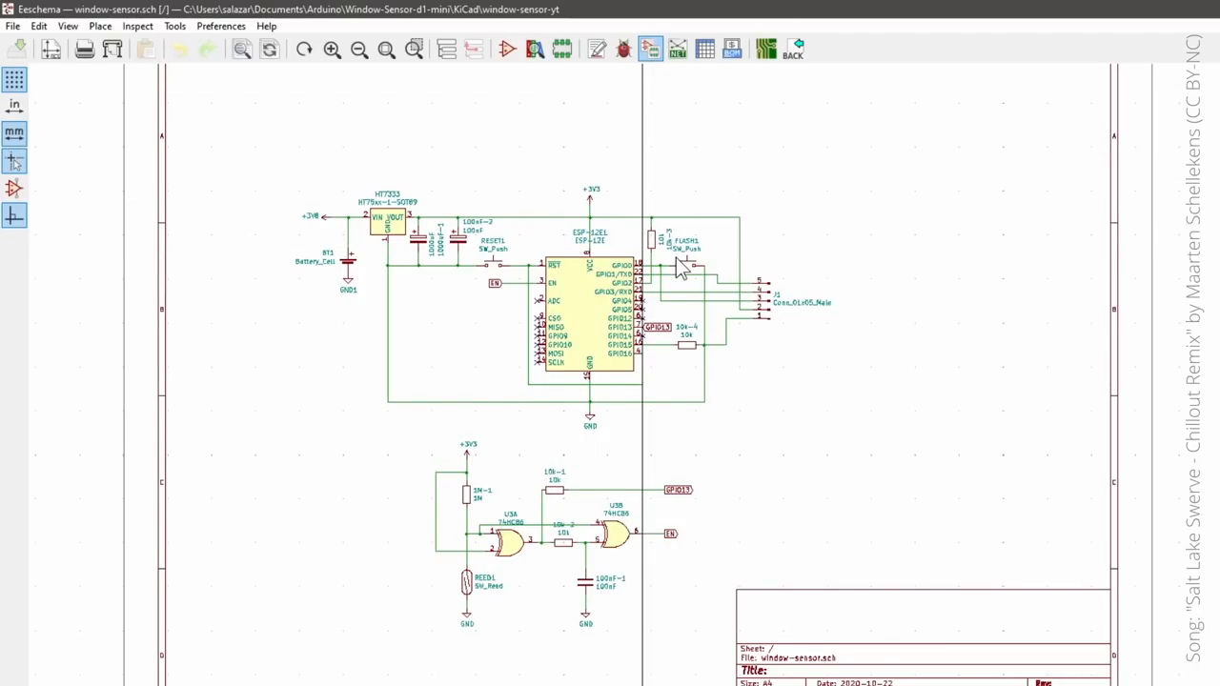
Review the 10k-1 and 10k-3 resistor footprints, then bring up the Pcbnew board layout
click(651, 50)
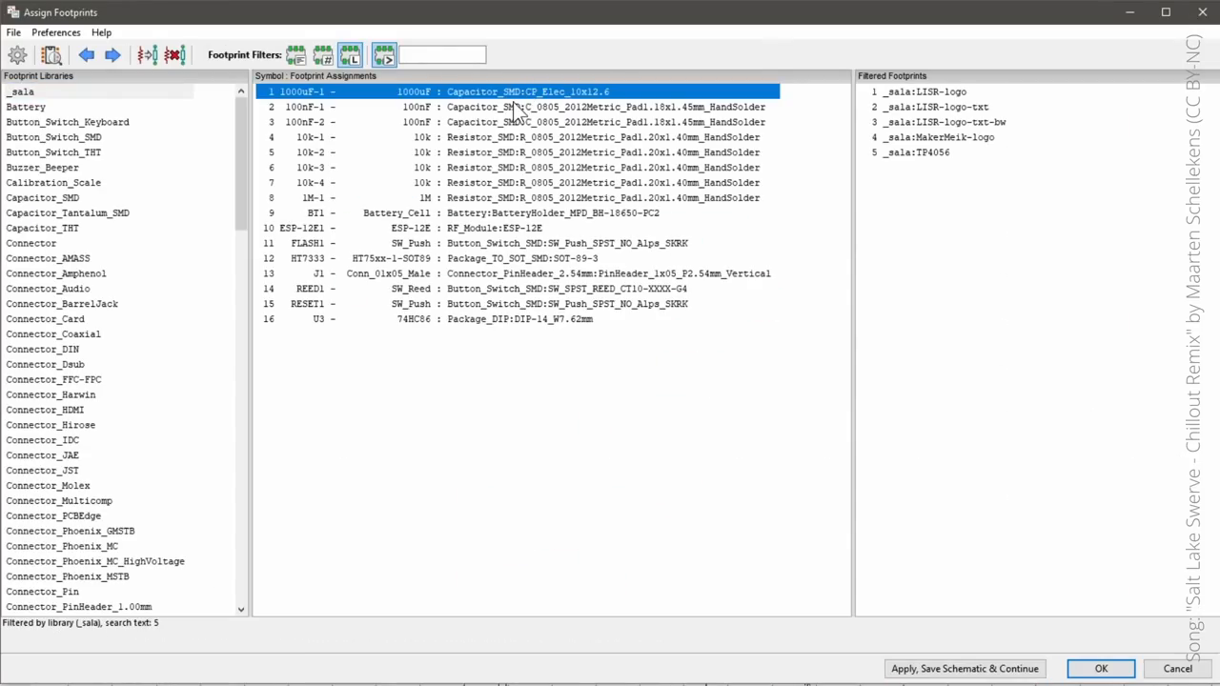
click(514, 137)
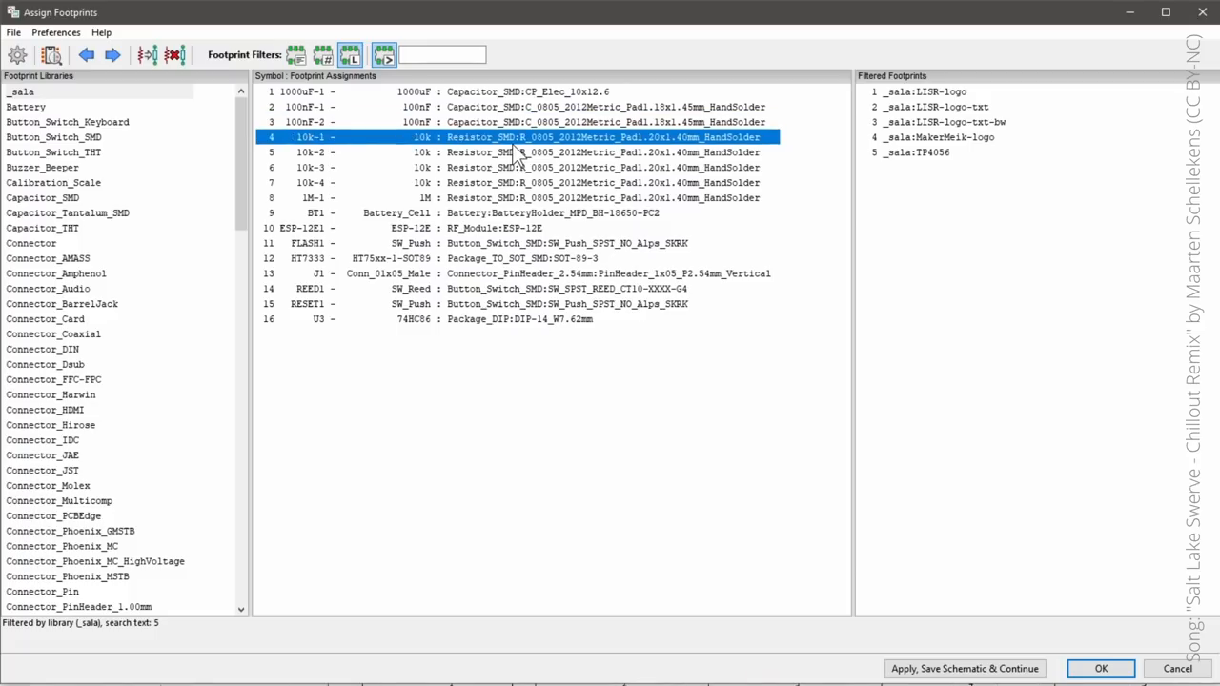
click(514, 166)
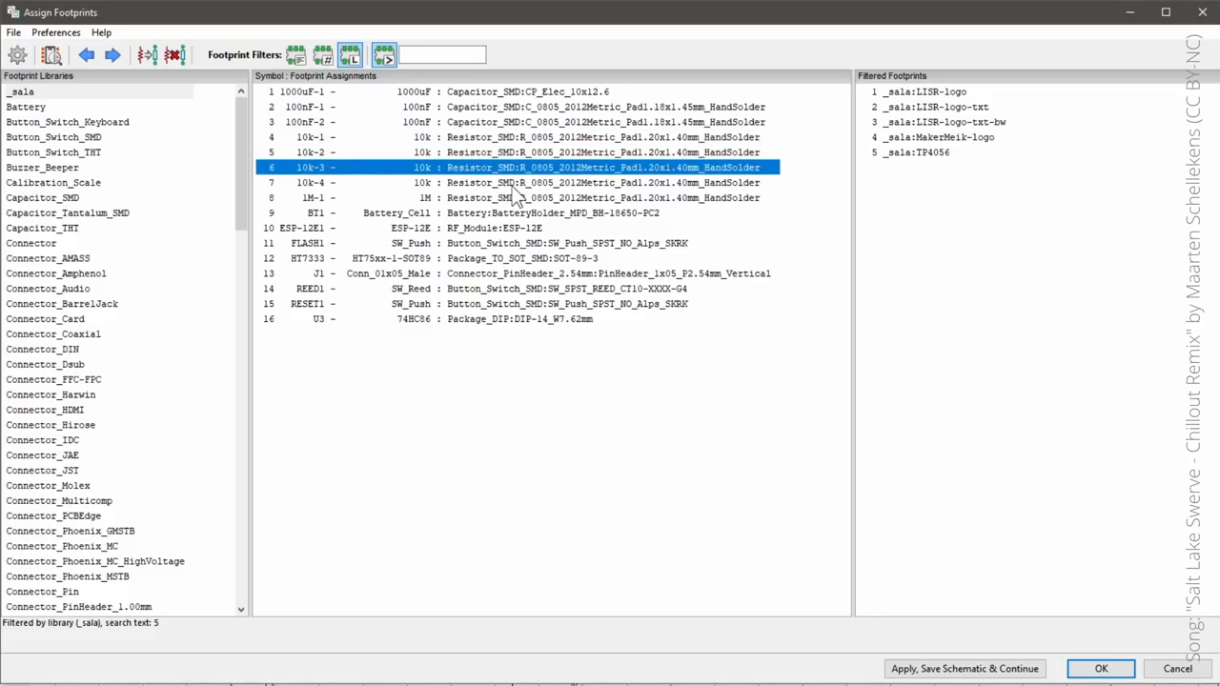
click(515, 182)
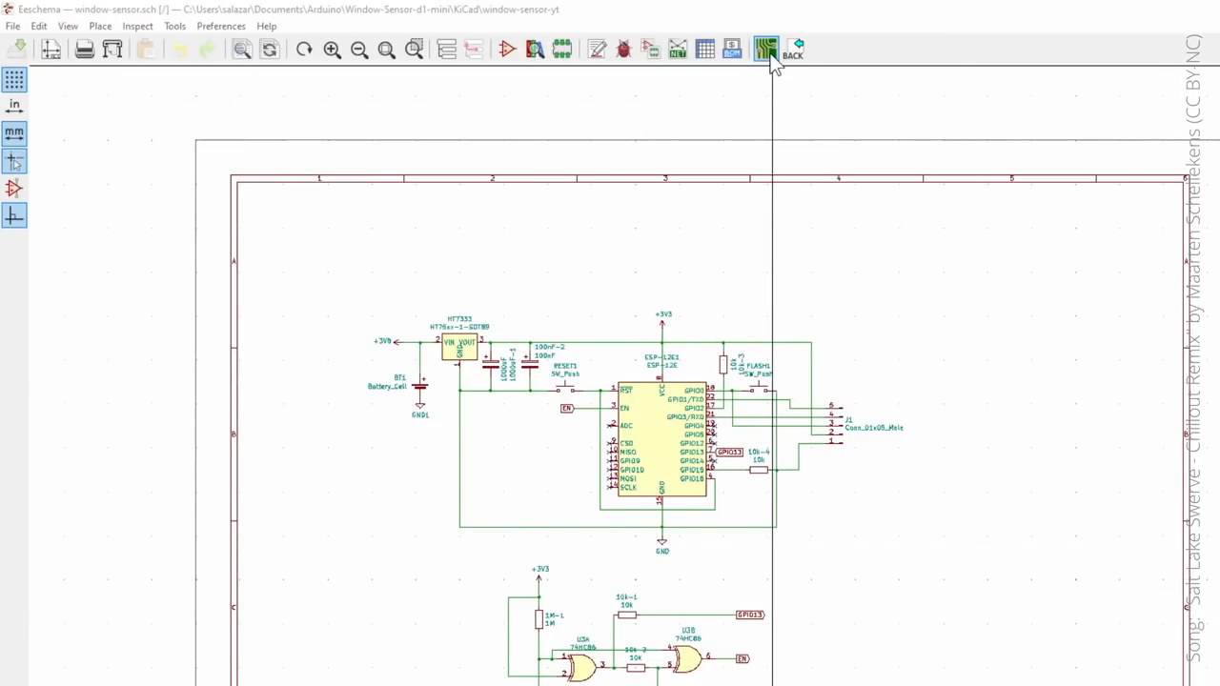
click(766, 48)
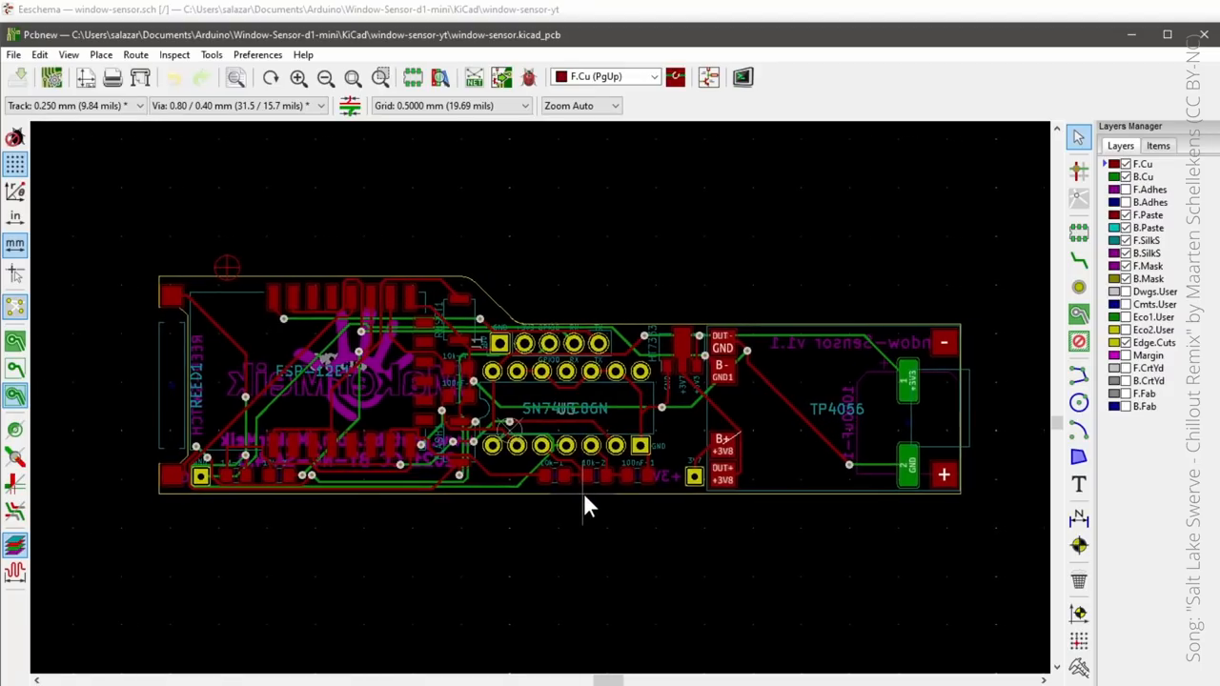
mouse_move(672, 425)
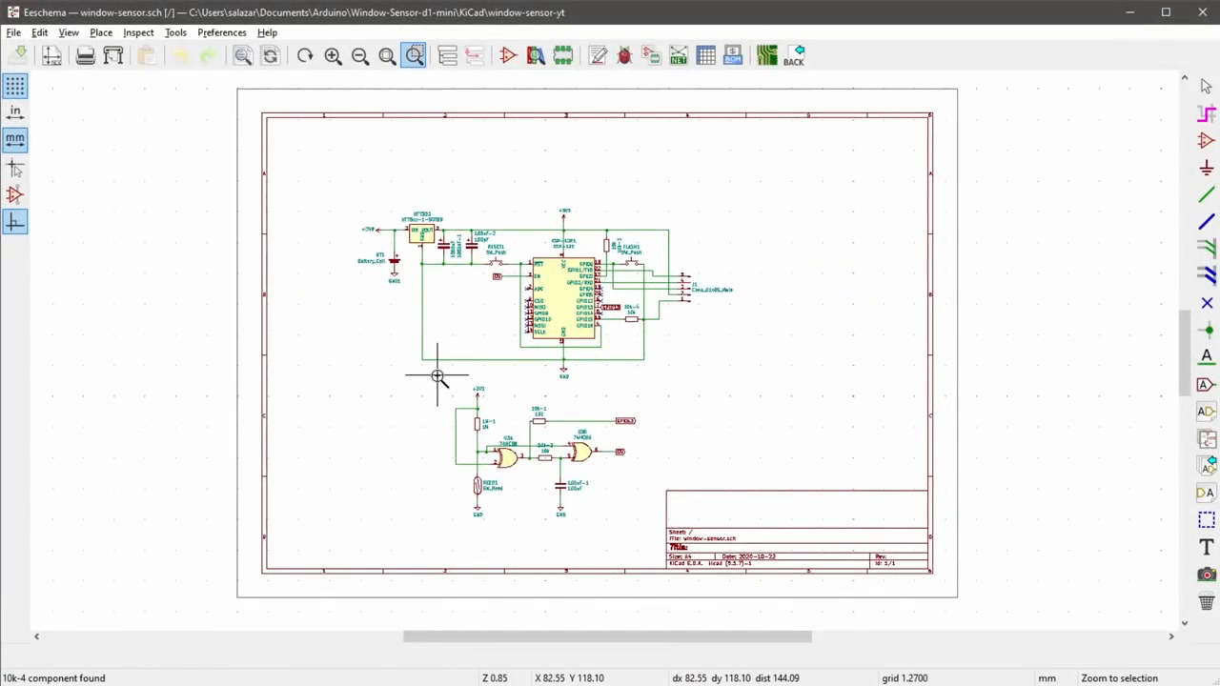
Zoom in on the reed switch and 74HC86 XOR section of the schematic
scroll(up, 3)
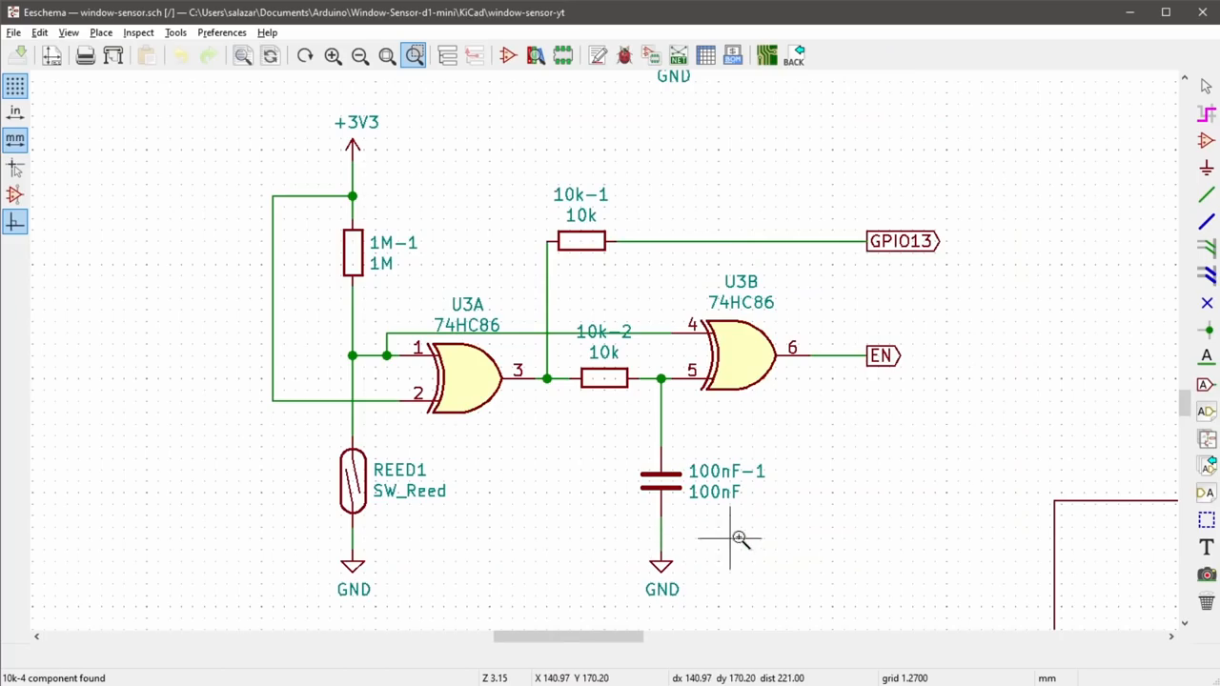
mouse_move(753, 576)
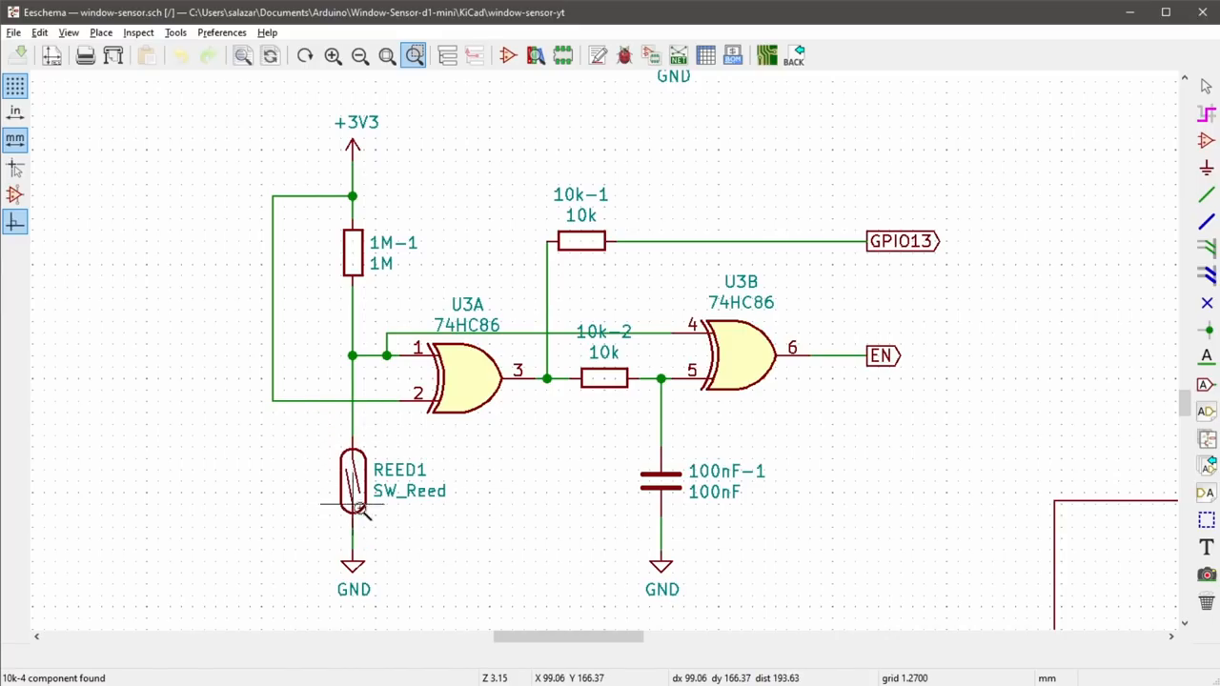
mouse_move(461, 517)
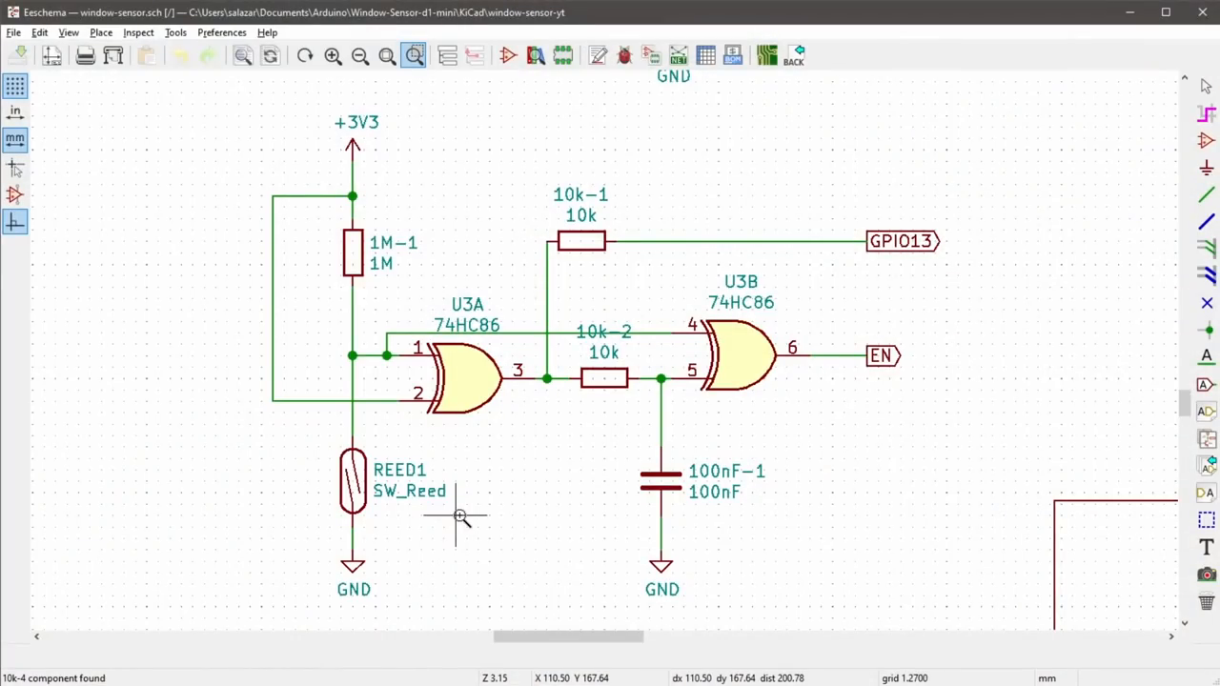
mouse_move(913, 205)
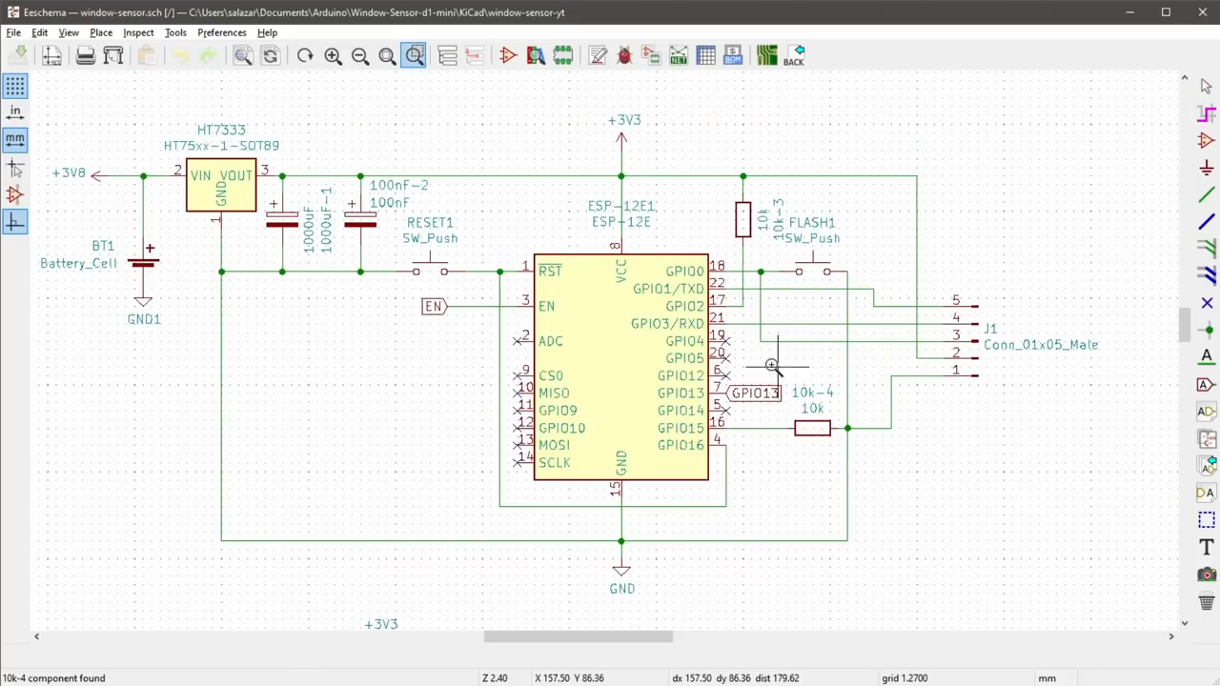
mouse_move(761, 386)
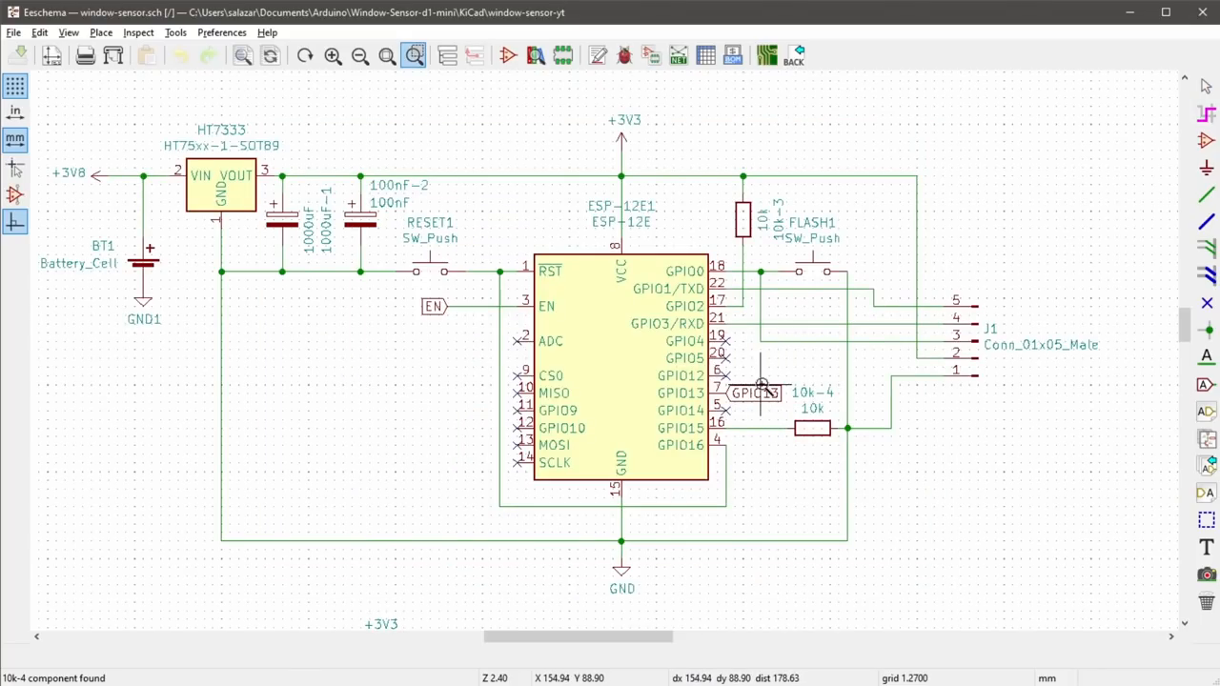
mouse_move(818, 279)
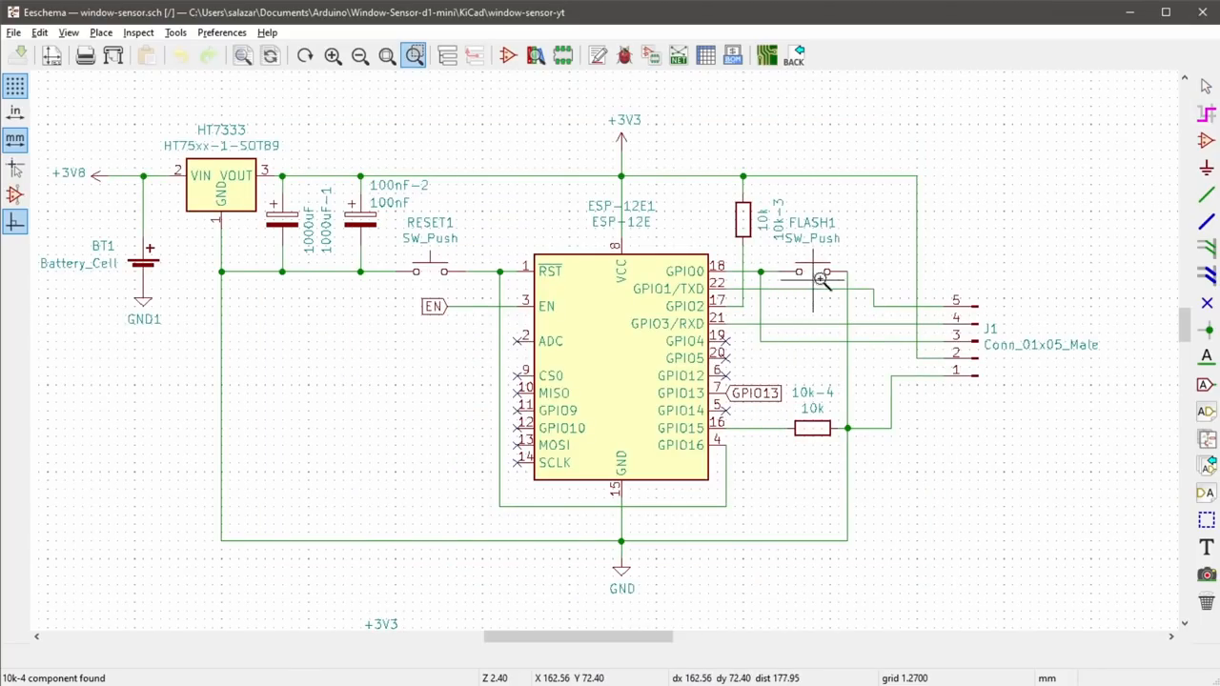
mouse_move(443, 281)
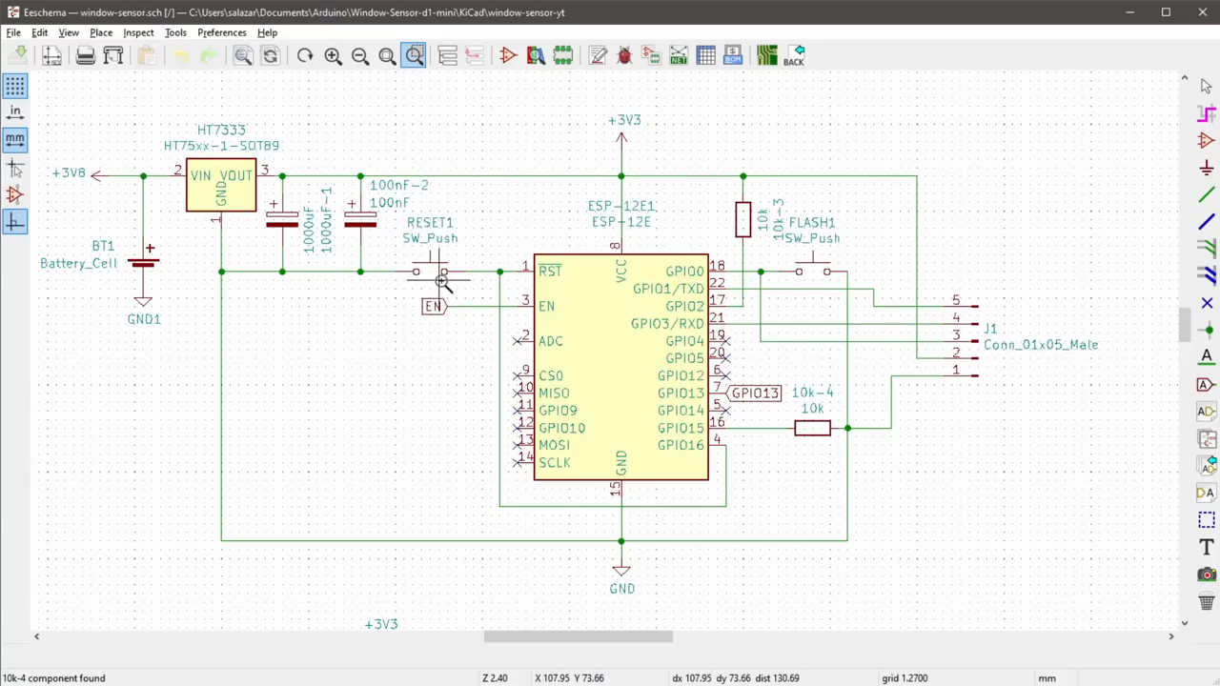
mouse_move(987, 417)
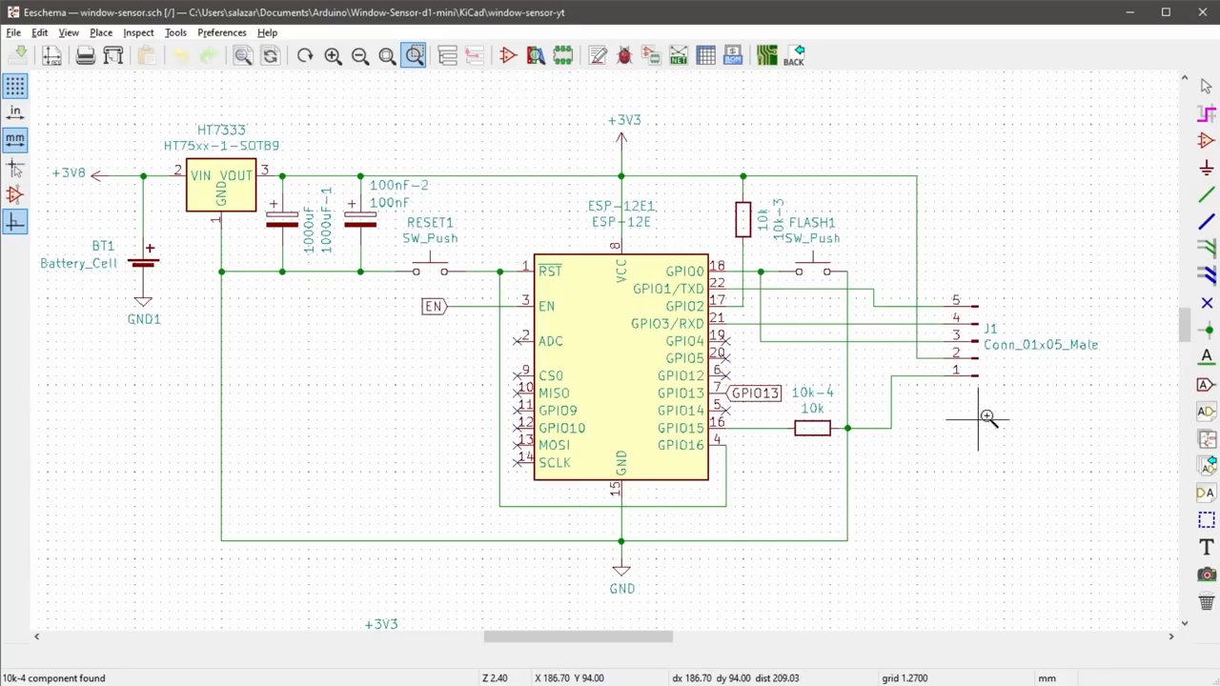
mouse_move(1010, 413)
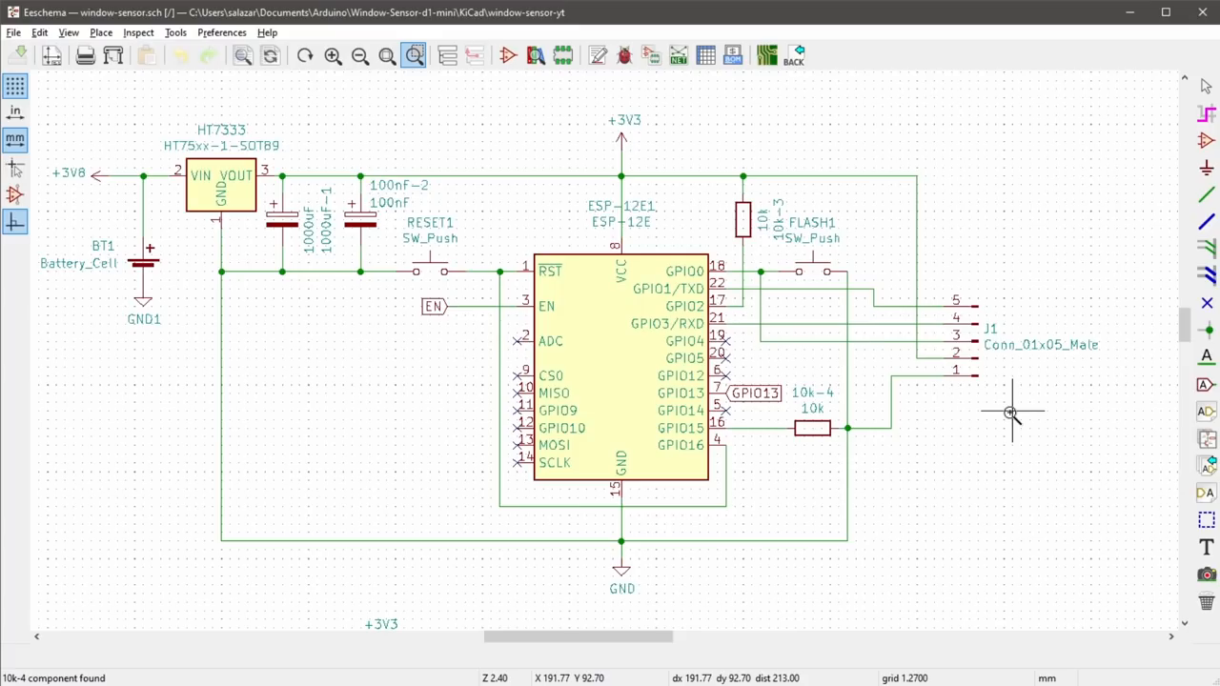
mouse_move(151, 131)
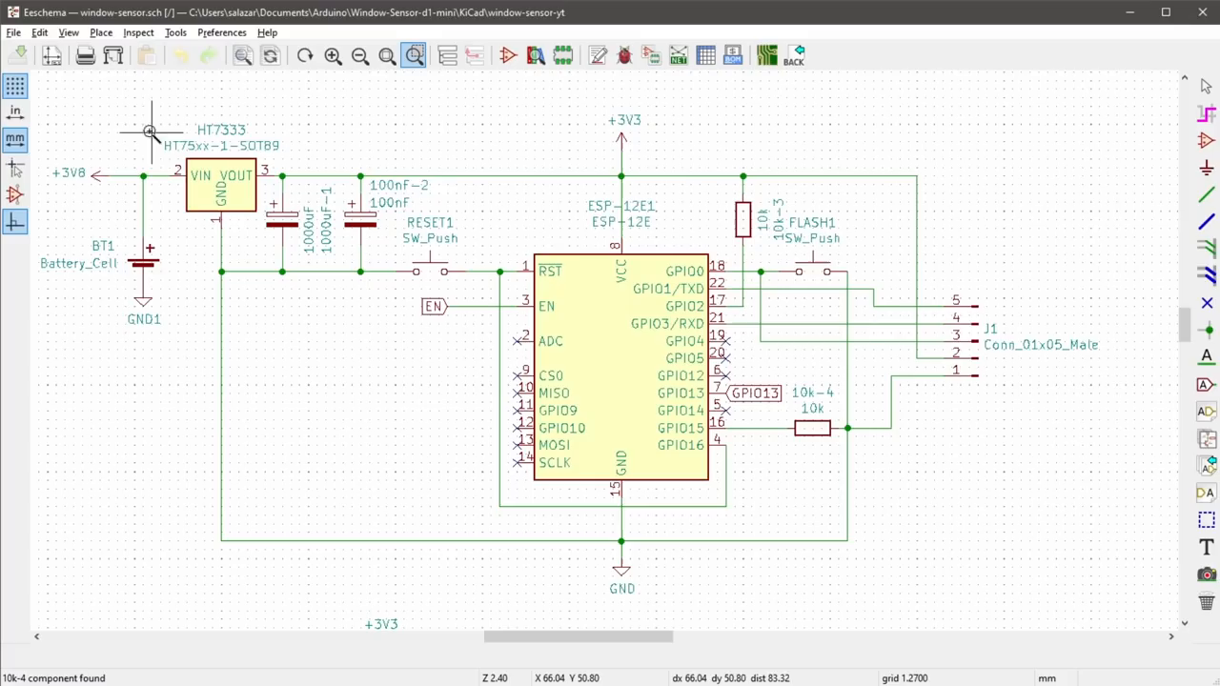
mouse_move(153, 138)
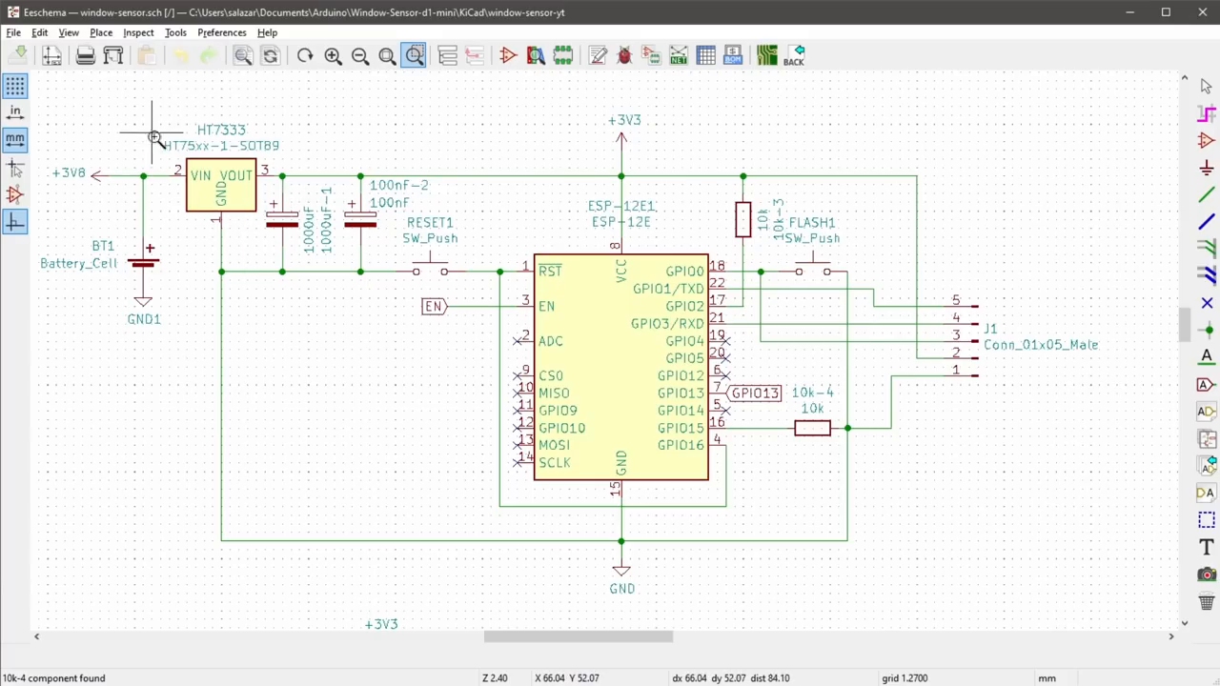
mouse_move(188, 224)
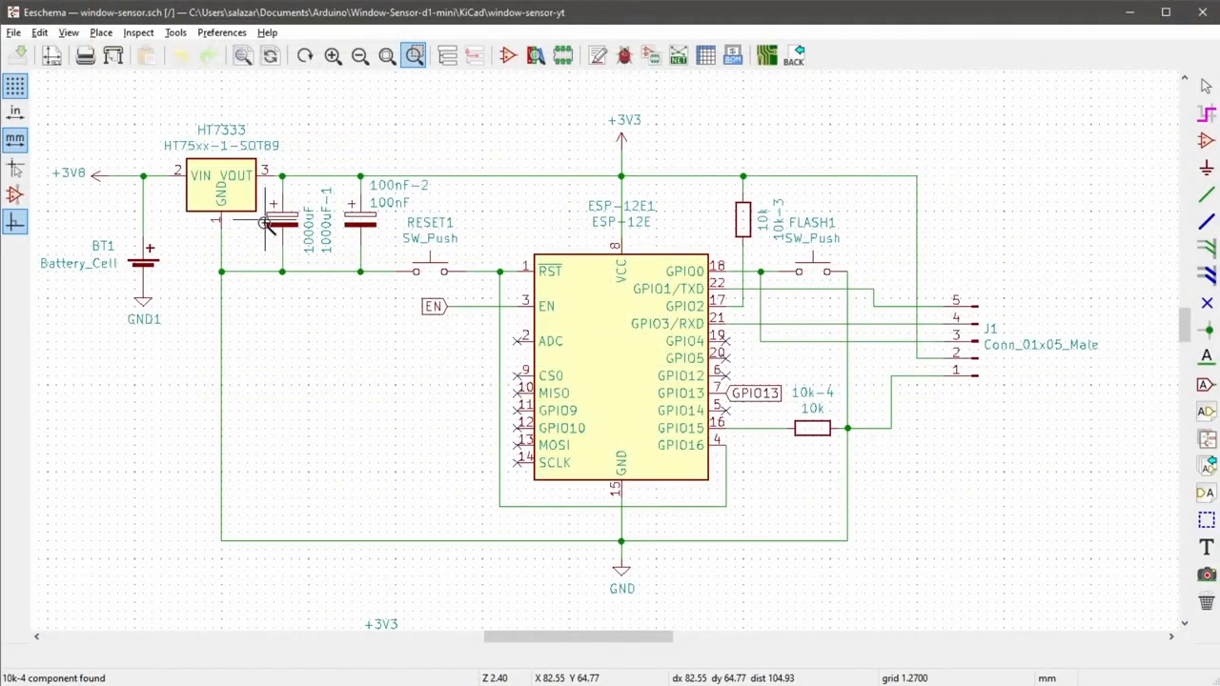
mouse_move(340, 315)
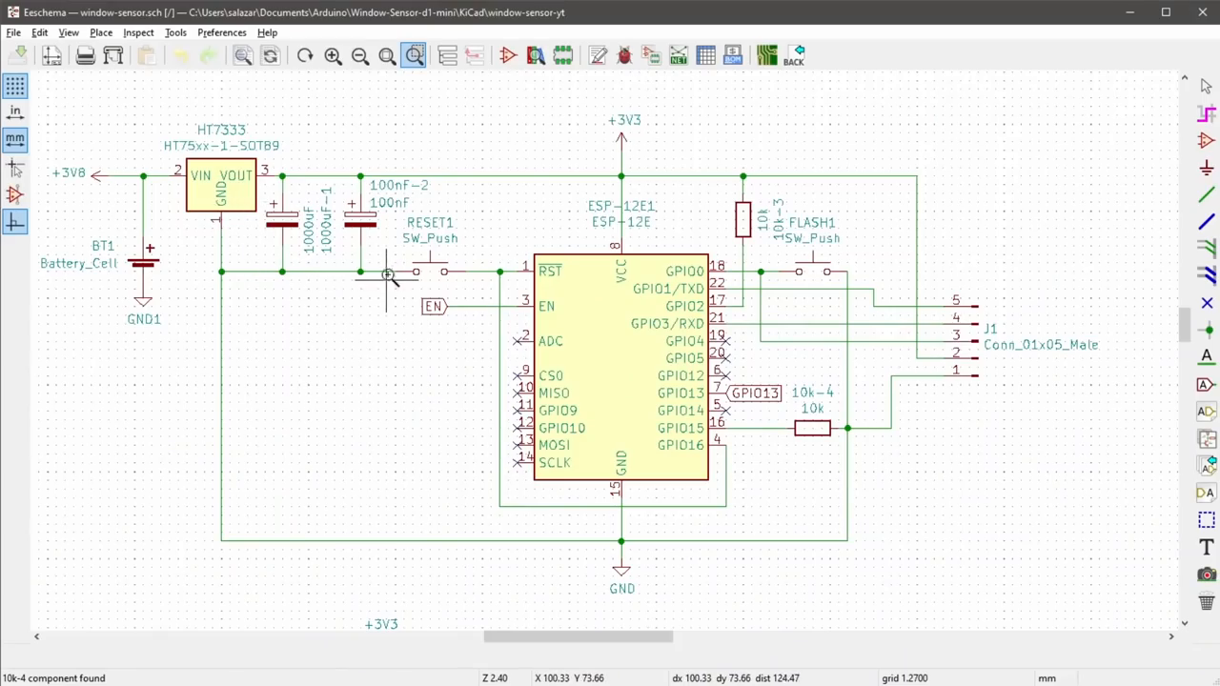
mouse_move(382, 289)
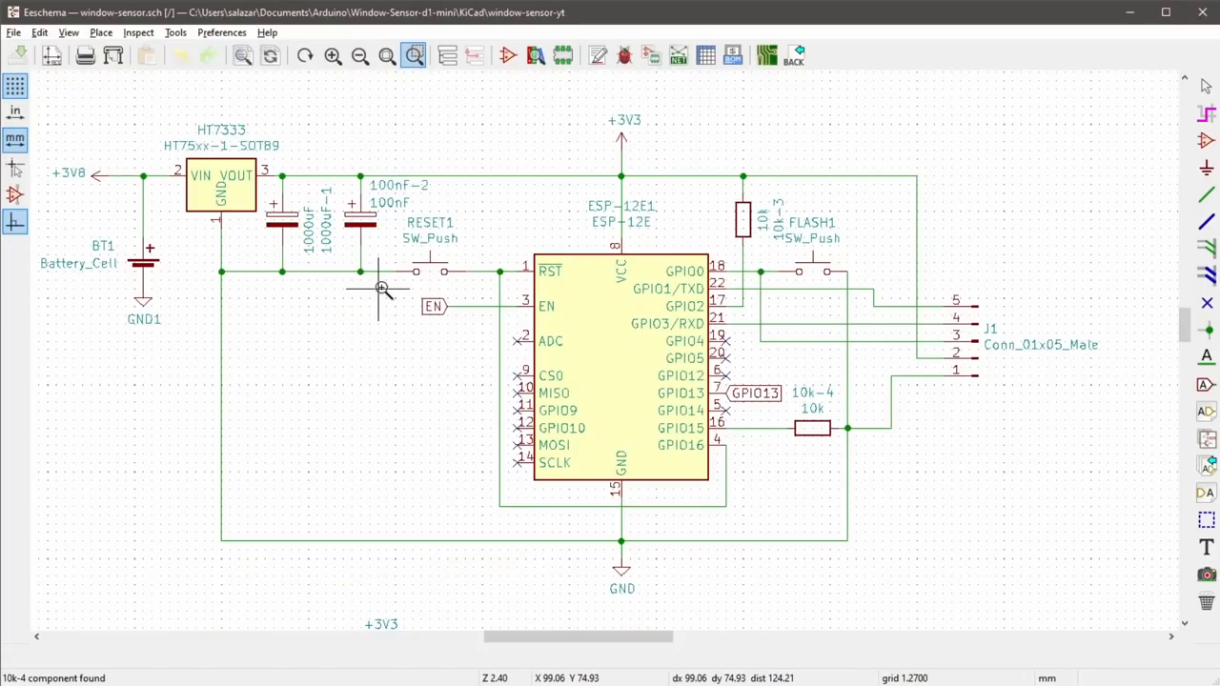
mouse_move(391, 276)
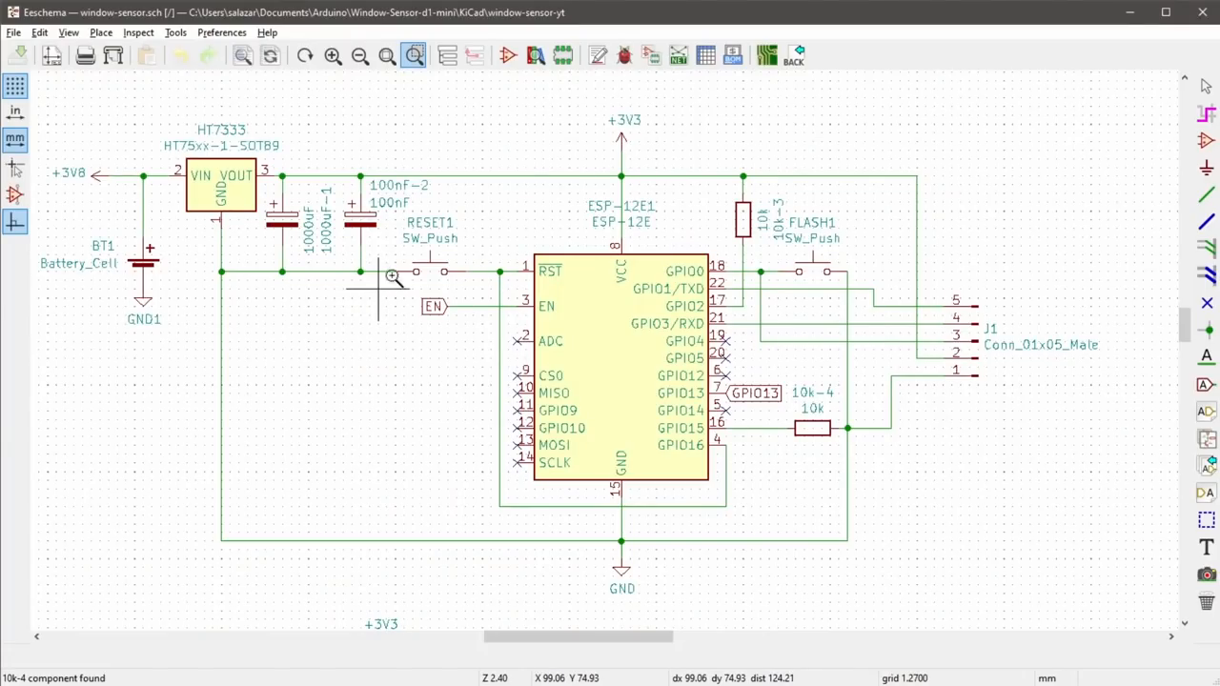
mouse_move(651, 54)
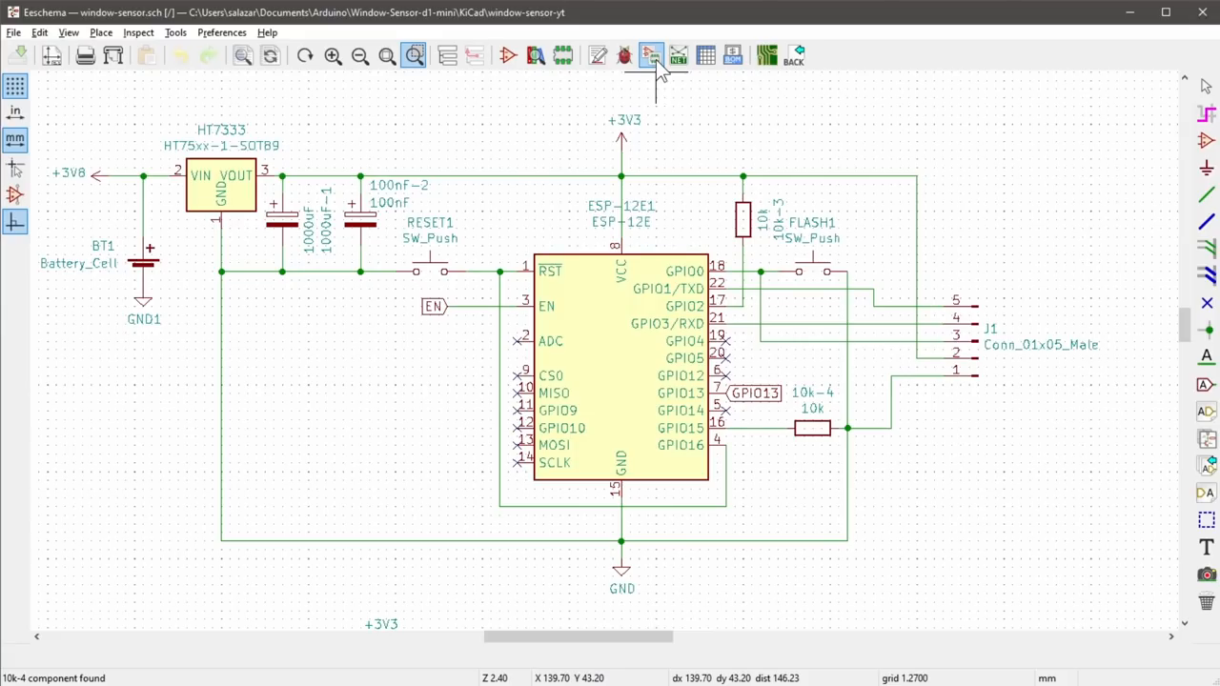
click(651, 55)
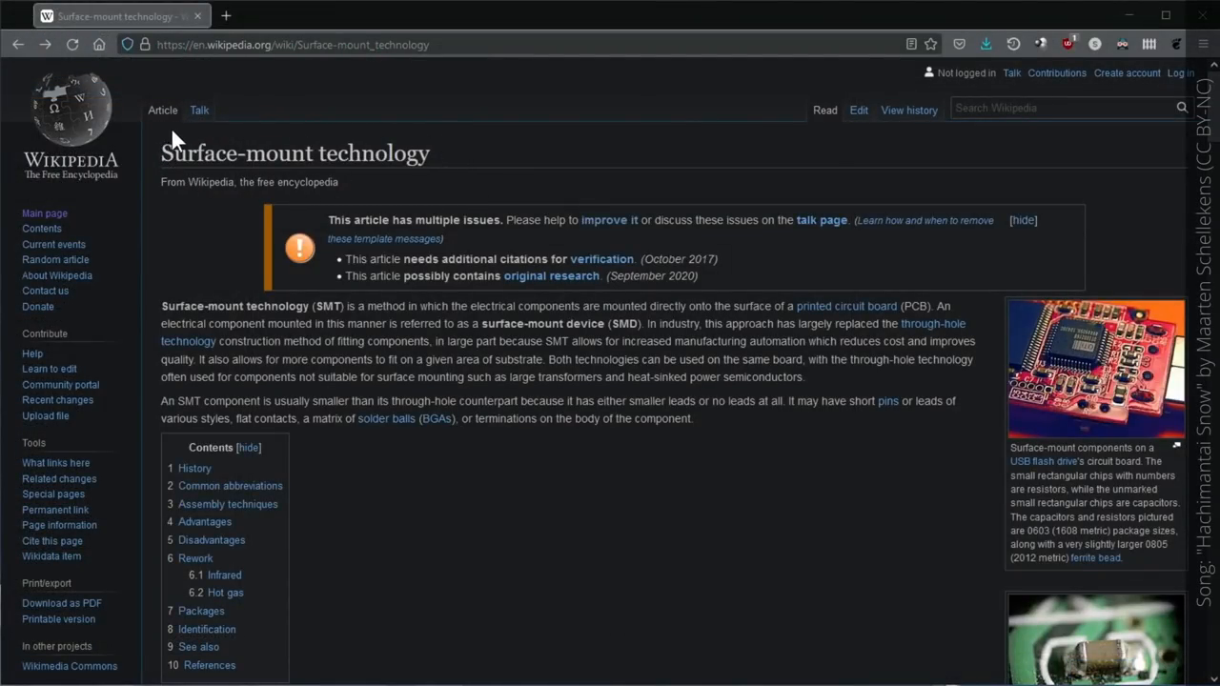
Scroll the Surface-mount technology article and enlarge the SMT component sizes chart
scroll(down, 3)
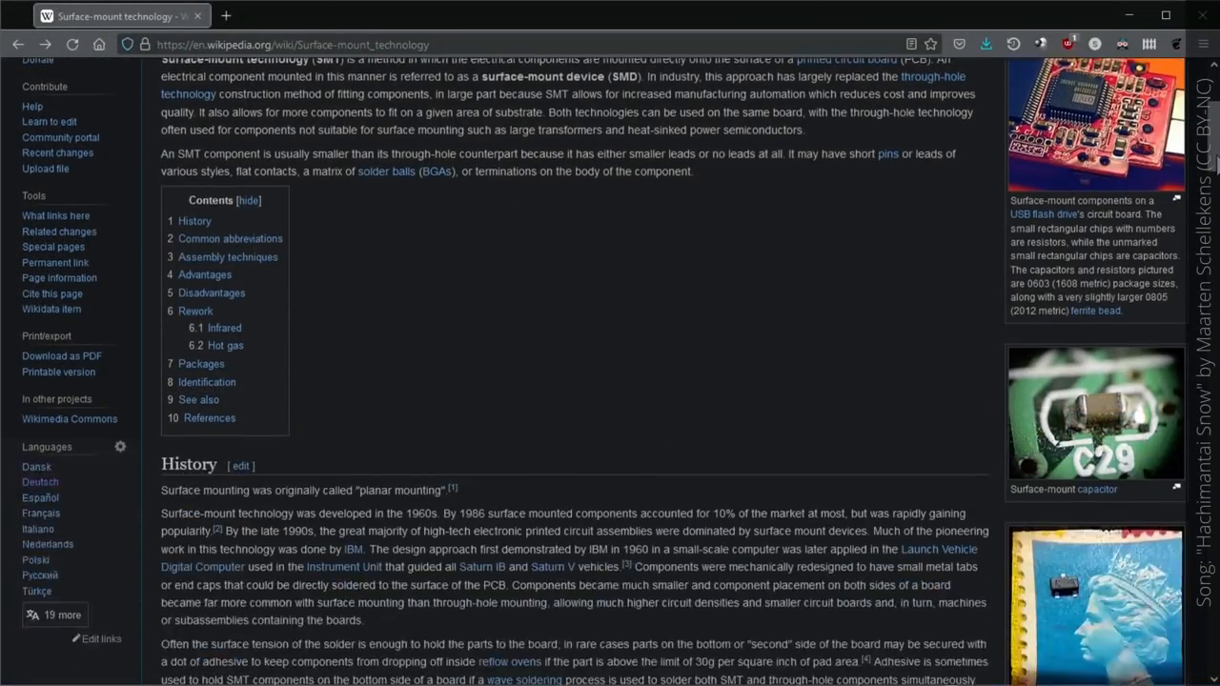
click(1095, 124)
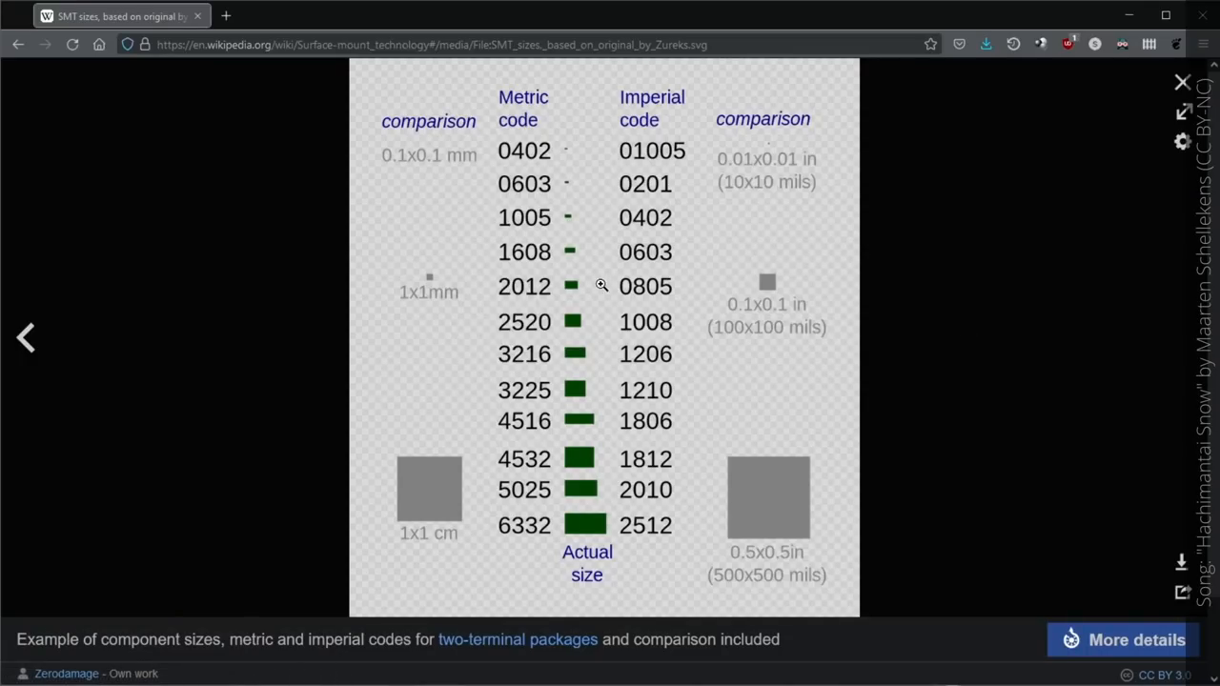
mouse_move(679, 296)
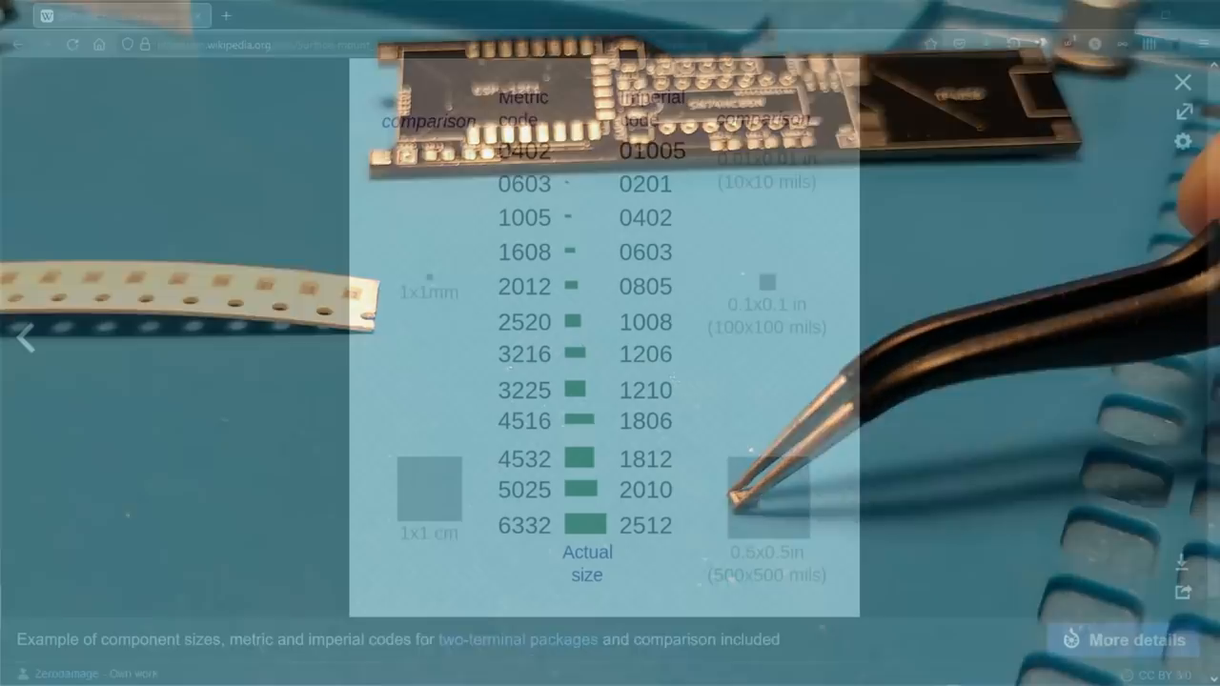
Bring up CvPcb footprint assignment from Eeschema's Tools menu
click(295, 17)
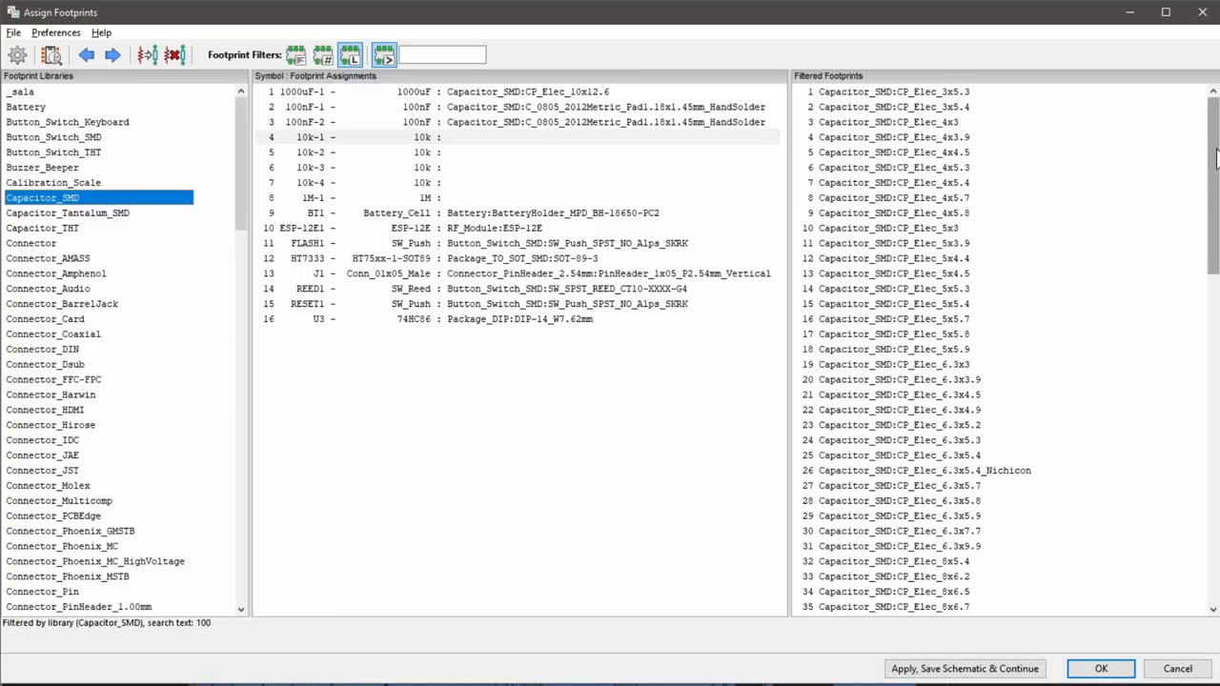
Scroll through the footprint assignment lists
scroll(down, 3)
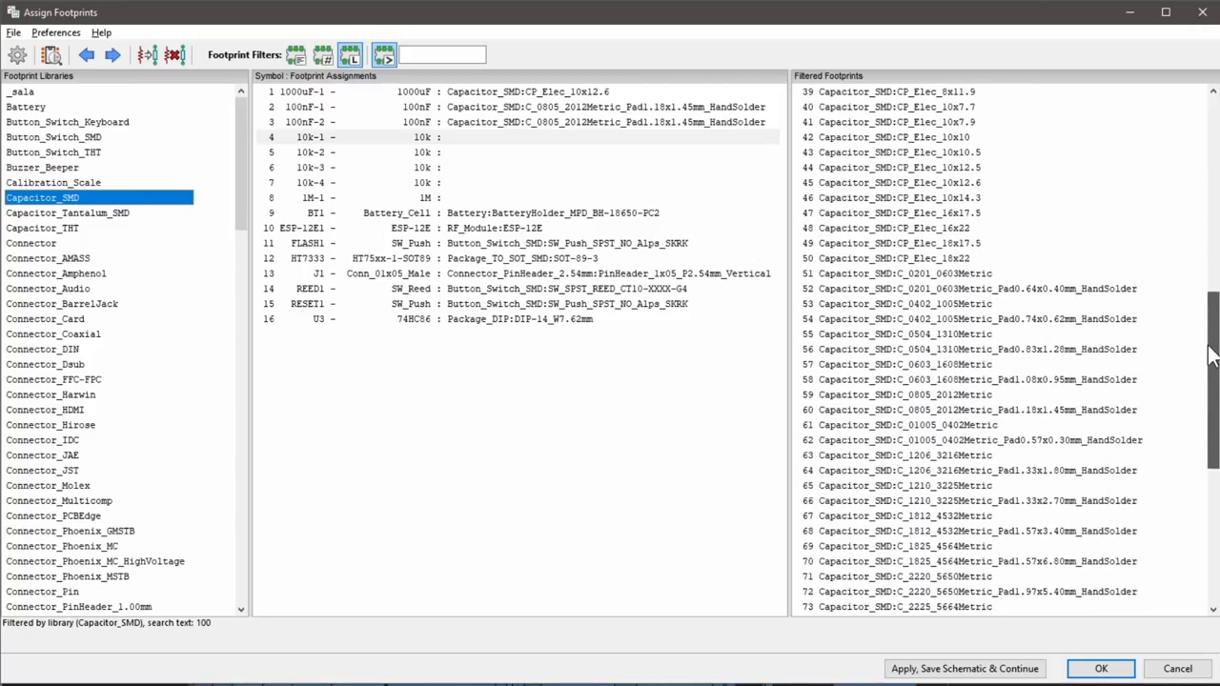
scroll(down, 3)
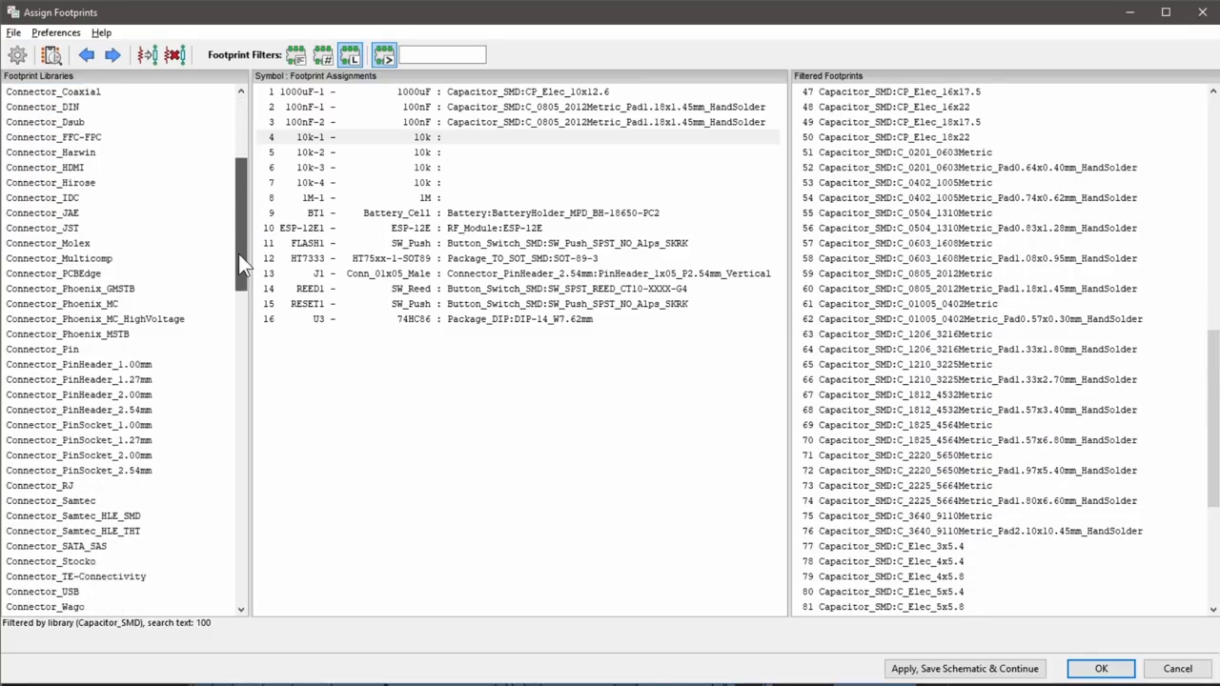
scroll(down, 3)
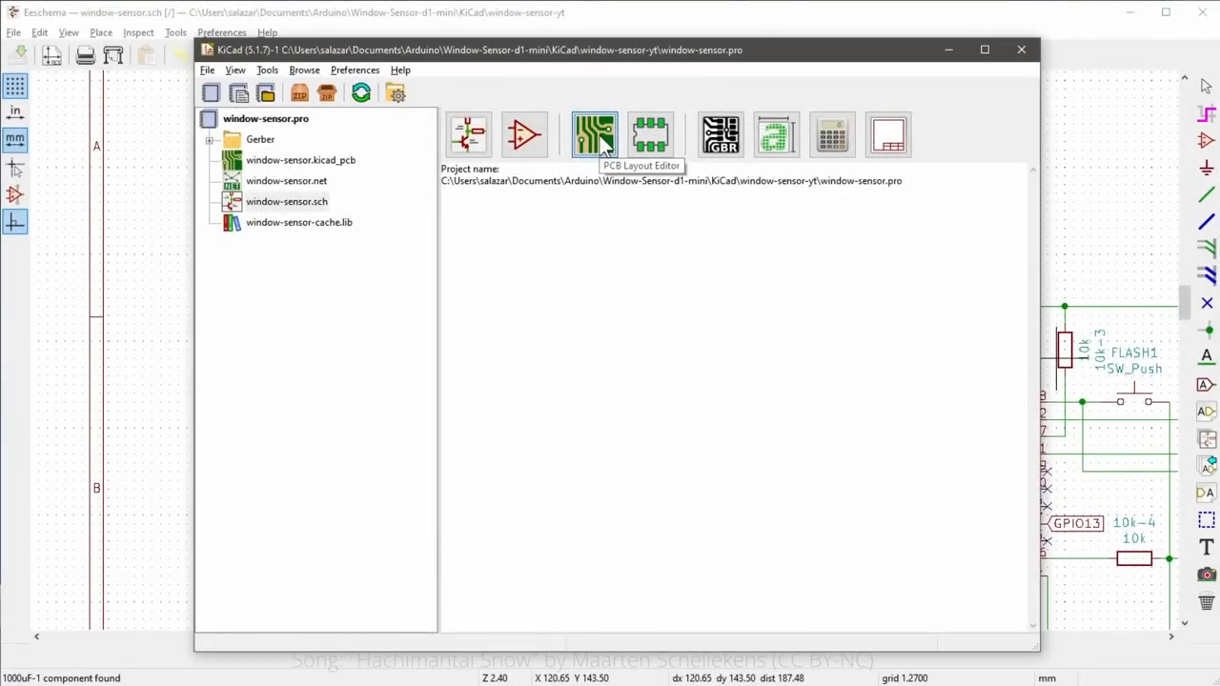
Update the PCB from the schematic in Pcbnew and close the update summary
click(593, 133)
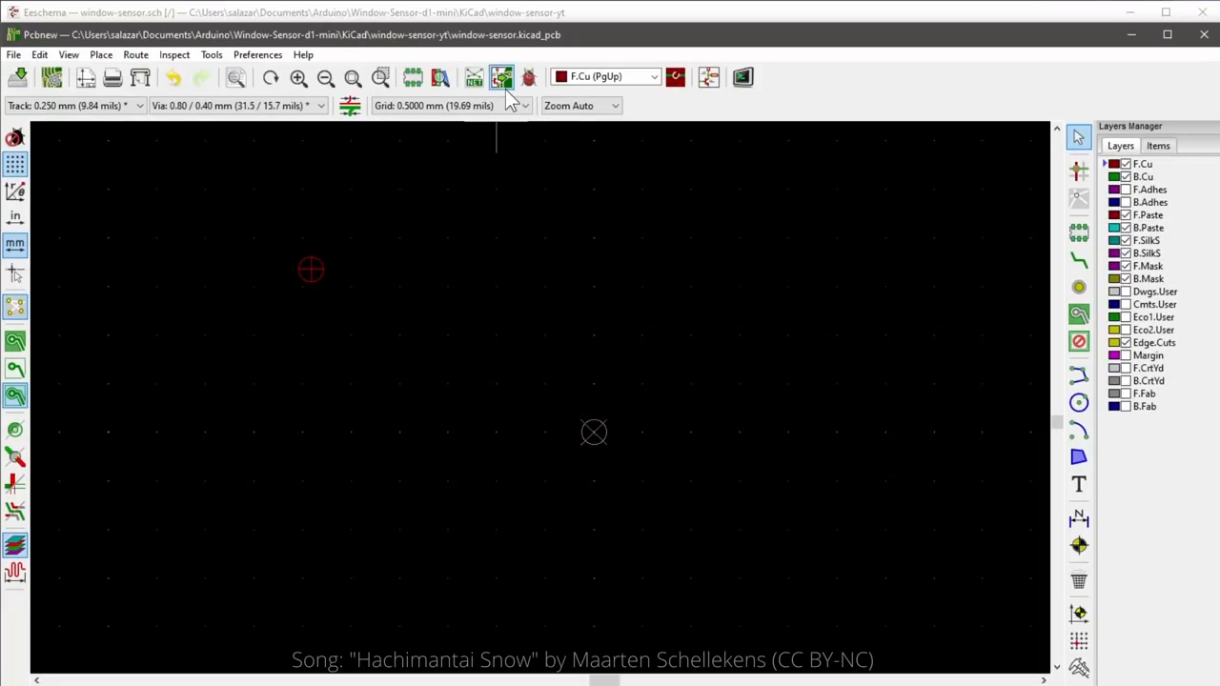
click(502, 77)
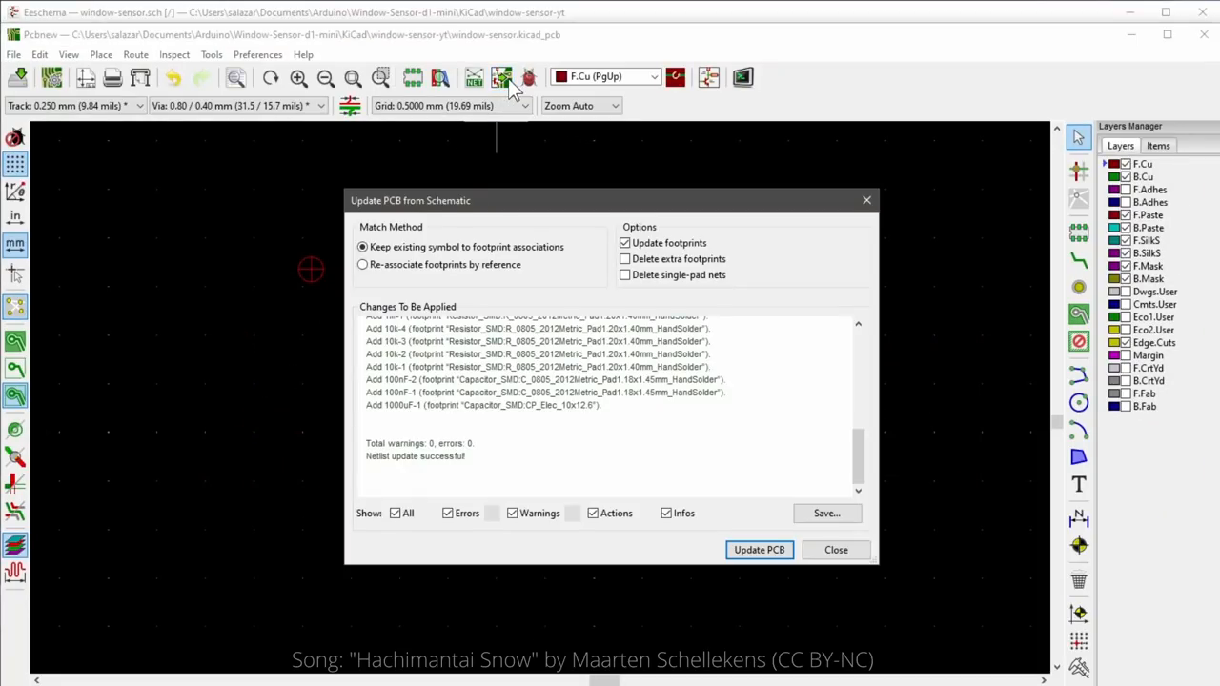
click(759, 550)
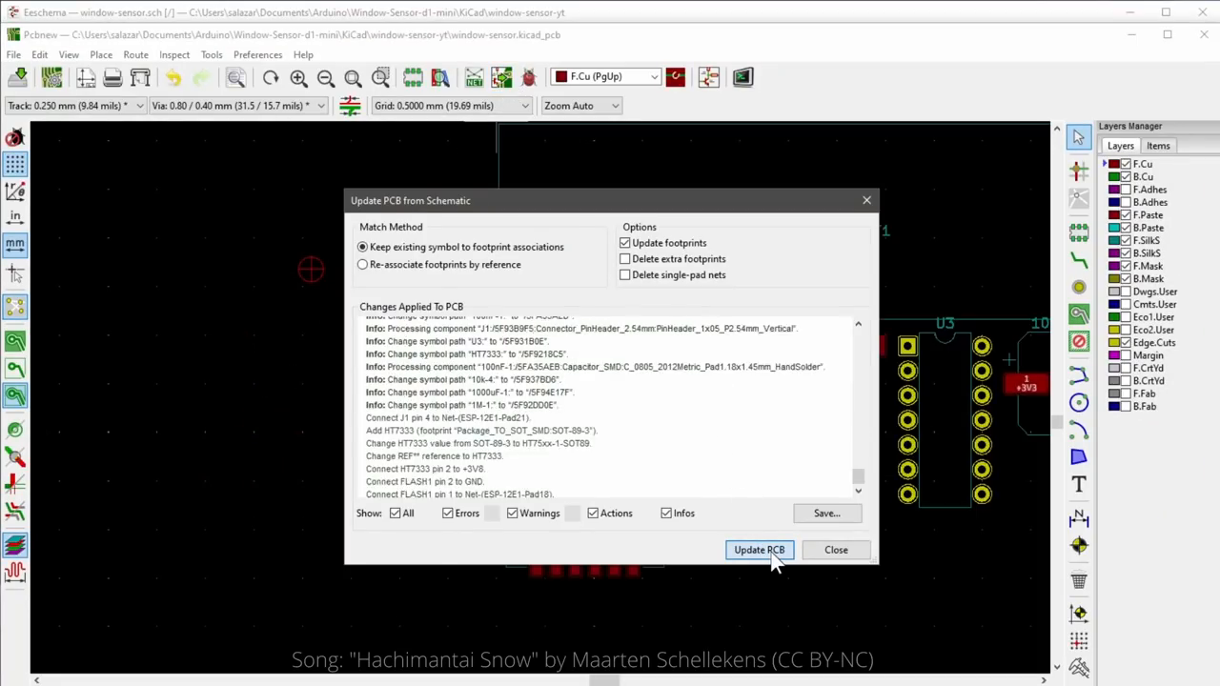
click(758, 550)
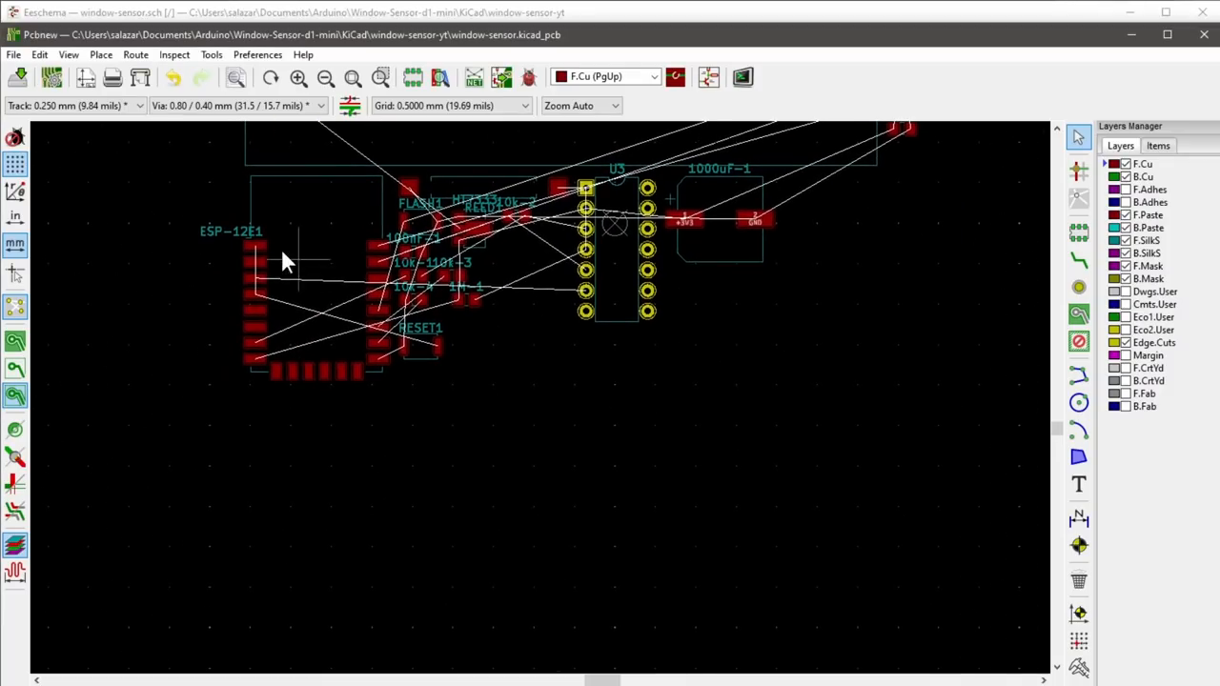
Reposition the ESP-12E1 module and another footprint on the board
key(m)
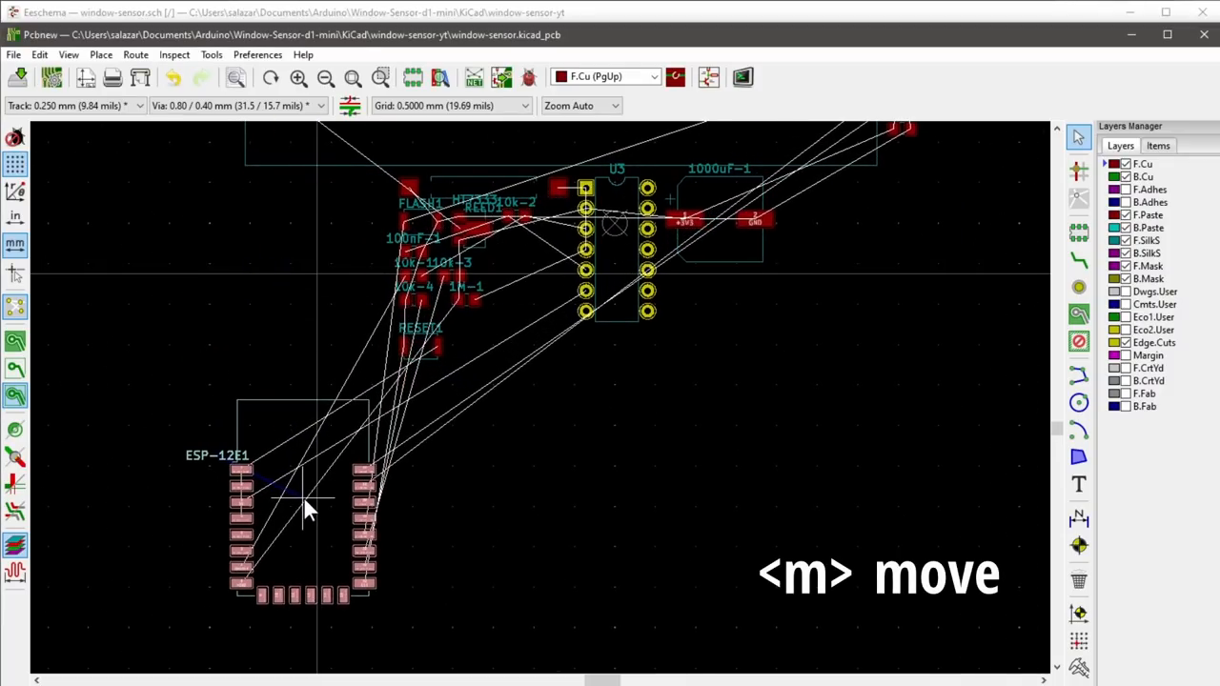
key(r)
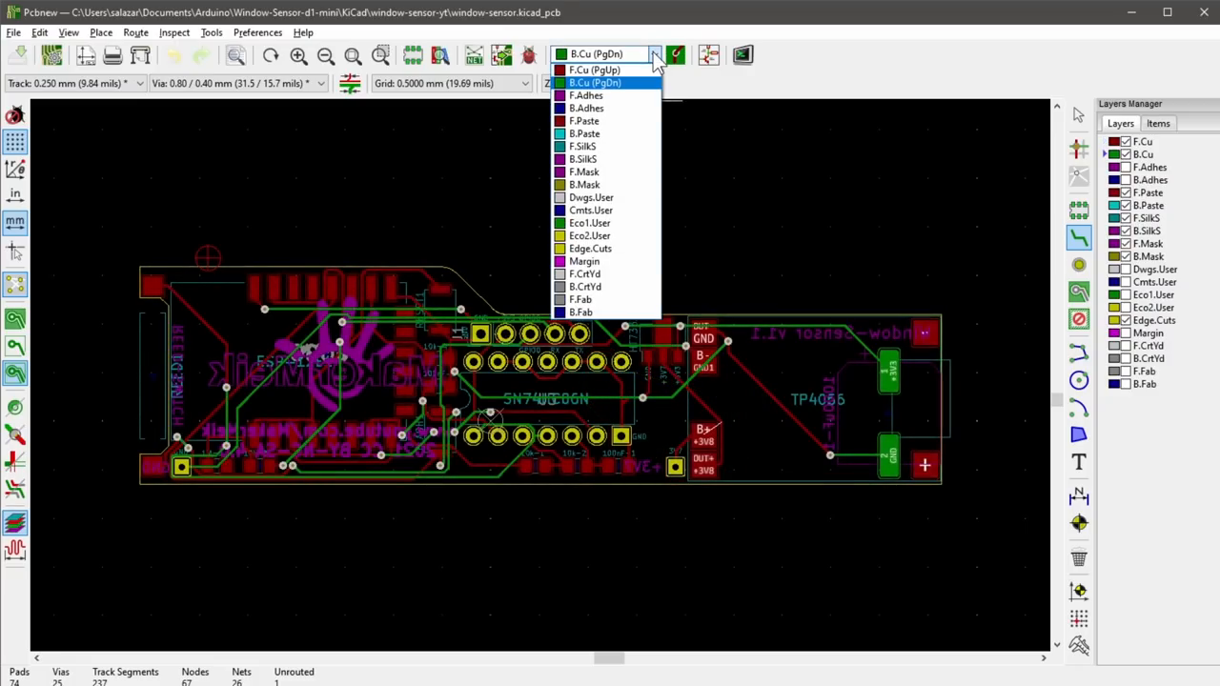
click(593, 82)
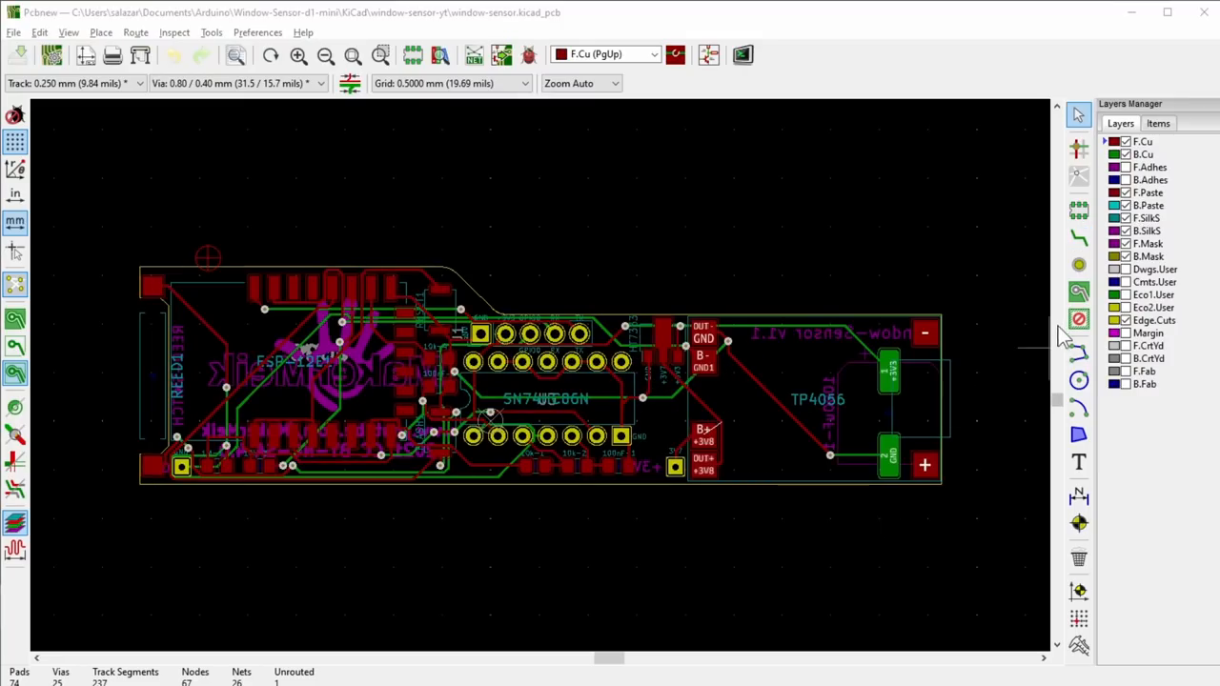
click(703, 439)
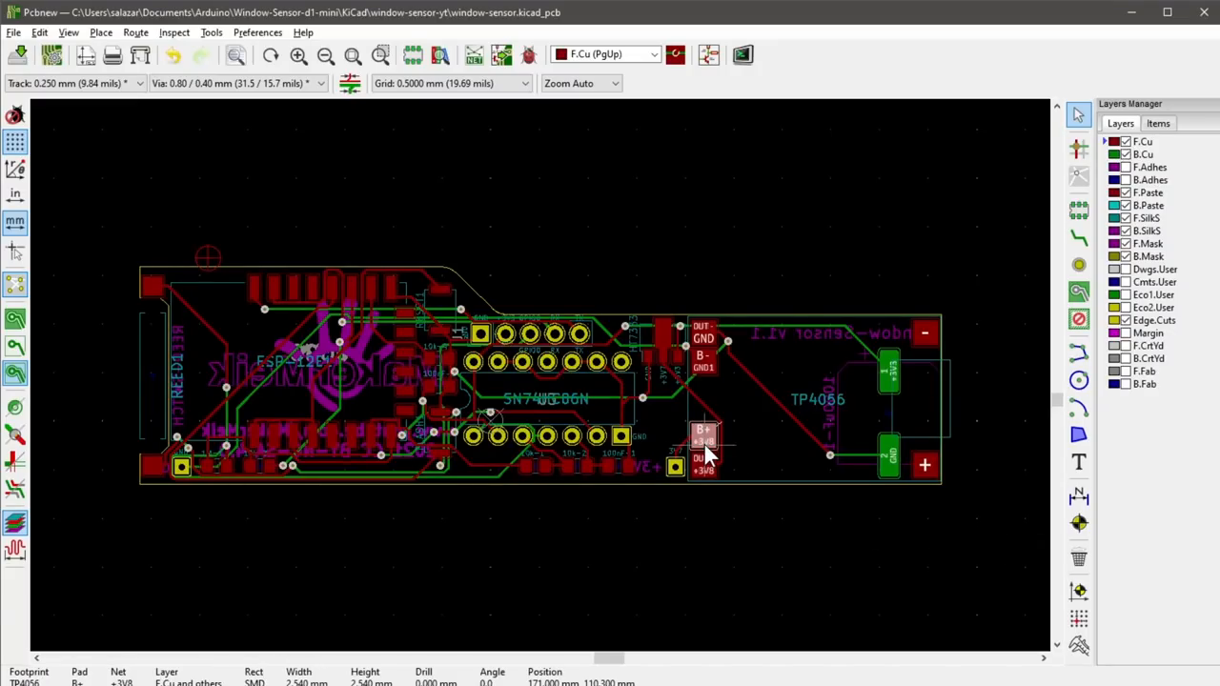
double_click(704, 435)
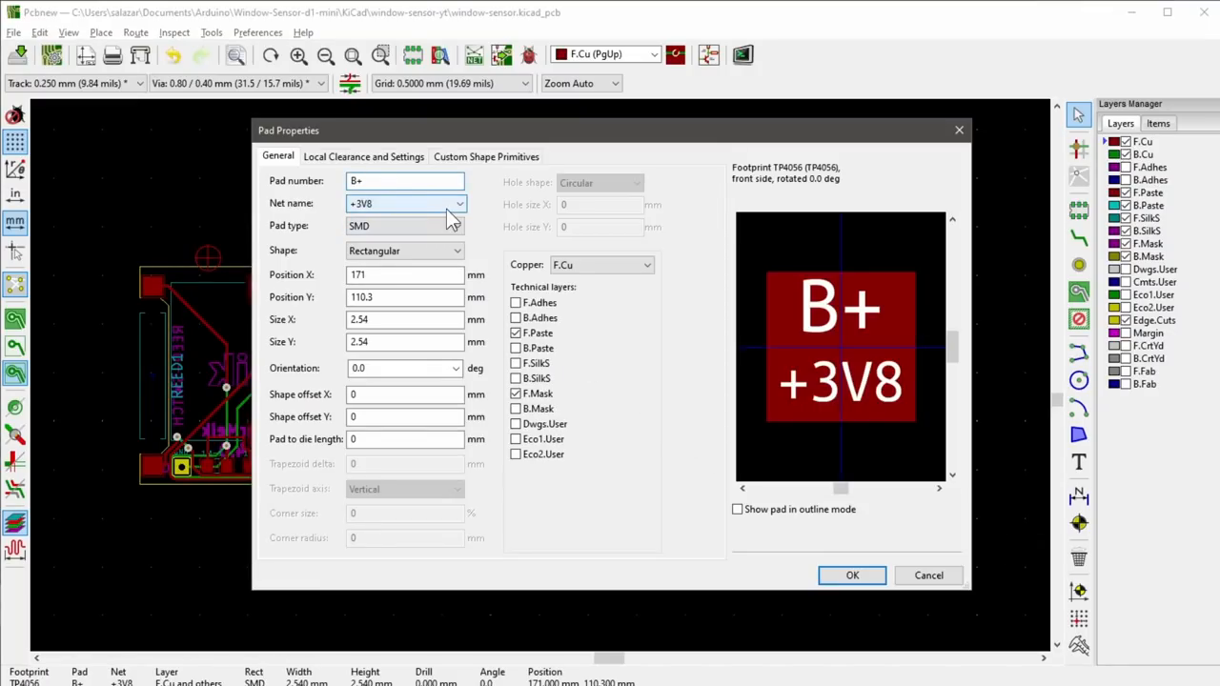
click(457, 203)
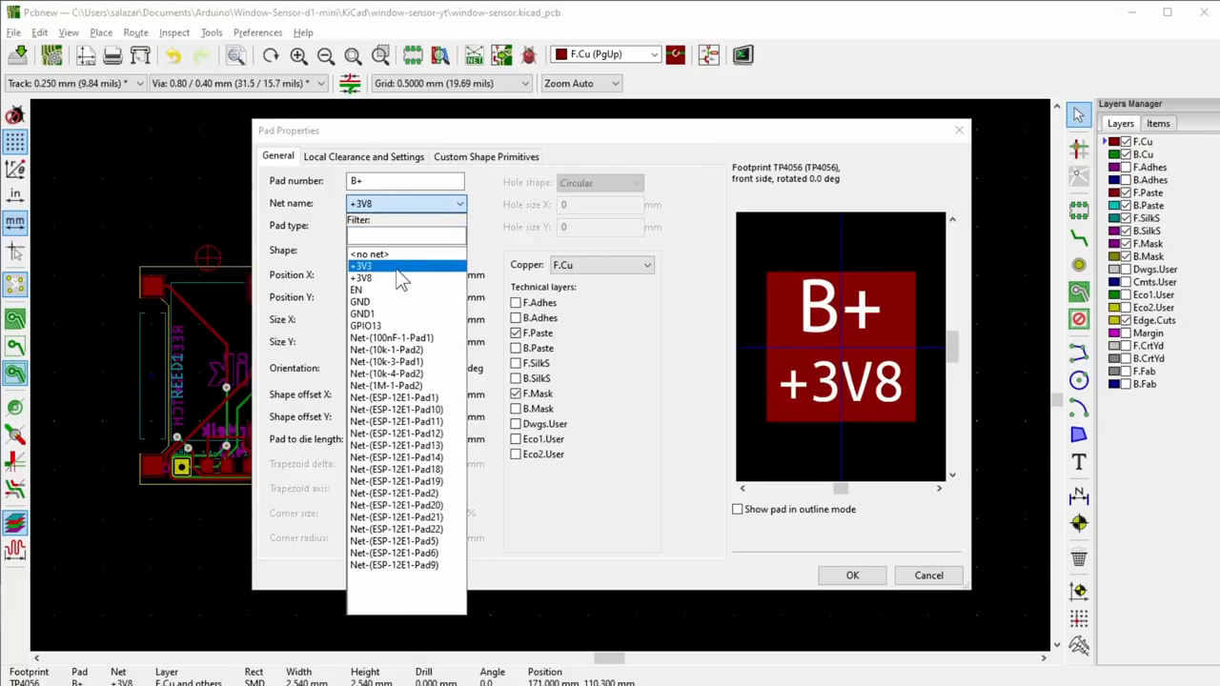
mouse_move(363, 313)
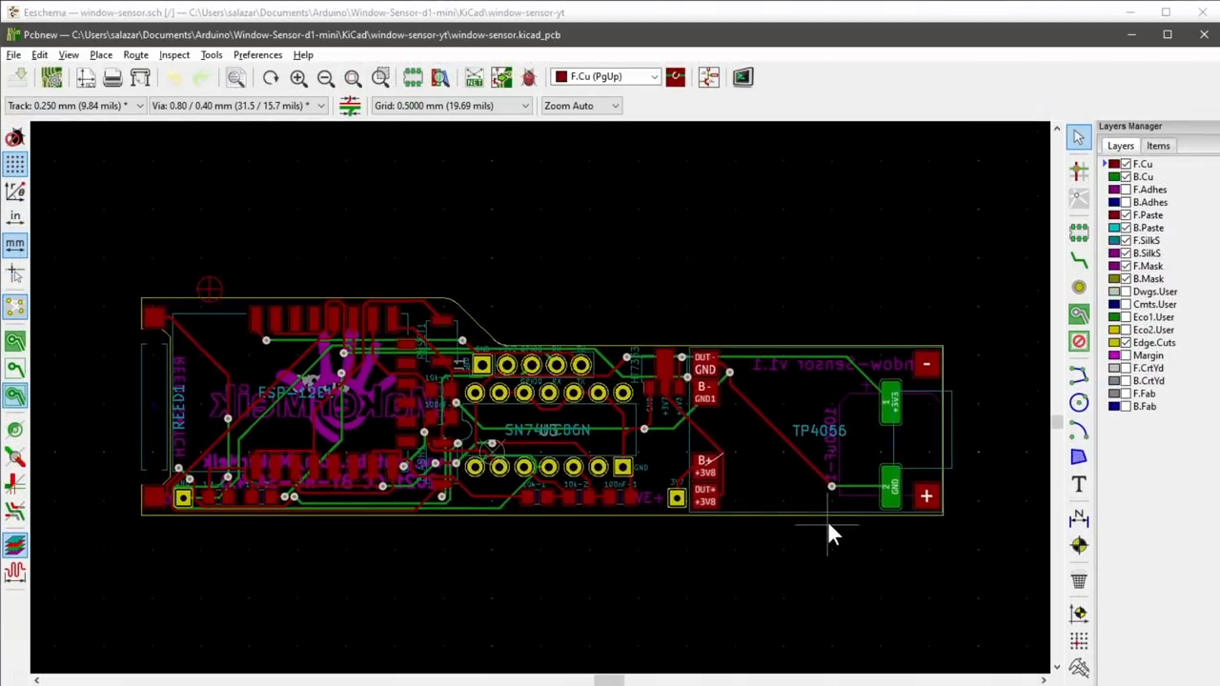
click(68, 31)
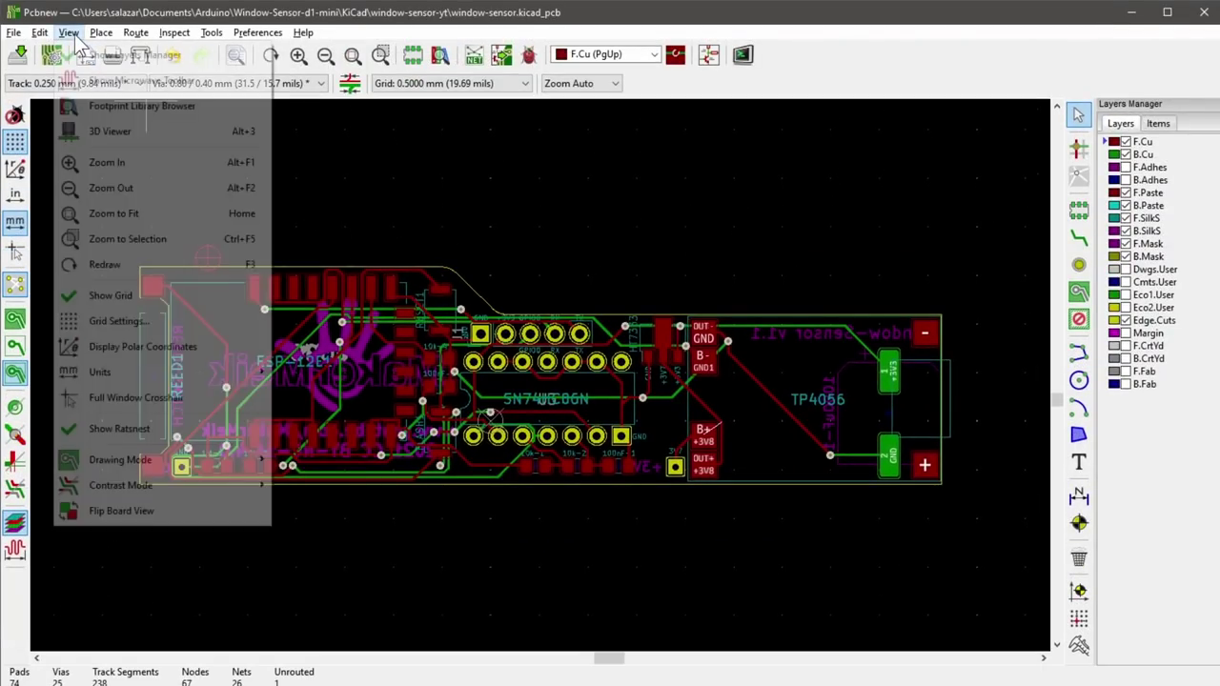
click(109, 130)
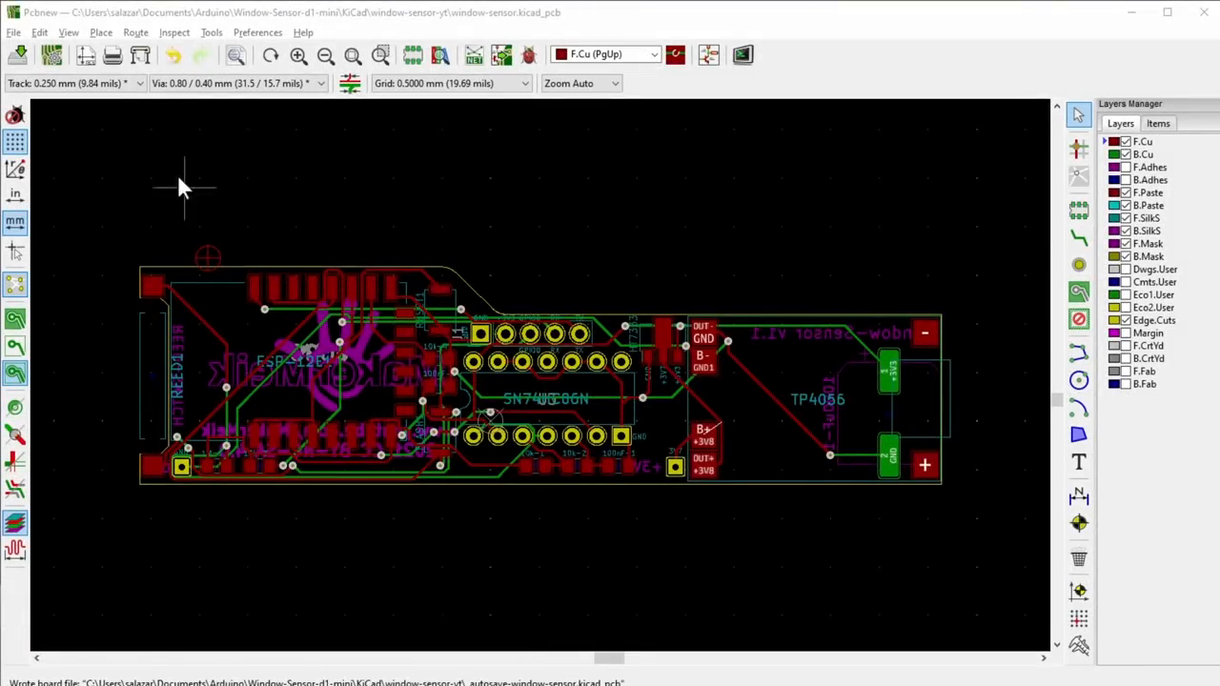
click(14, 31)
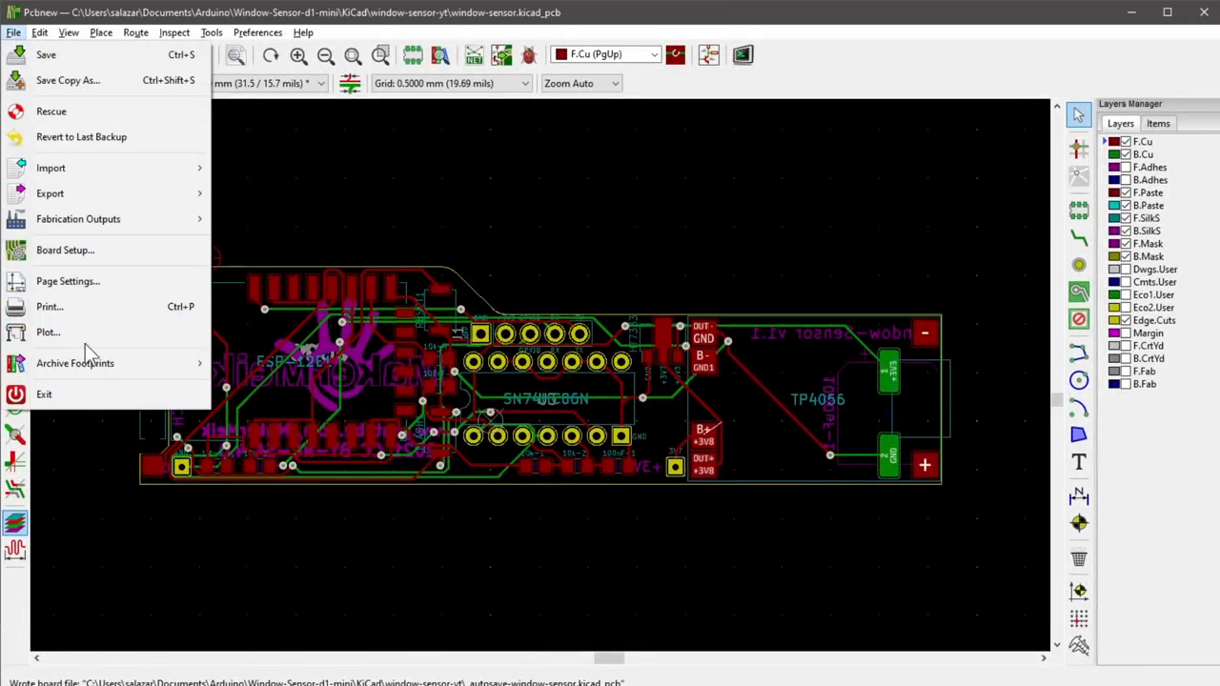
Bring up the Gerber plot settings and plot the board layers
click(48, 332)
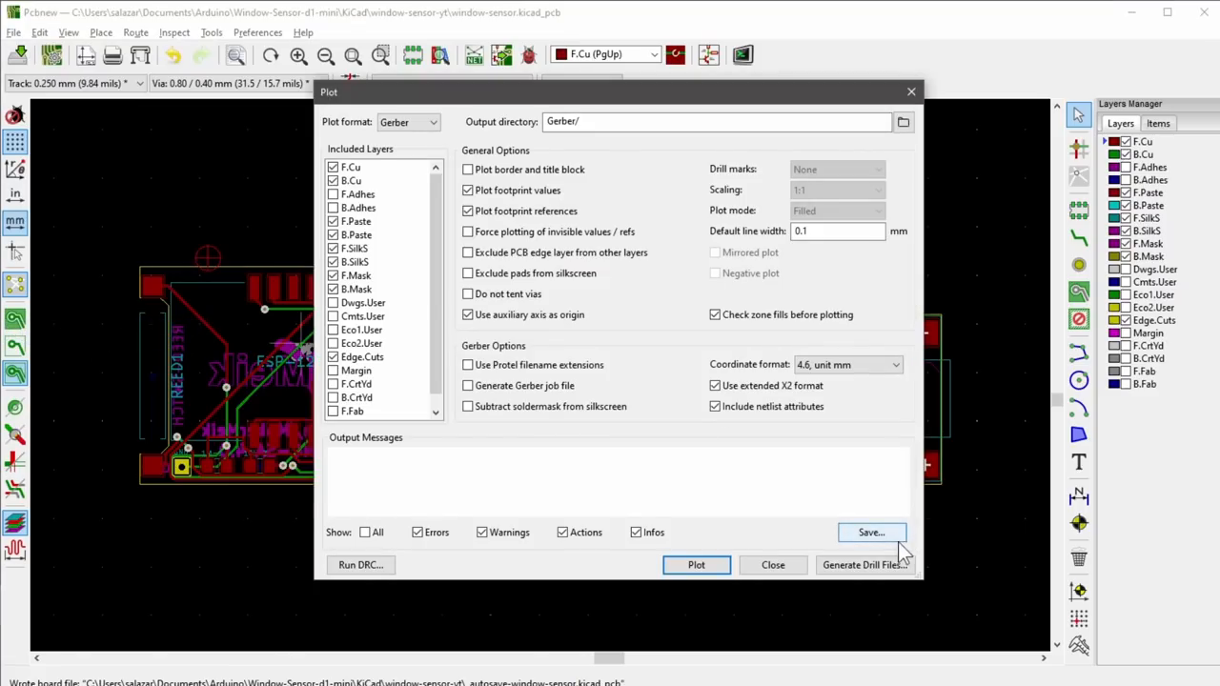
click(695, 564)
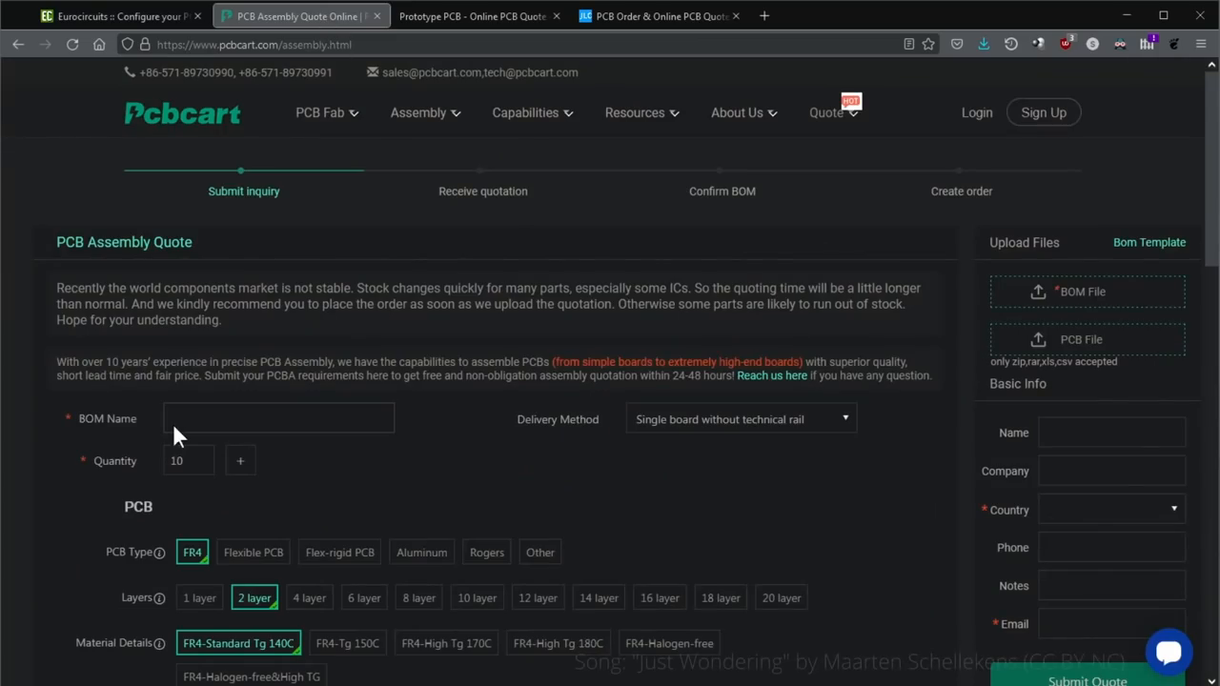
On the JLCPCB order page, upload the Gerber files and review the 2-layer board options
click(472, 16)
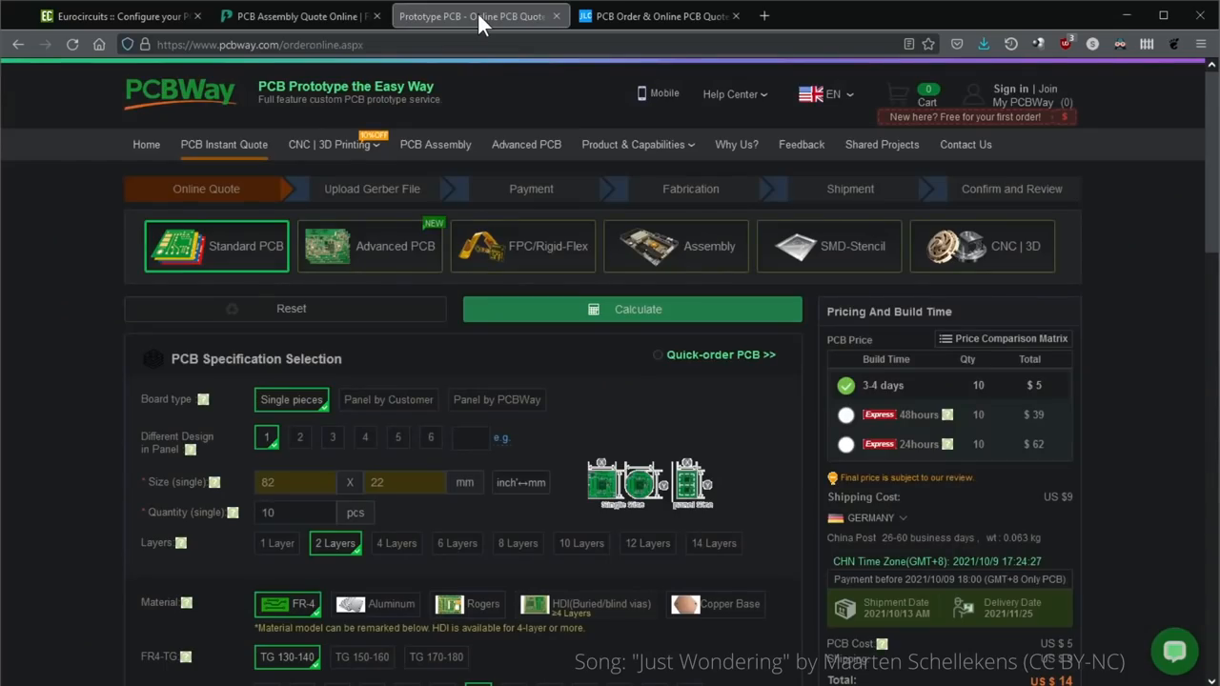
click(658, 16)
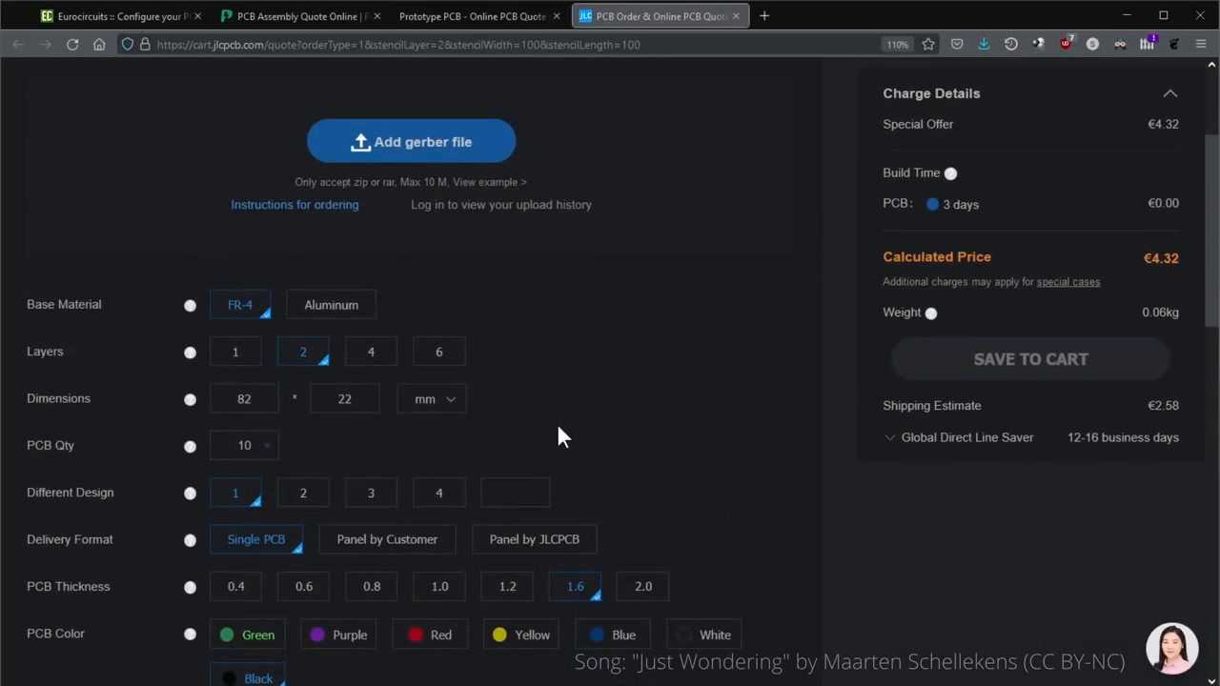
mouse_move(1158, 276)
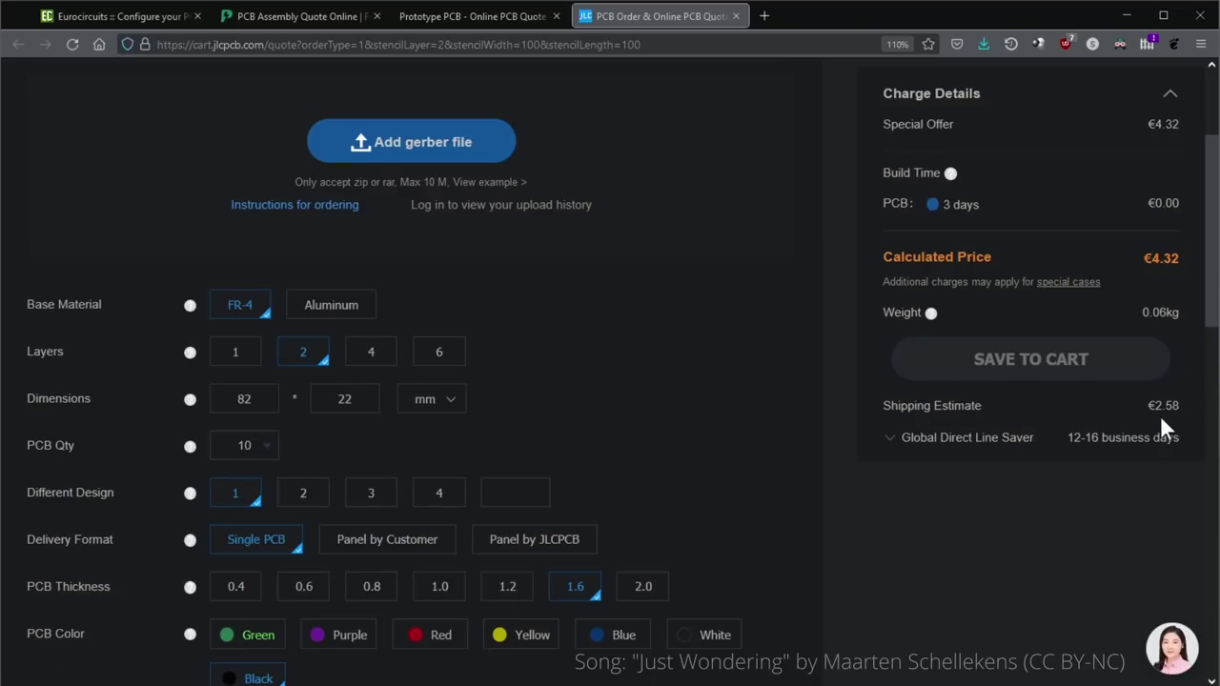
mouse_move(450, 159)
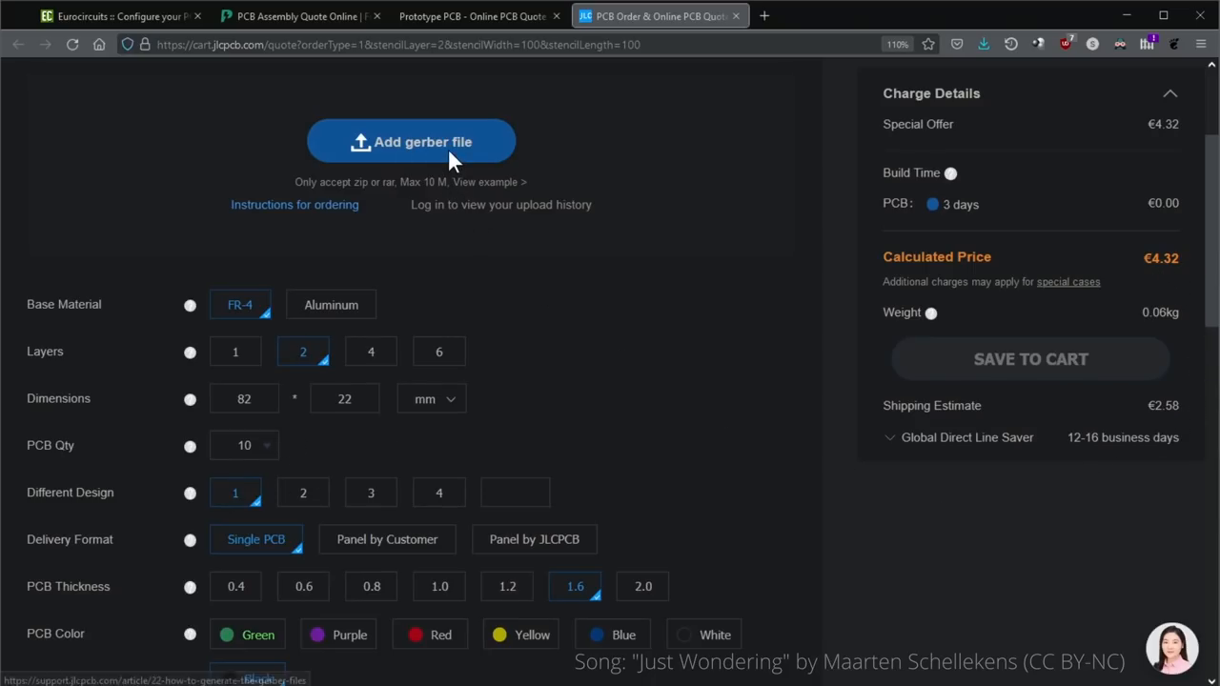
click(411, 141)
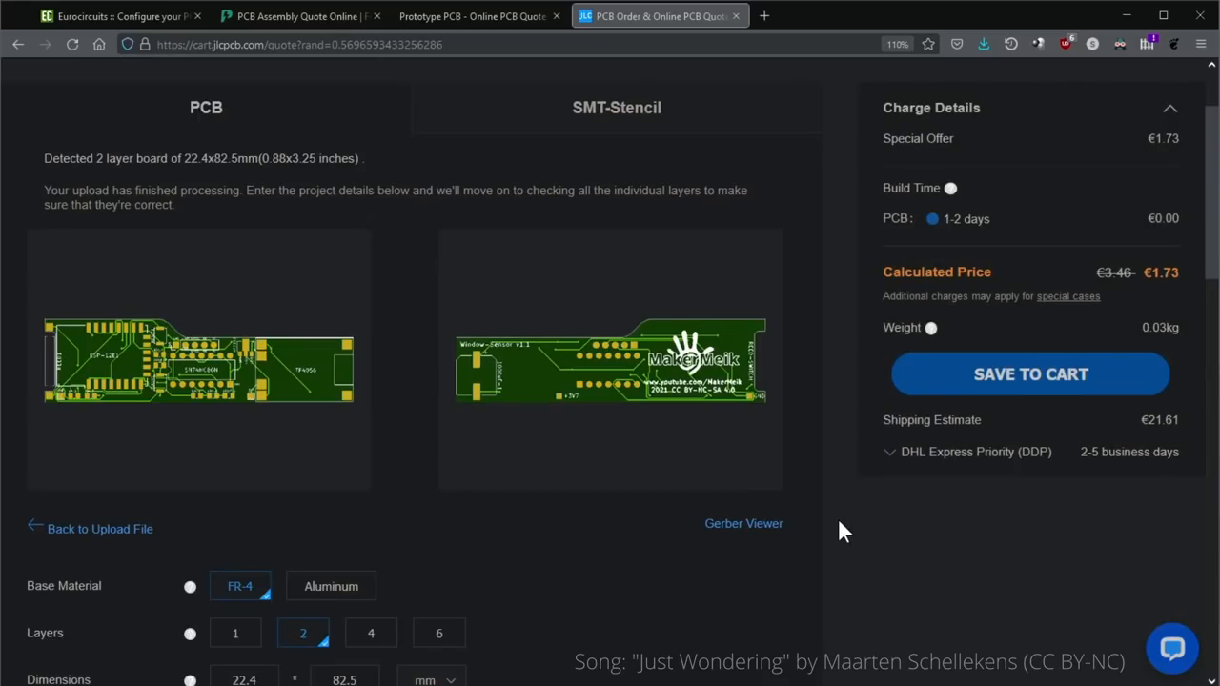
scroll(down, 3)
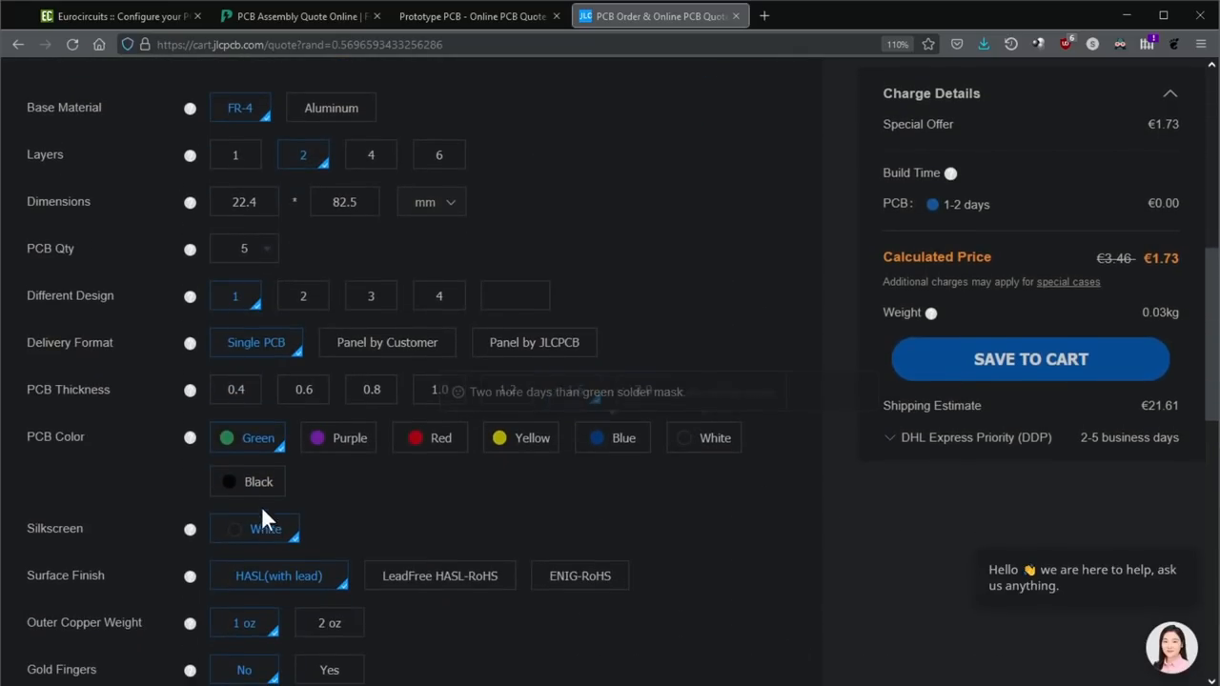
scroll(up, 3)
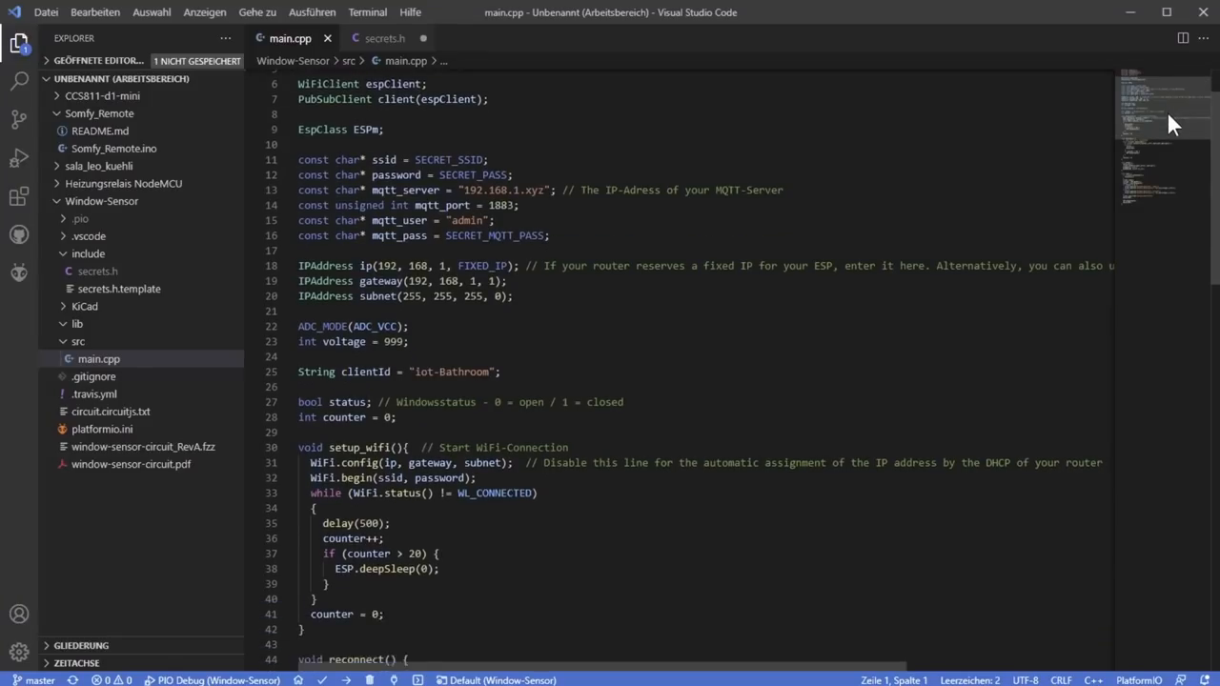
Scroll through main.cpp, then bring up include/secrets.h with the Wi-Fi and MQTT credentials
scroll(down, 3)
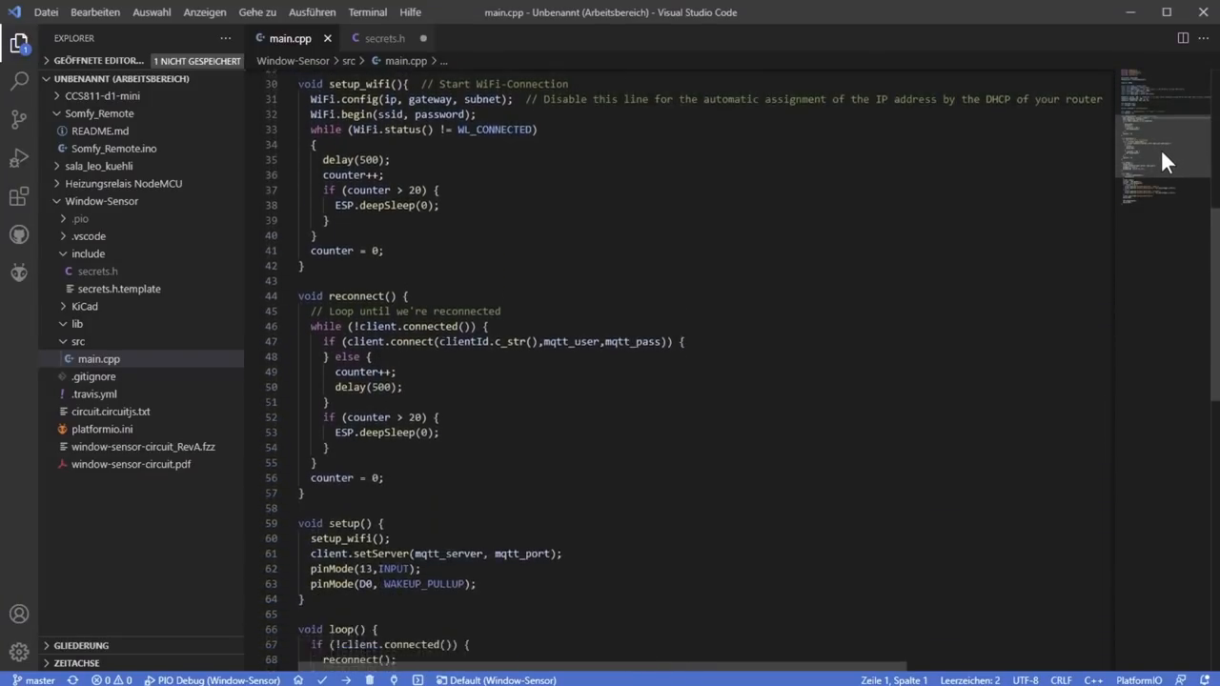
scroll(down, 3)
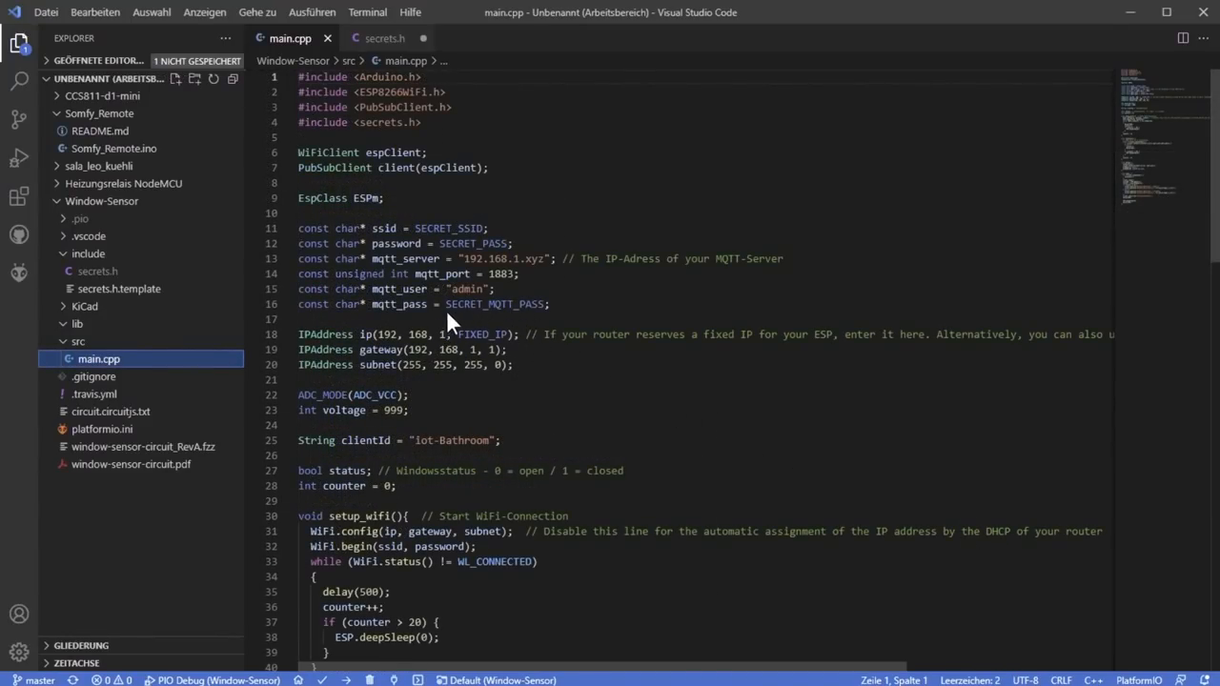
click(98, 271)
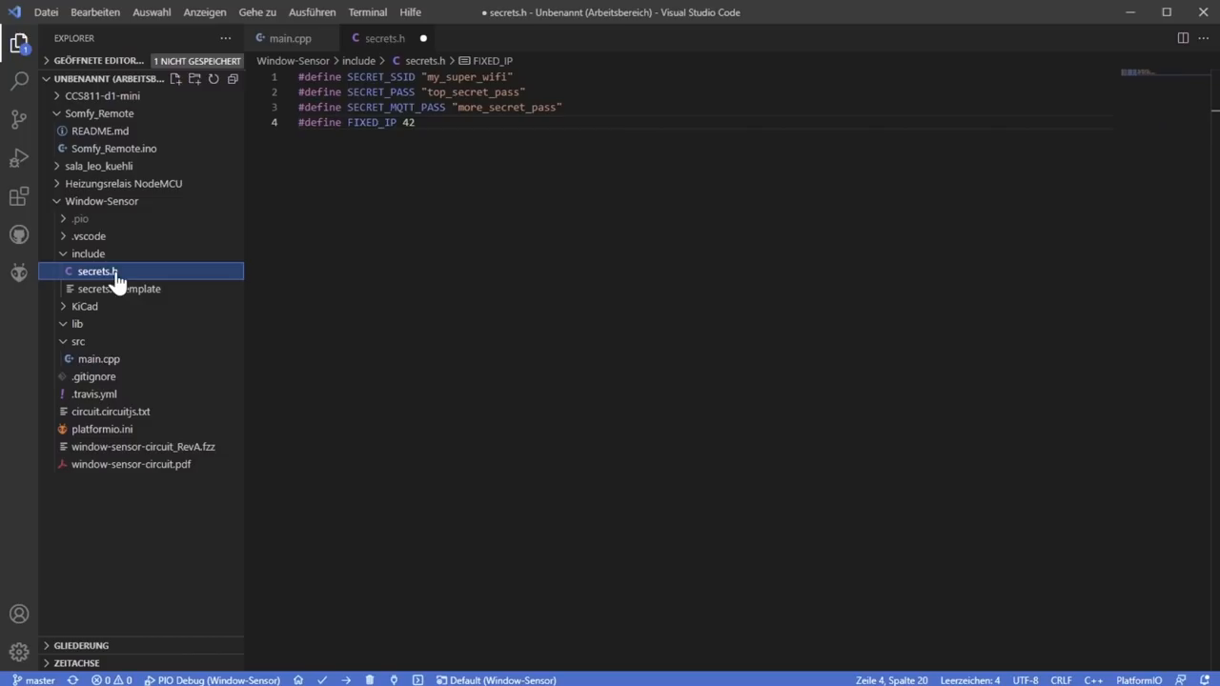
double_click(385, 122)
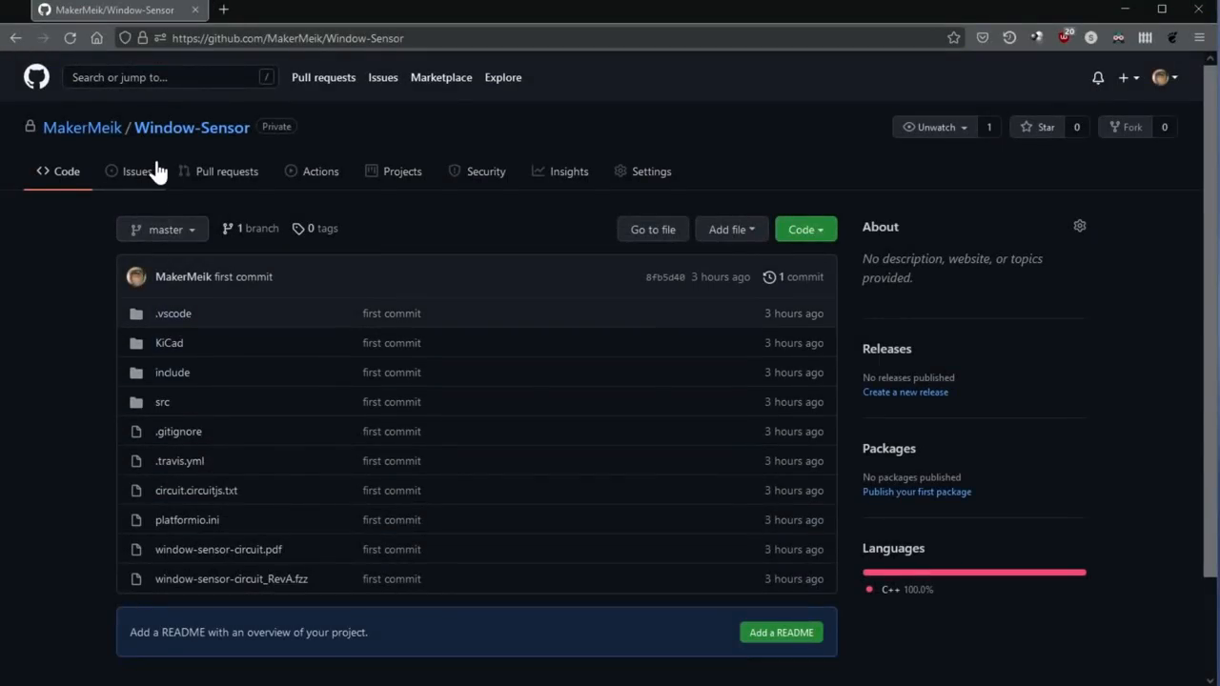
mouse_move(82, 127)
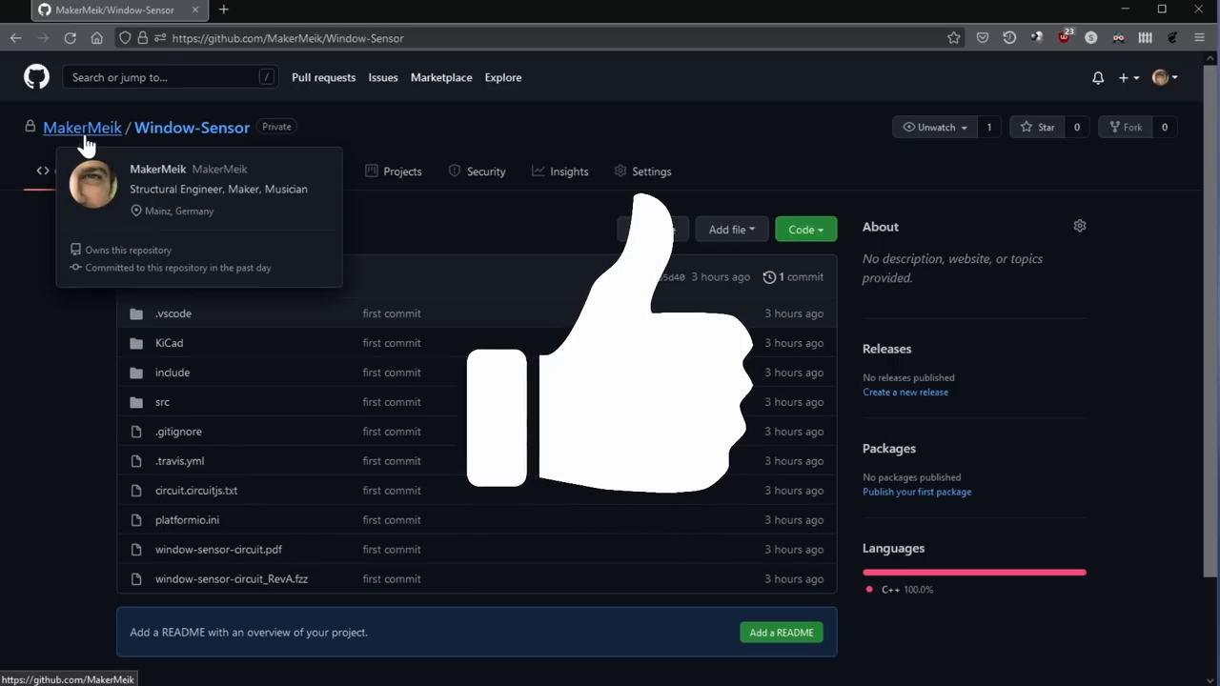
Switch to the browser showing the Window-Sensor GitHub repository
key(alt+tab)
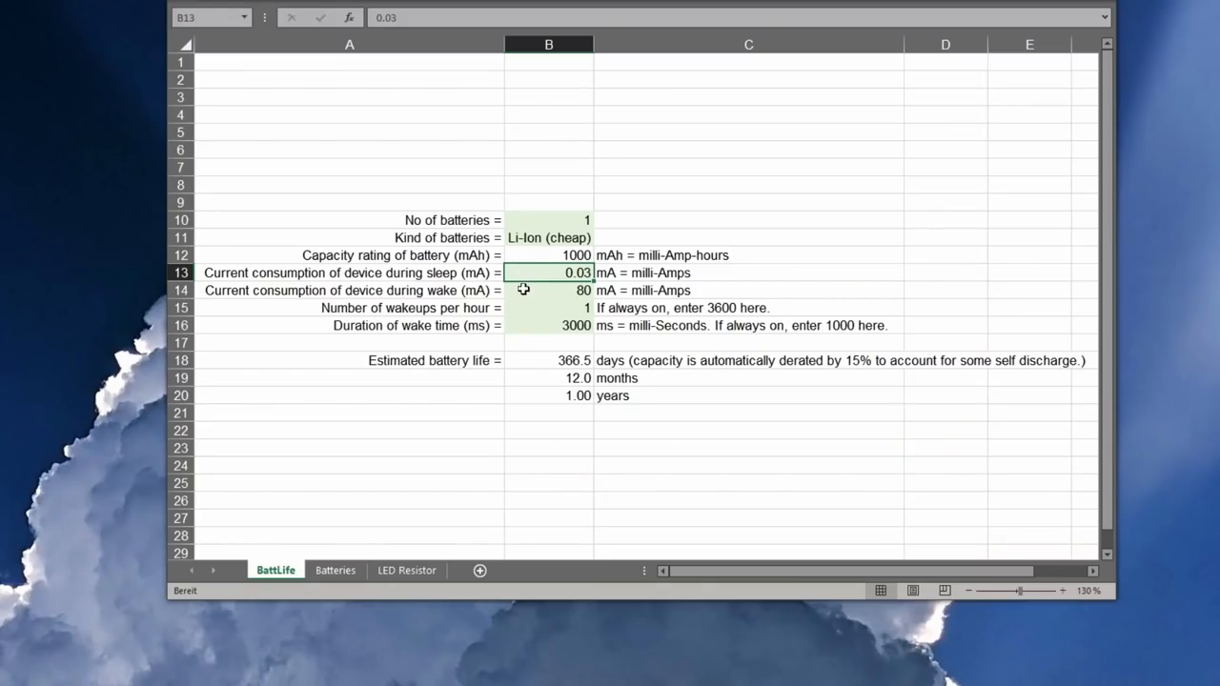
Inspect the B12–B20 battery formulas and set wakeups per hour in B15 to 0.33333
click(548, 290)
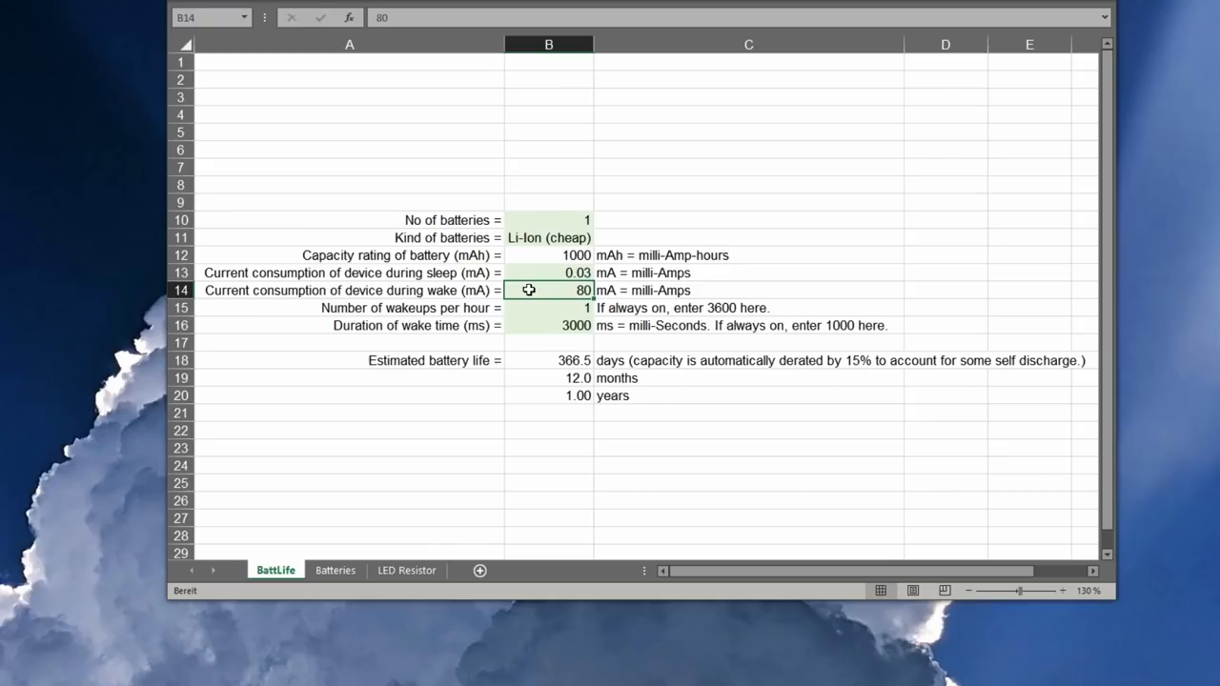
click(548, 325)
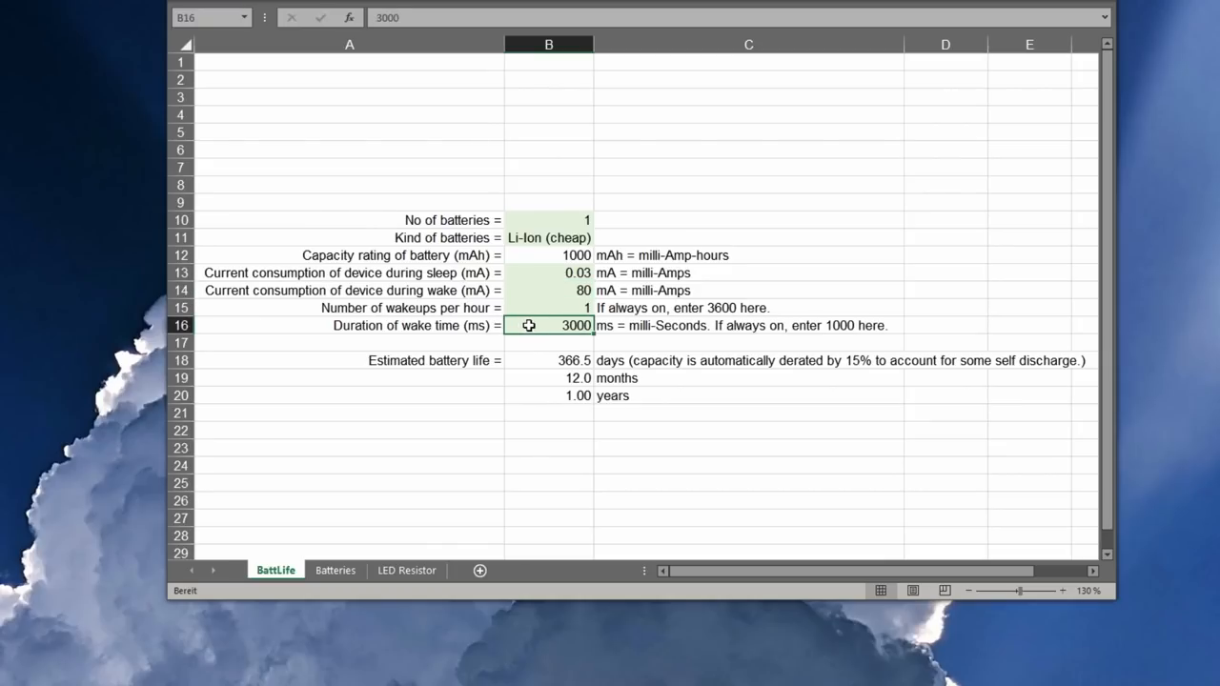
click(548, 255)
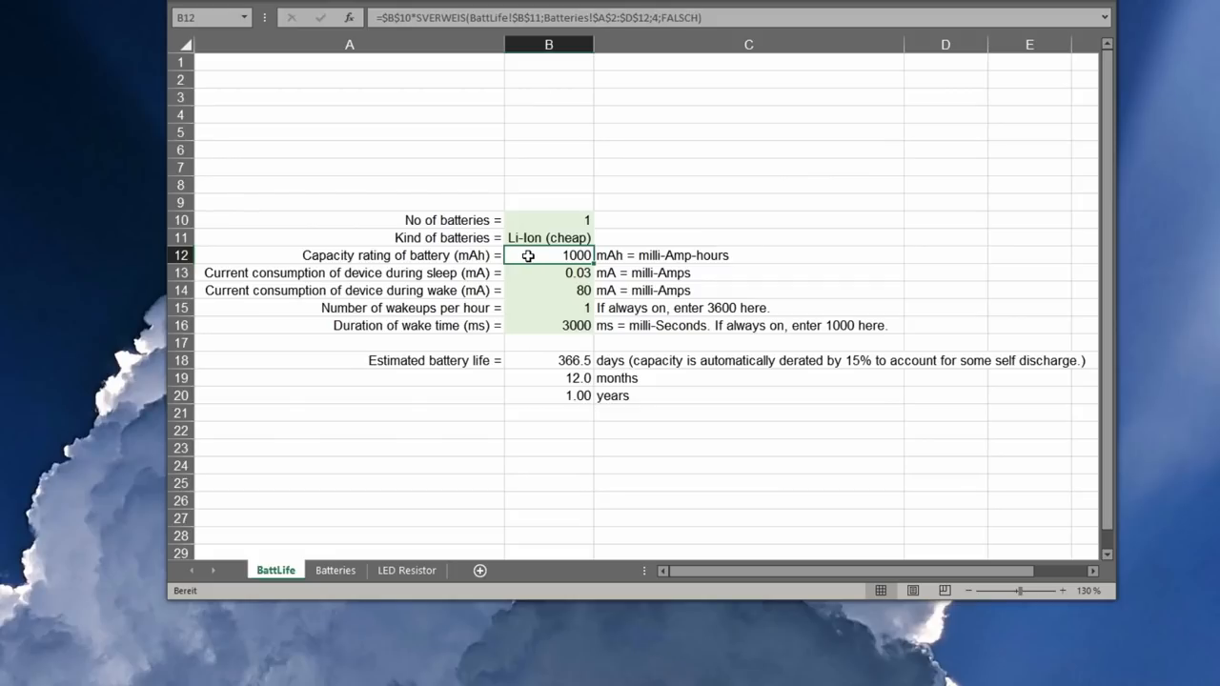
click(548, 306)
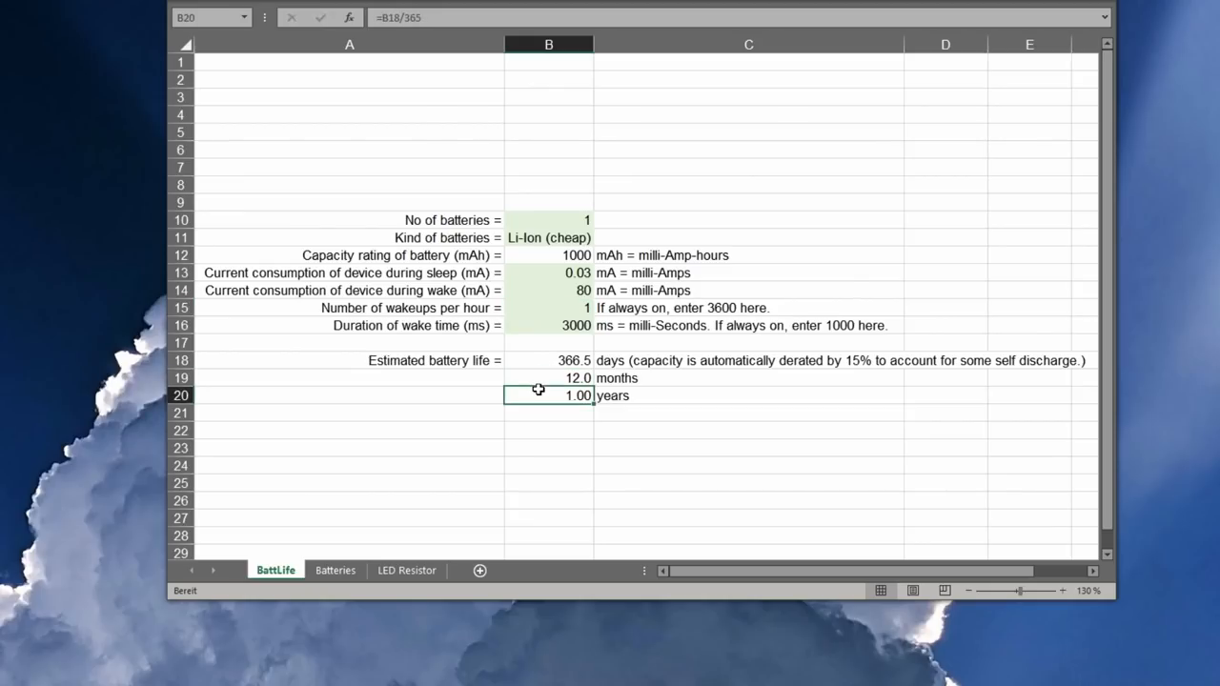
click(548, 238)
text(.3)
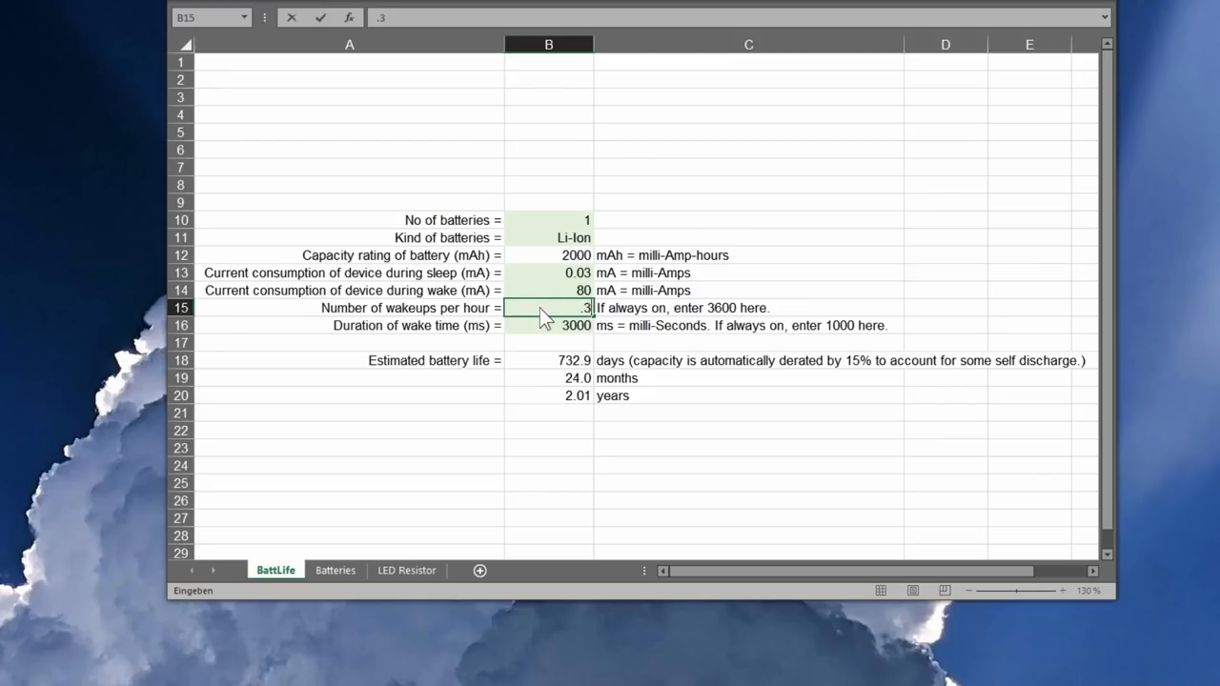
key(Return)
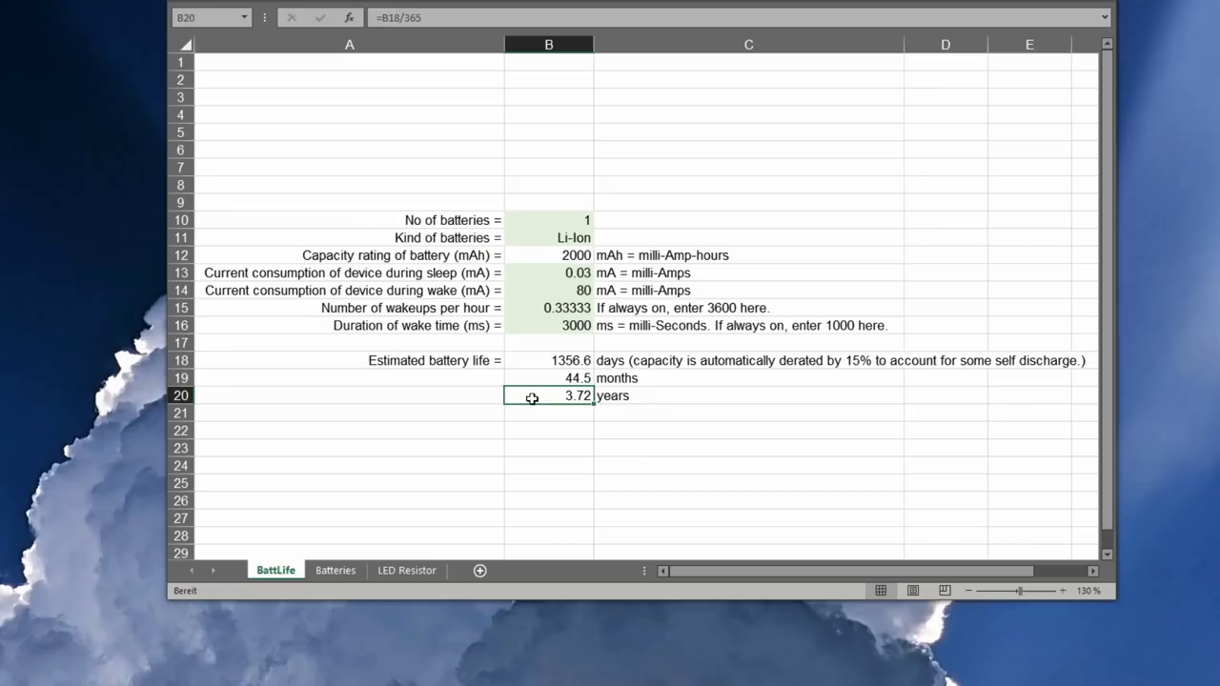
mouse_move(528, 311)
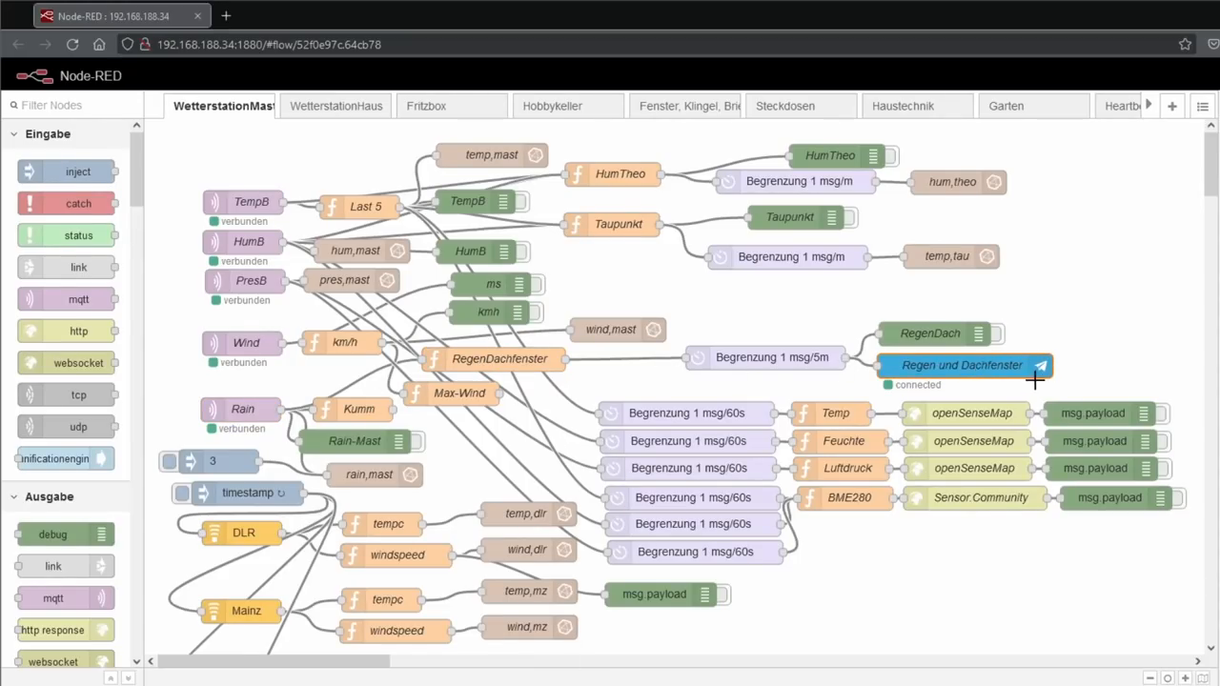
Switch to the 'Fenster, Klingel, Briefkasten' flow and inspect the Bad-Fenster_offen node
double_click(500, 358)
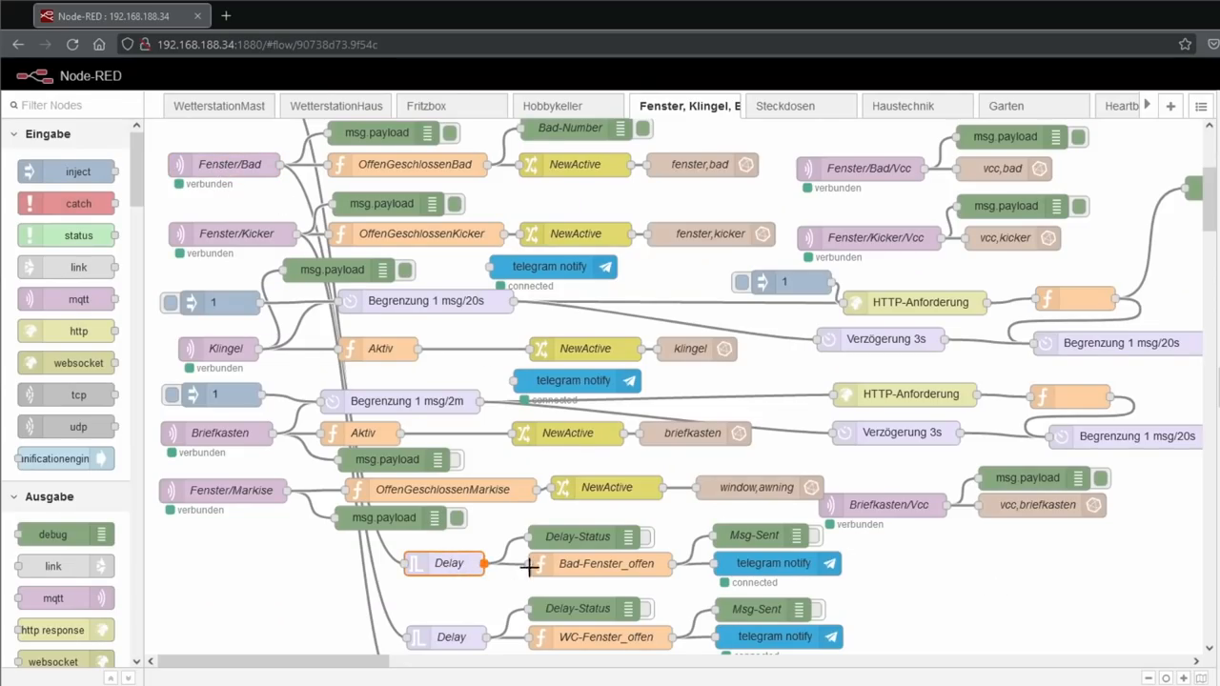
double_click(606, 563)
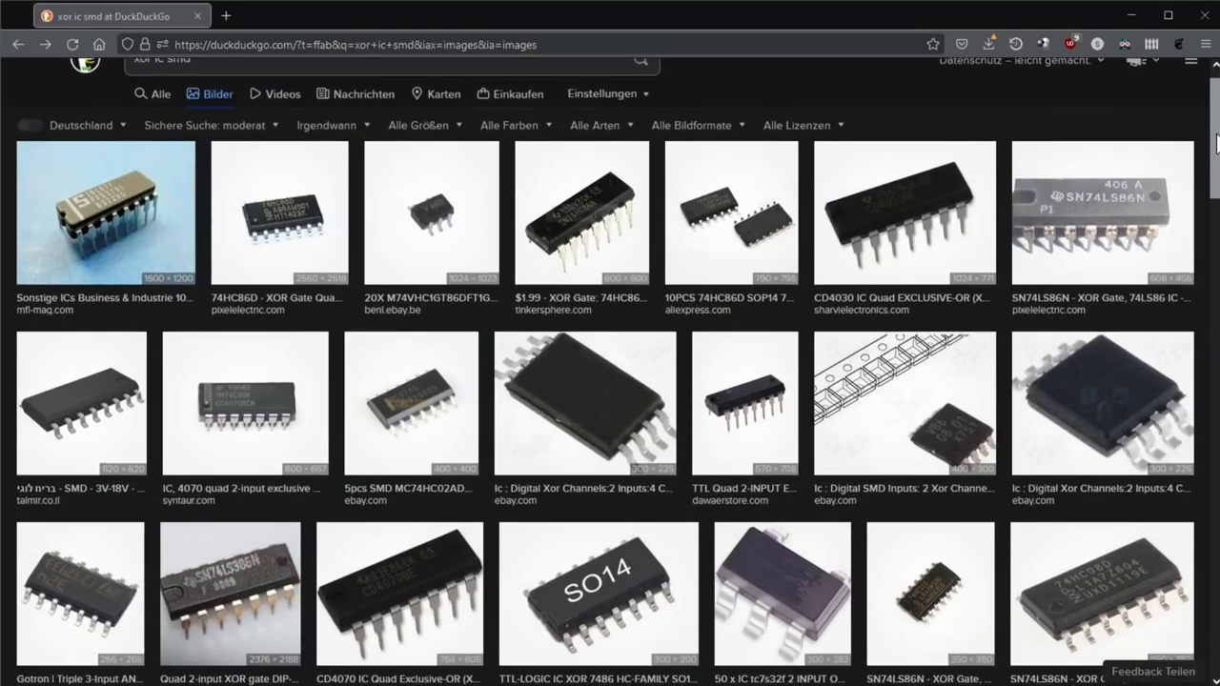
scroll(down, 3)
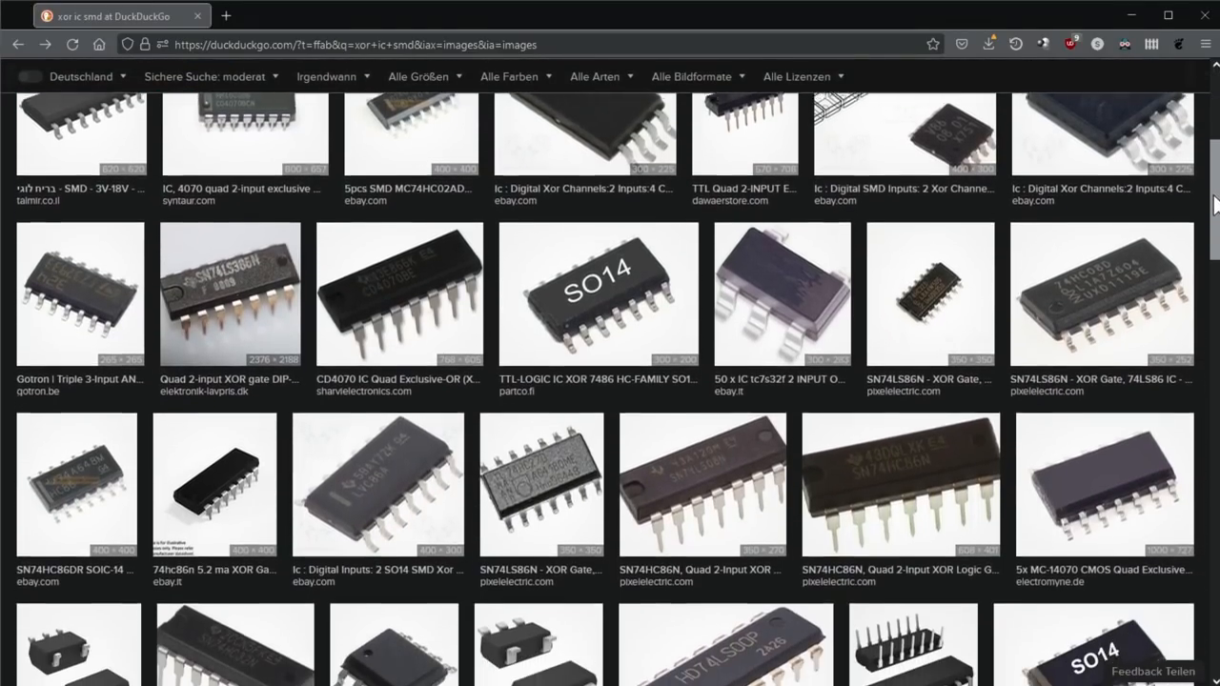
scroll(down, 3)
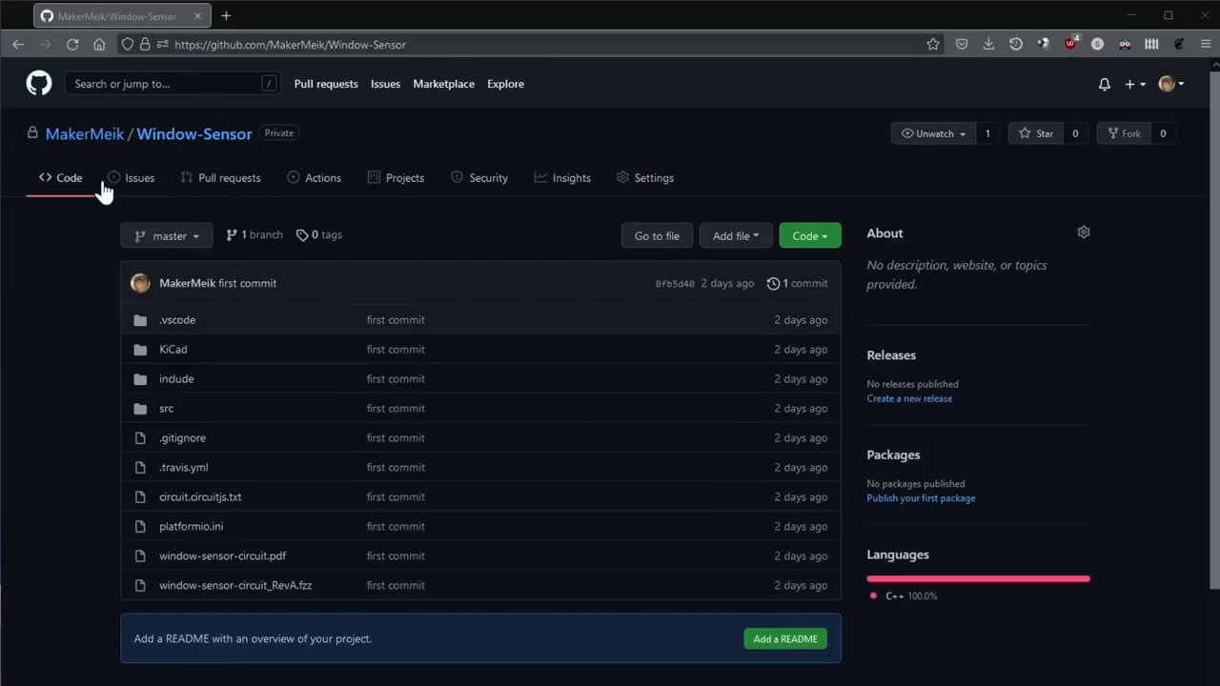
mouse_move(1142, 194)
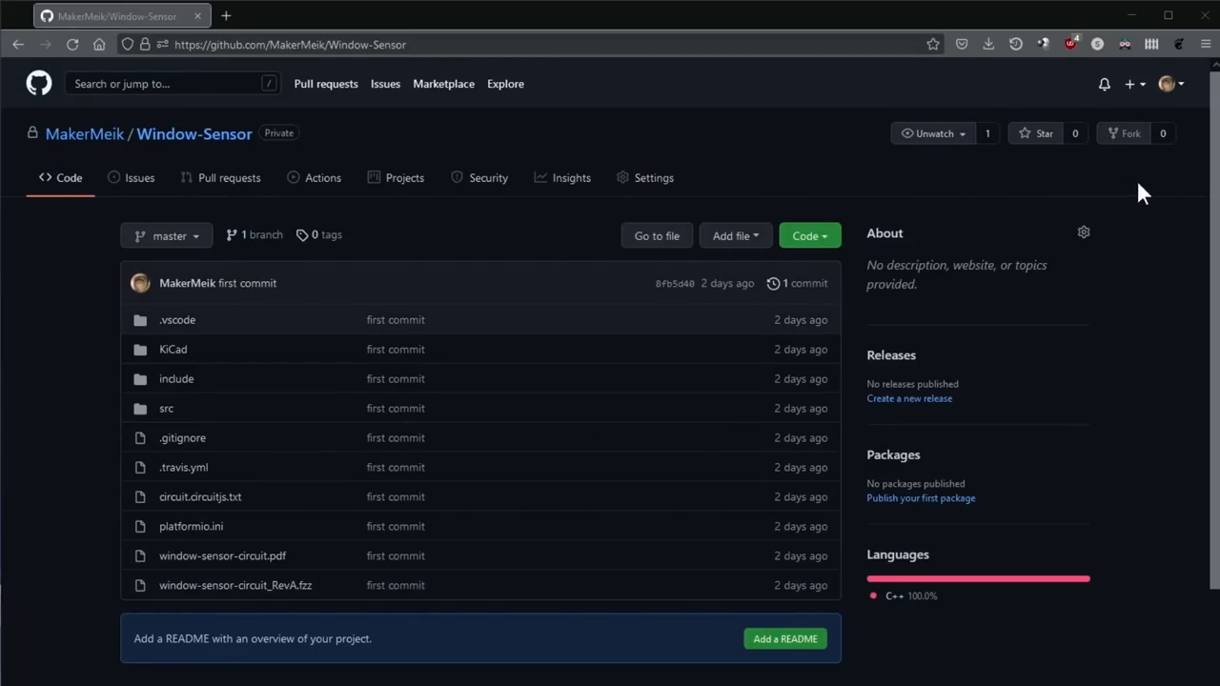